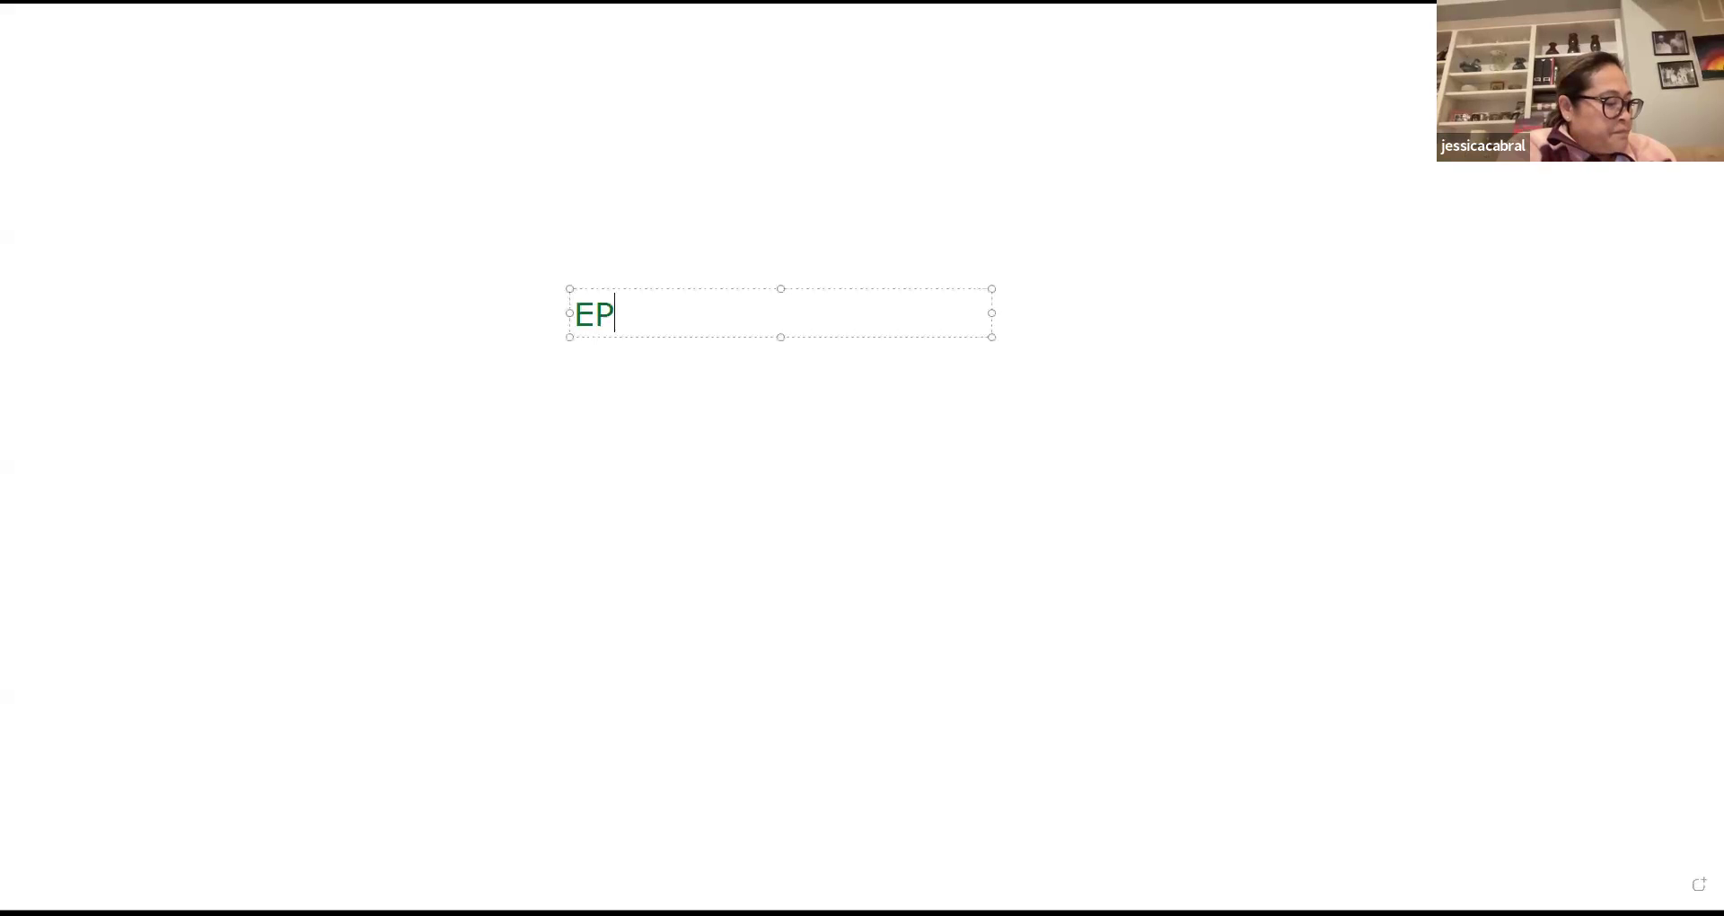
Step: Finish the green word EPIC by typing its final letters 'IC'
type("IC")
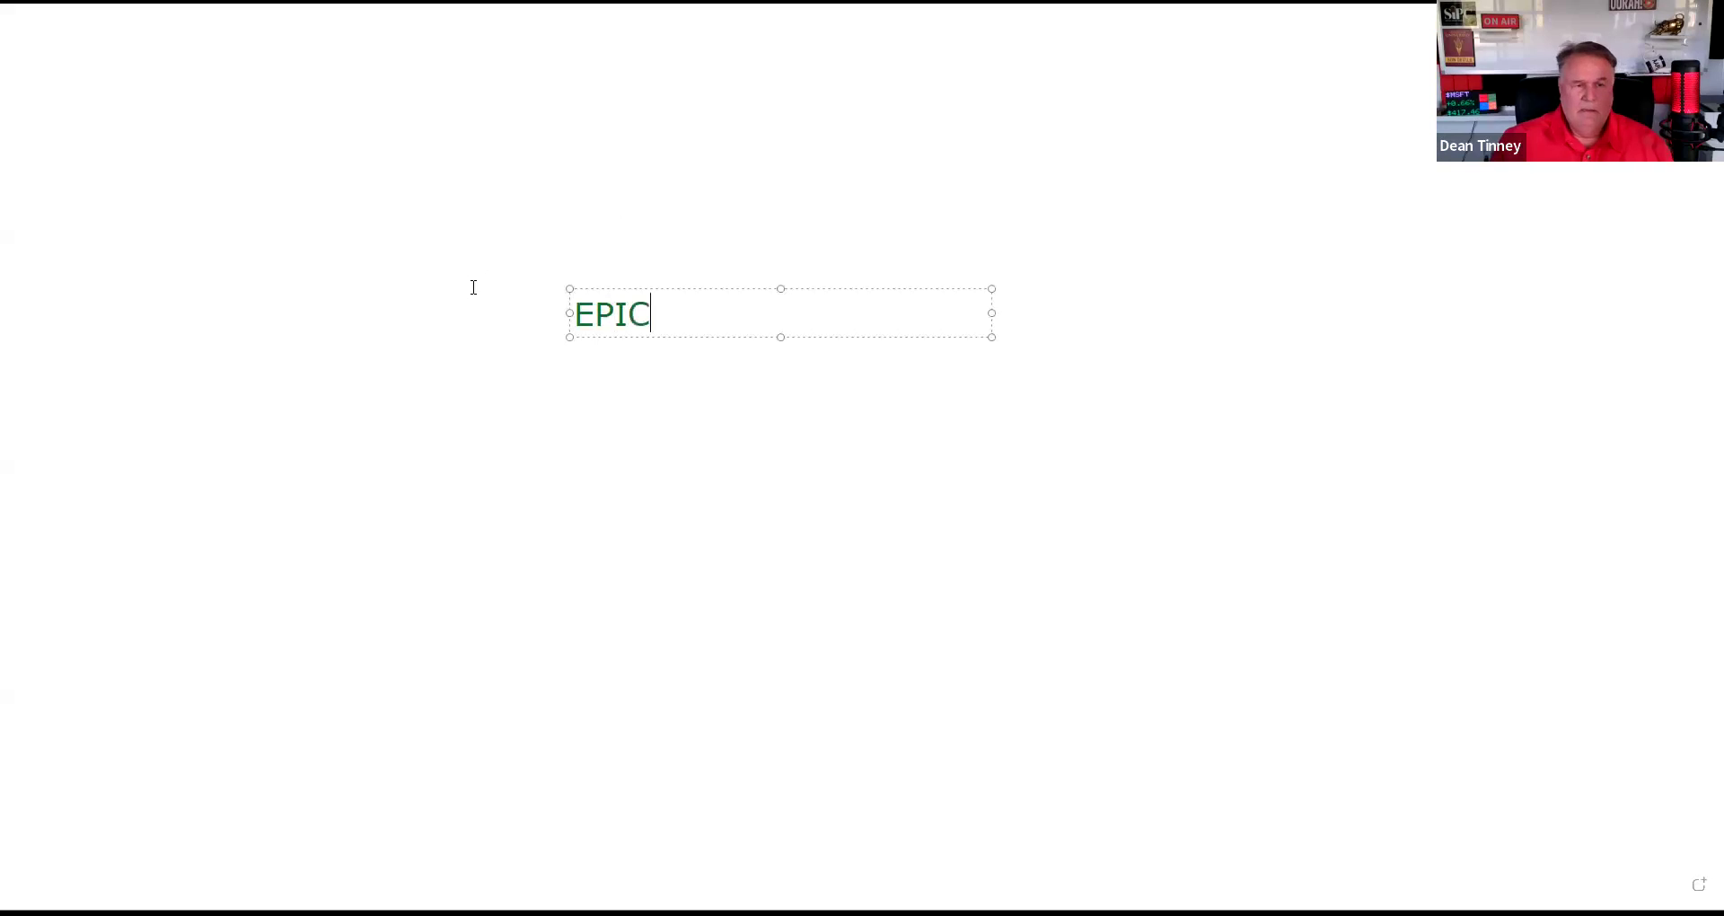
mouse_move(206, 414)
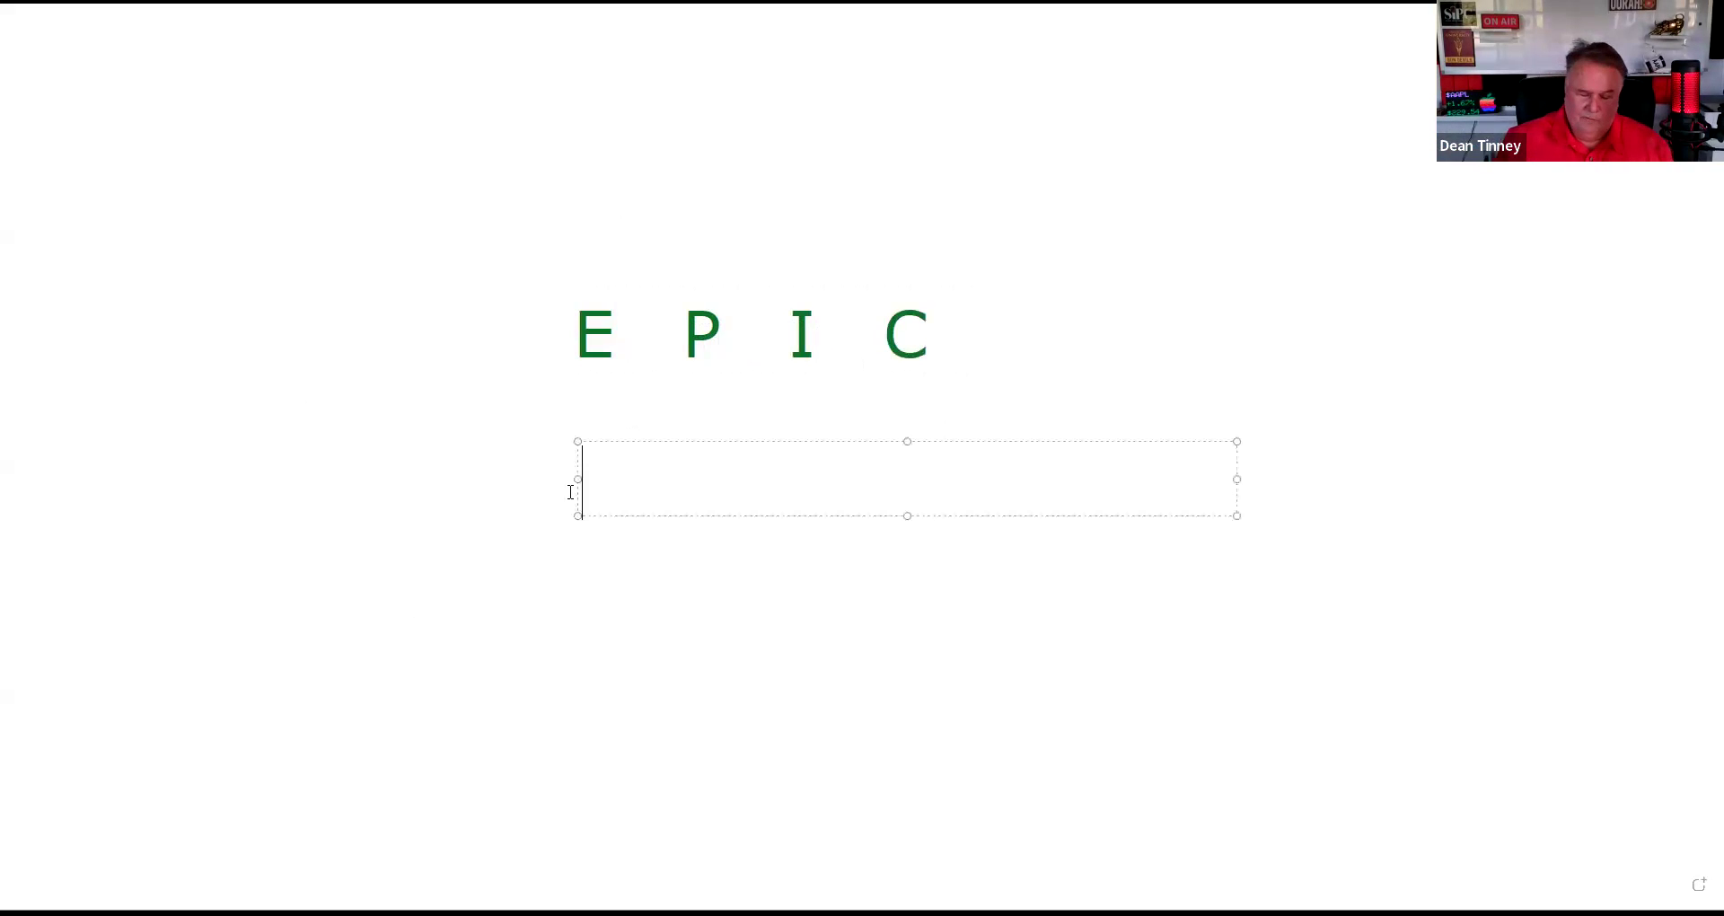
Step: Type the spaced green letters 'I P E C' in the new text box below EPIC
type("I")
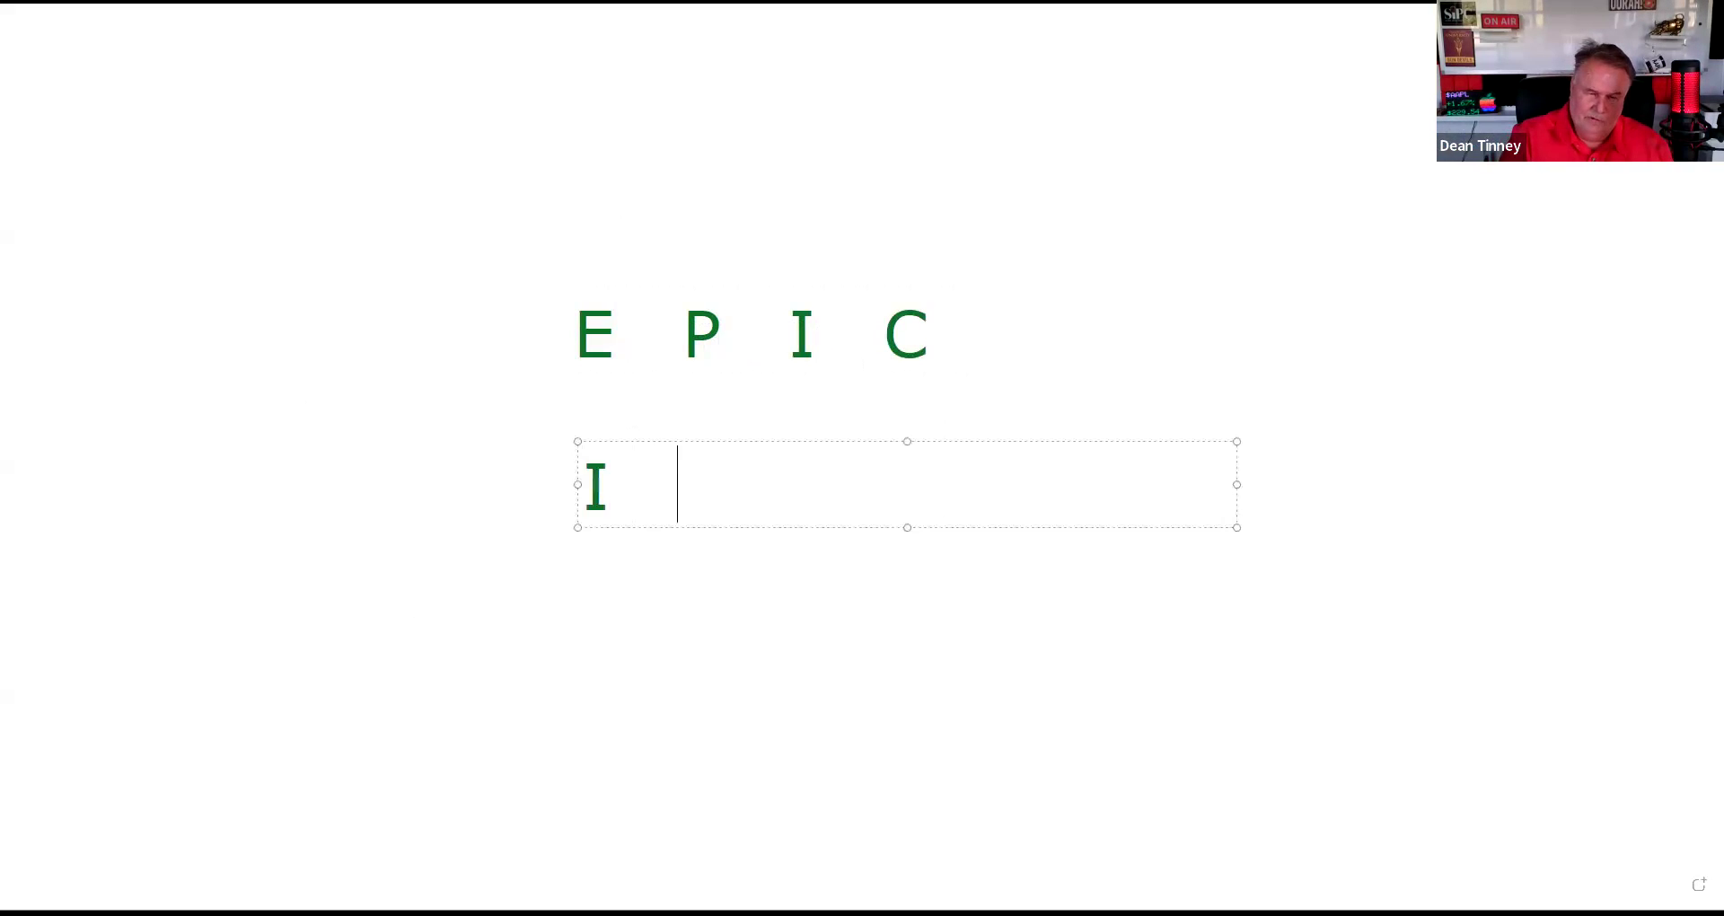
type("P")
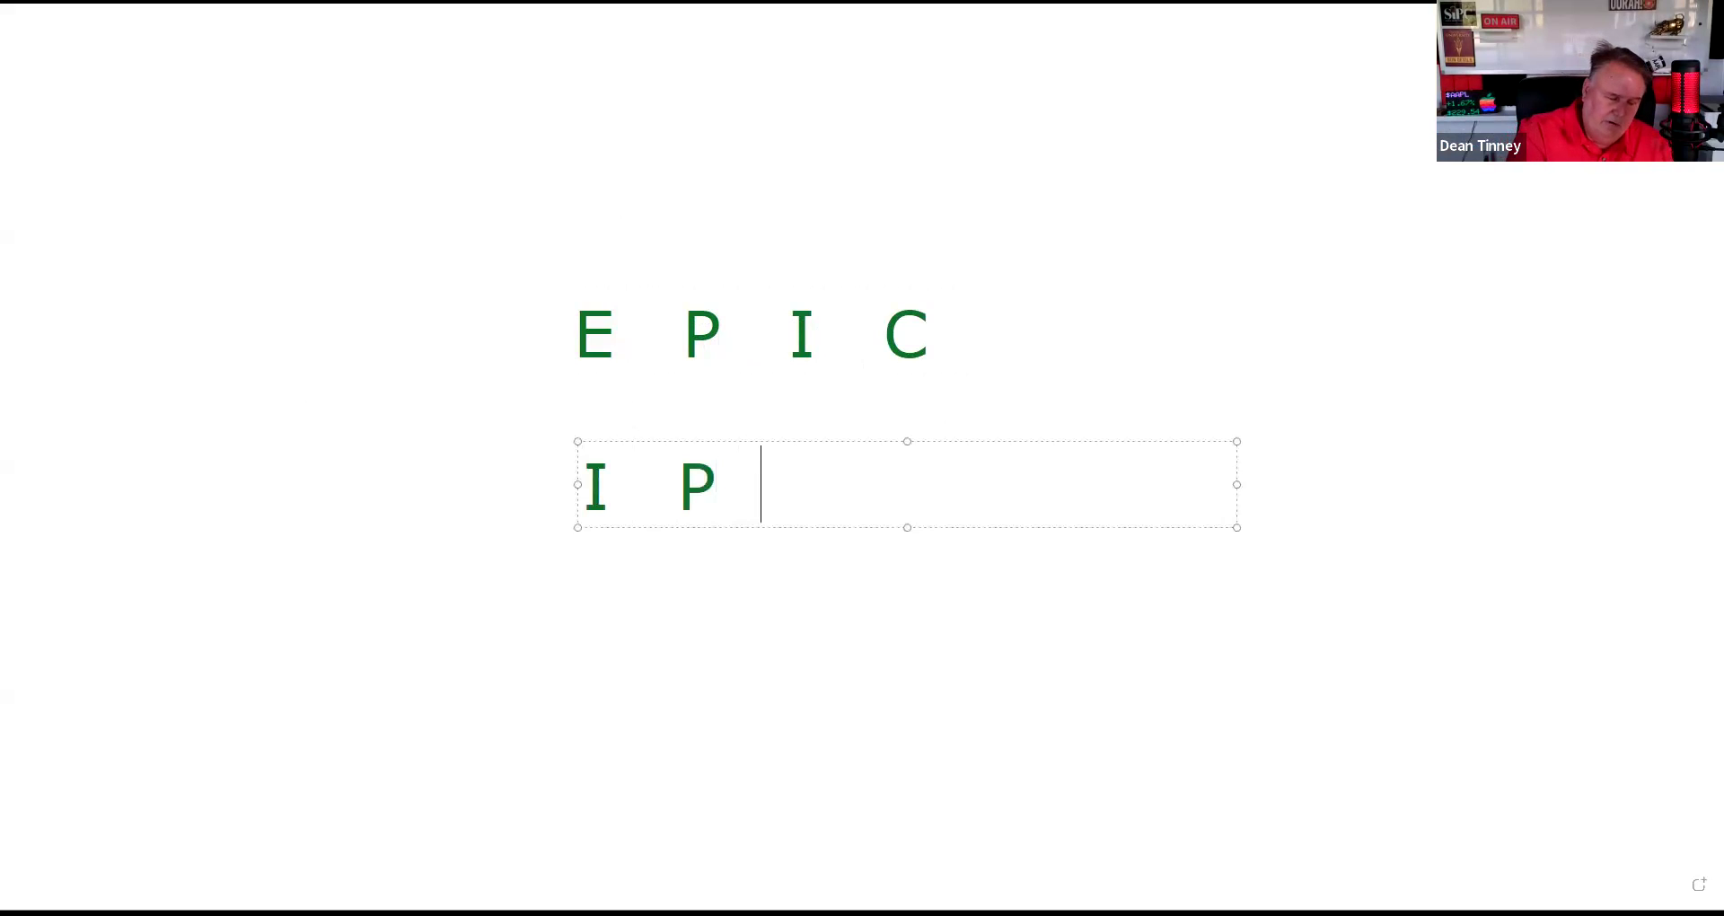
type("E")
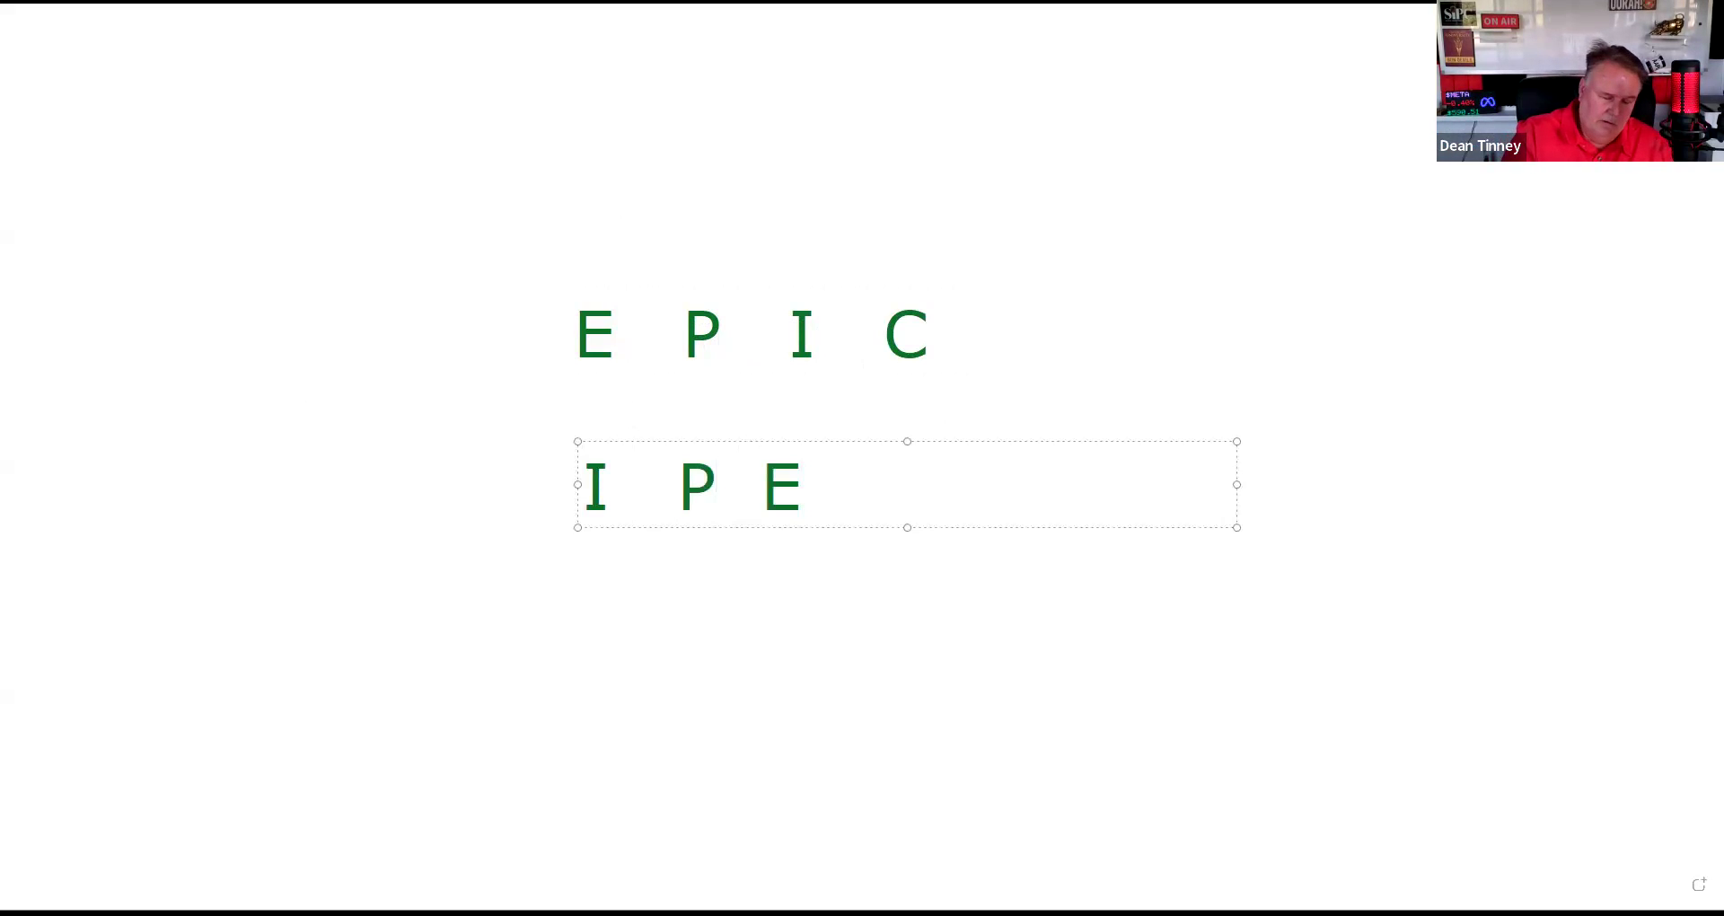
type("C")
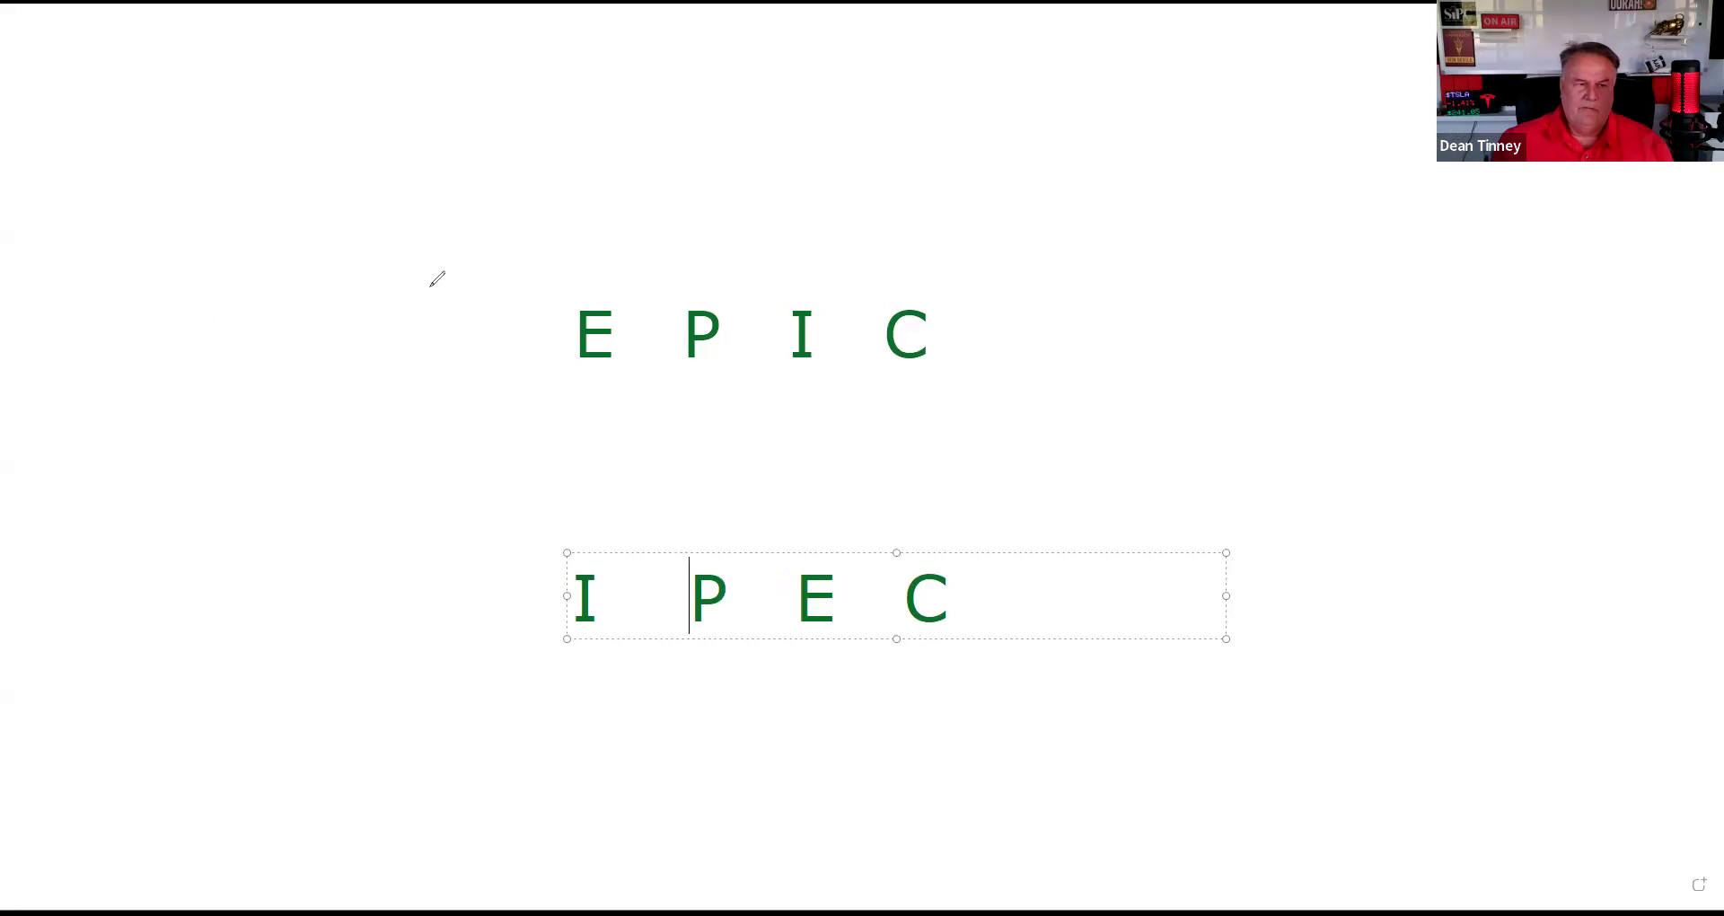
mouse_move(187, 284)
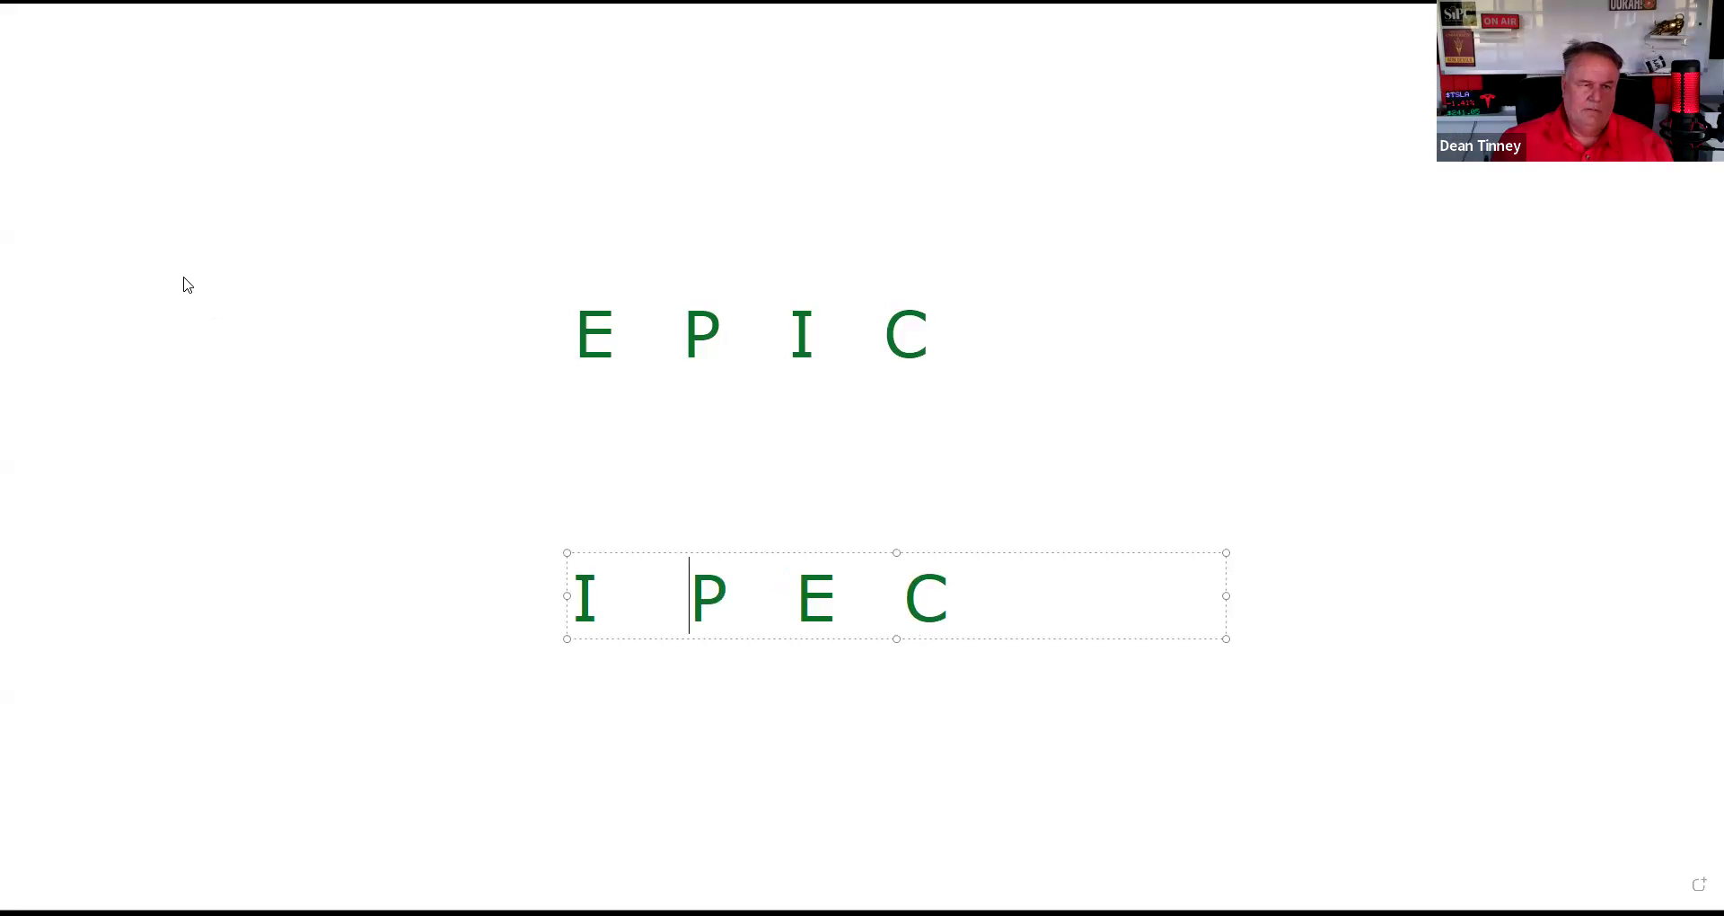
mouse_move(225, 465)
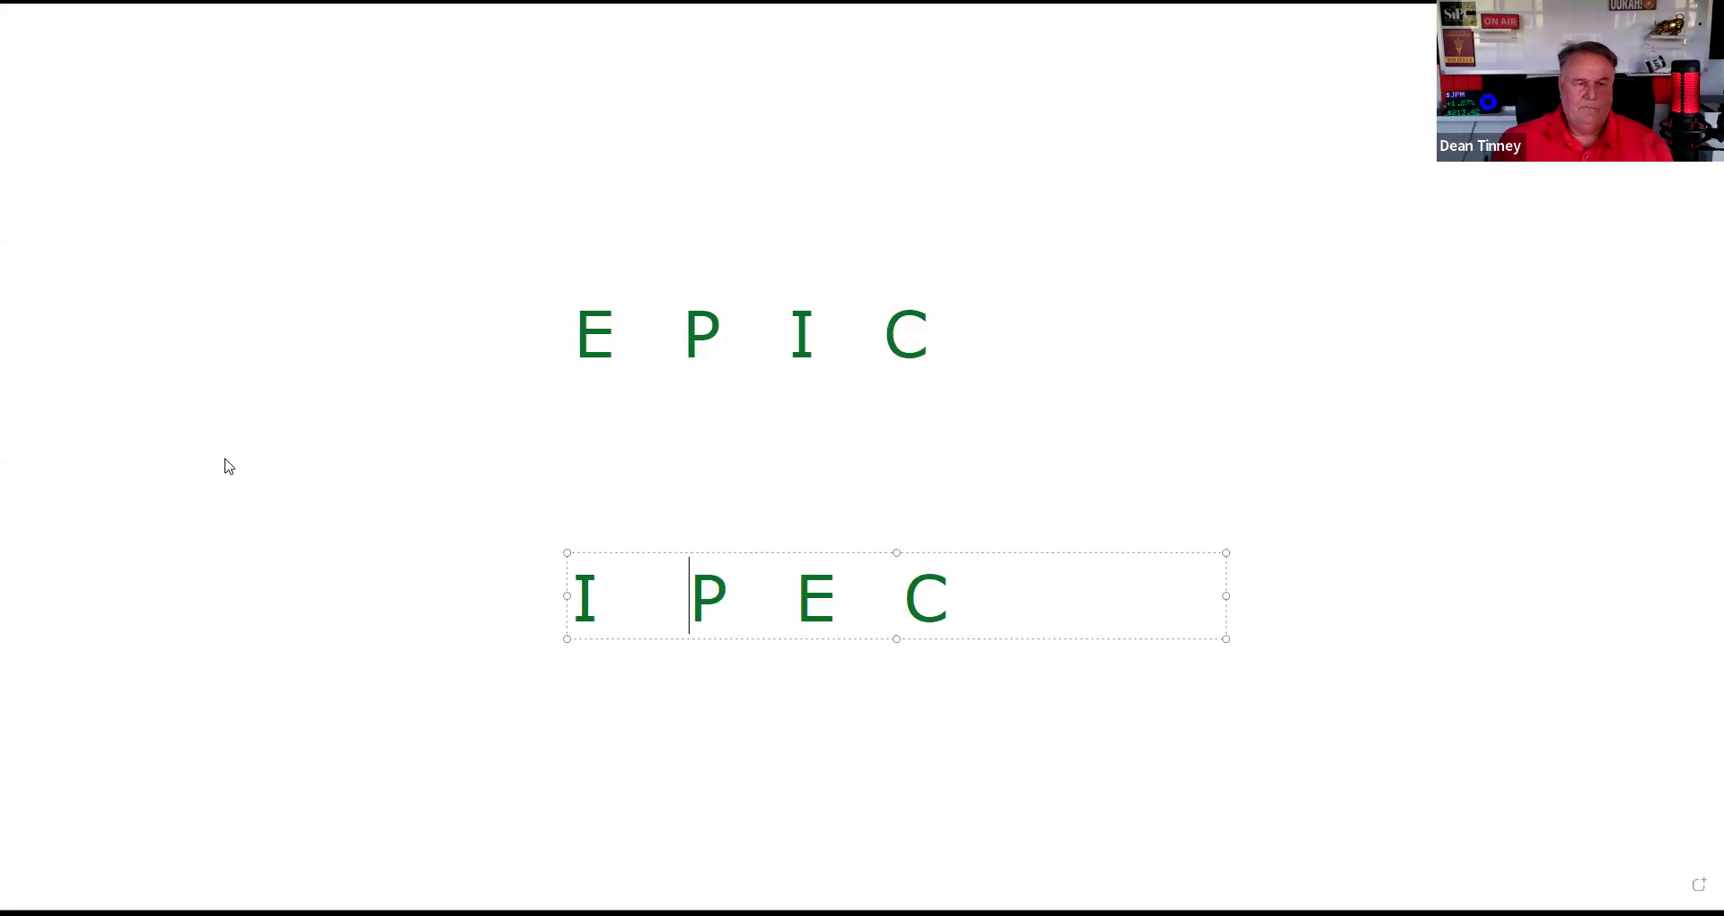
mouse_move(293, 630)
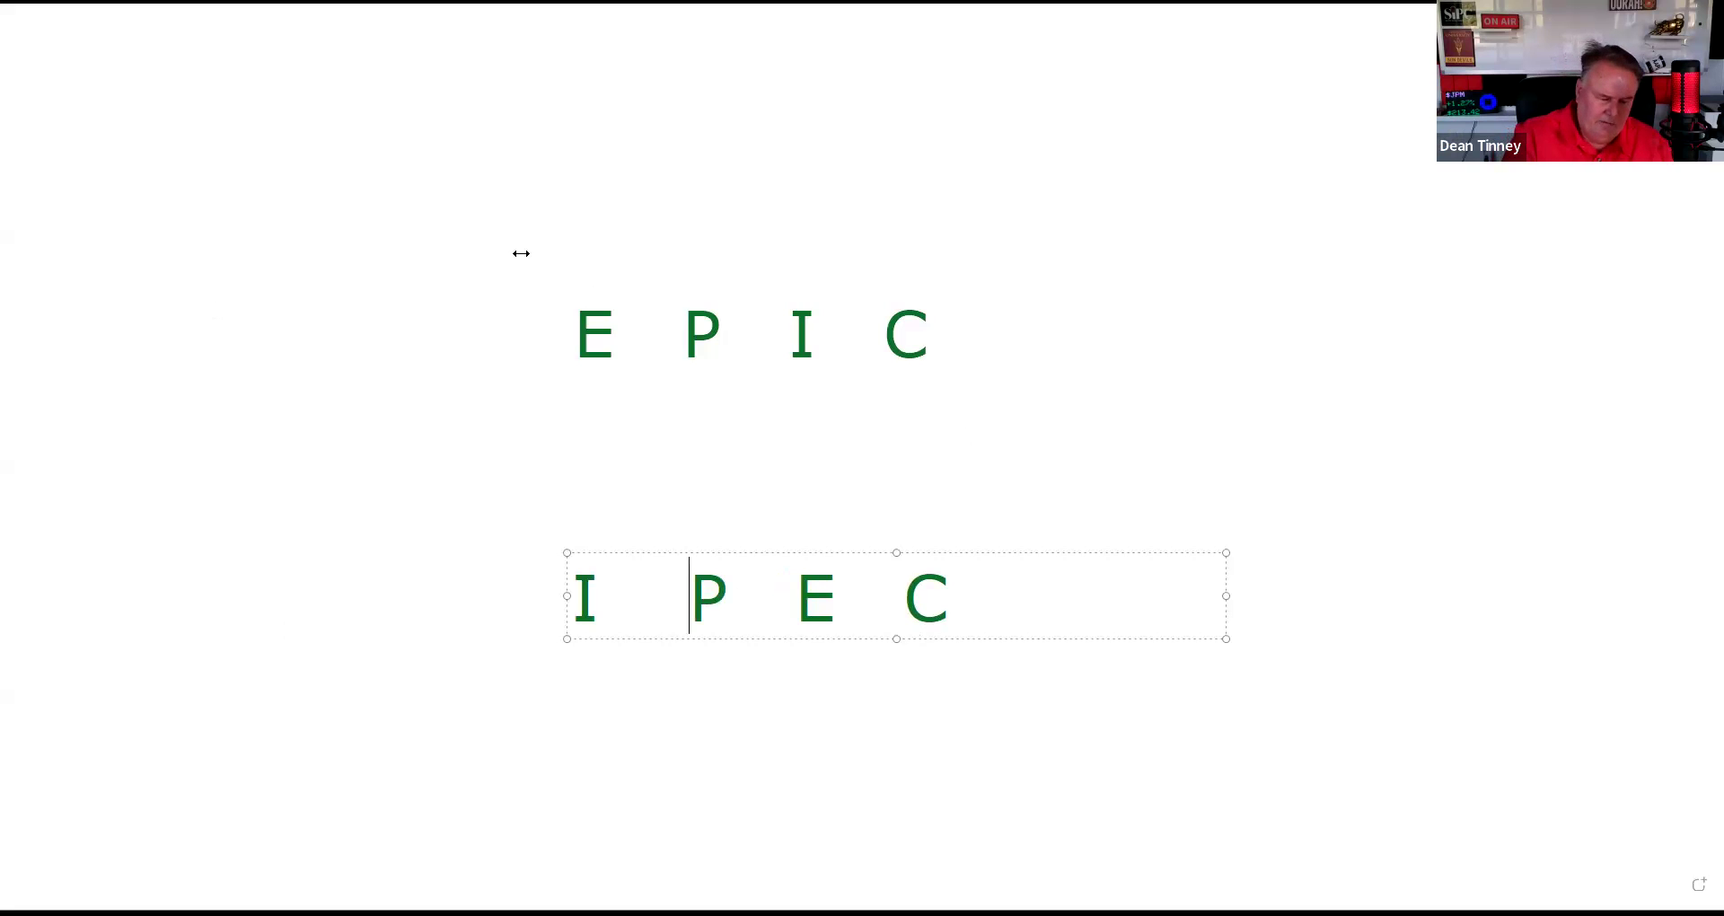
Step: Type the red labels 'US exporters' and 'US Importers' spaced apart above EPIC
type("US exp")
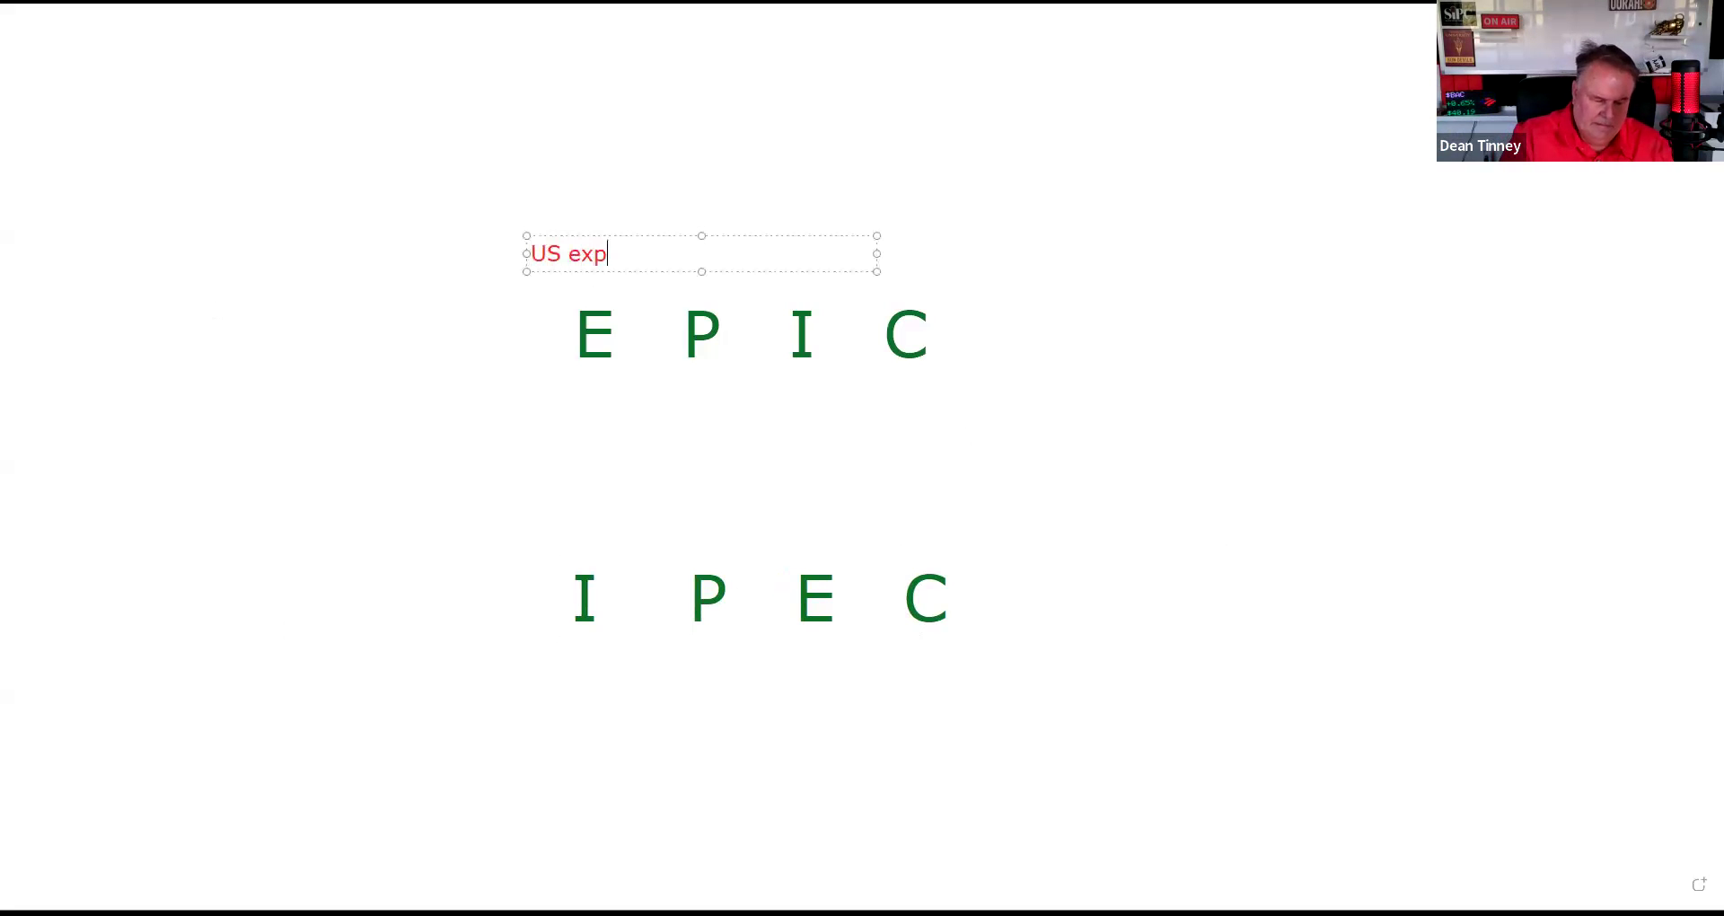
type("orters")
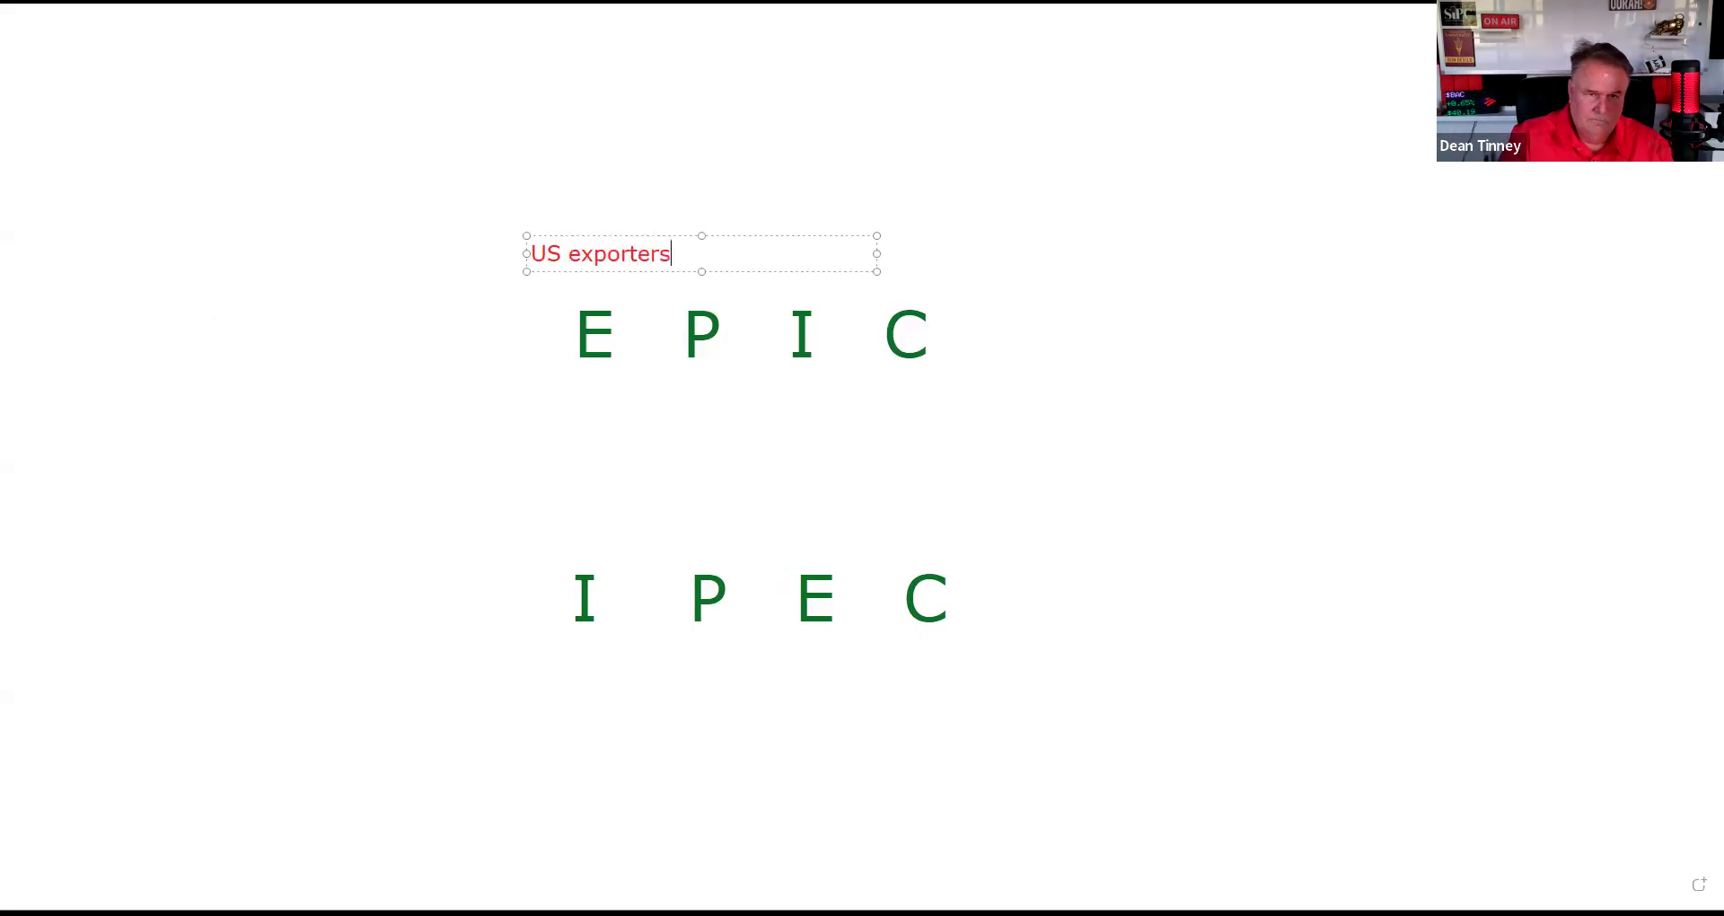
type("US")
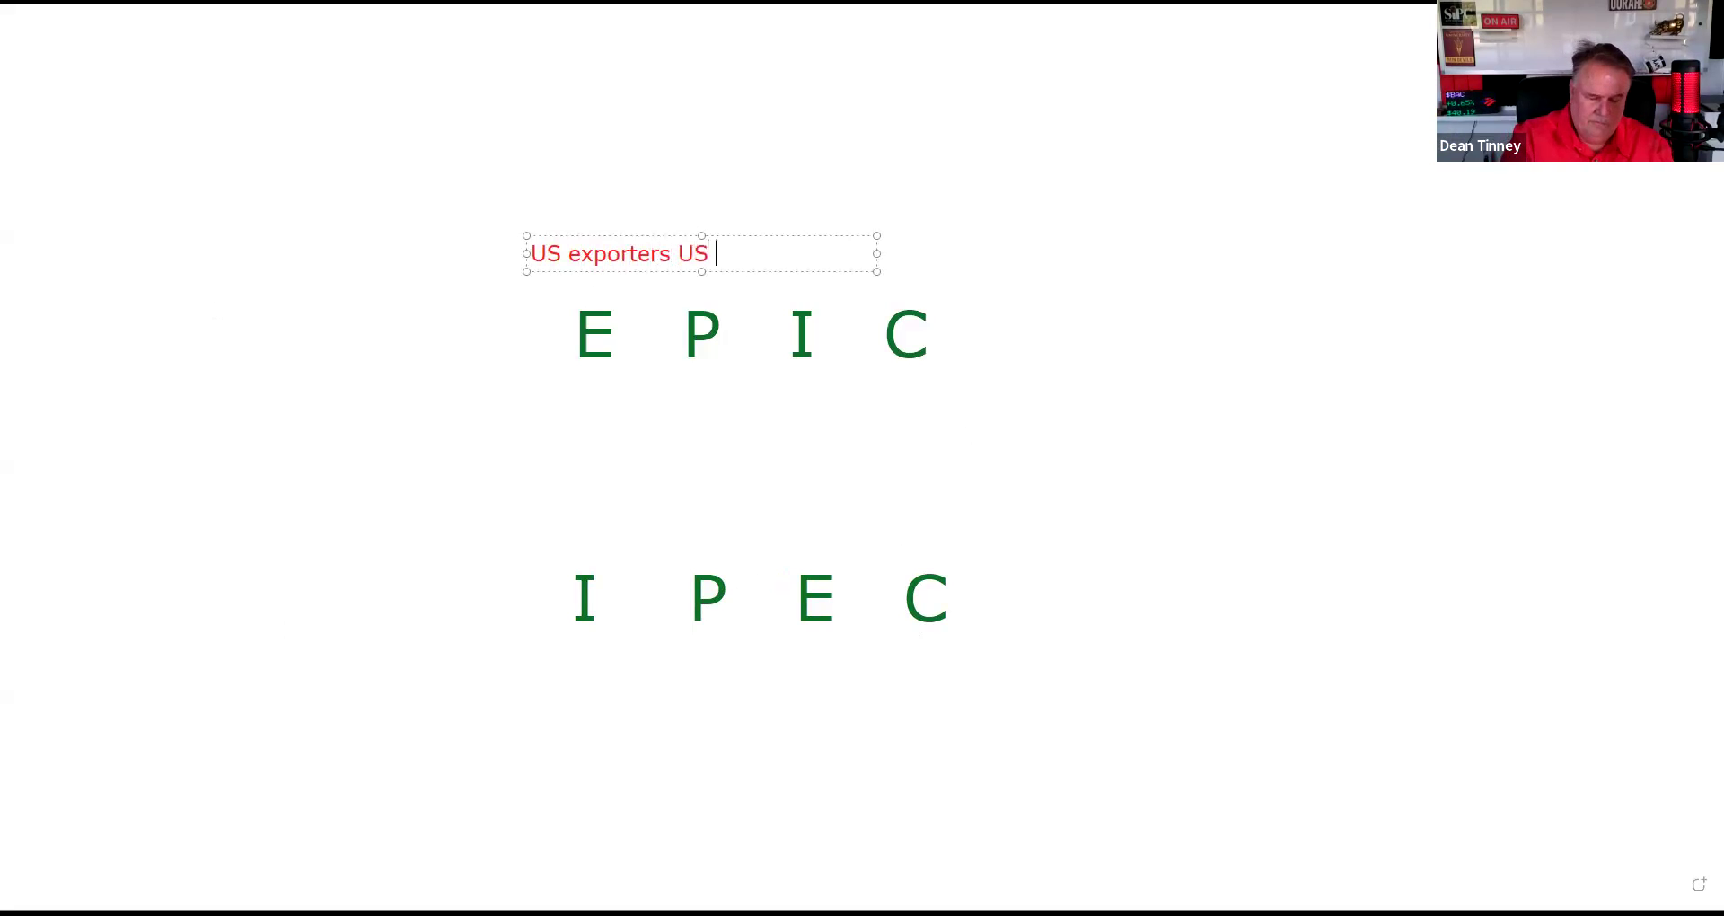
type("Importer")
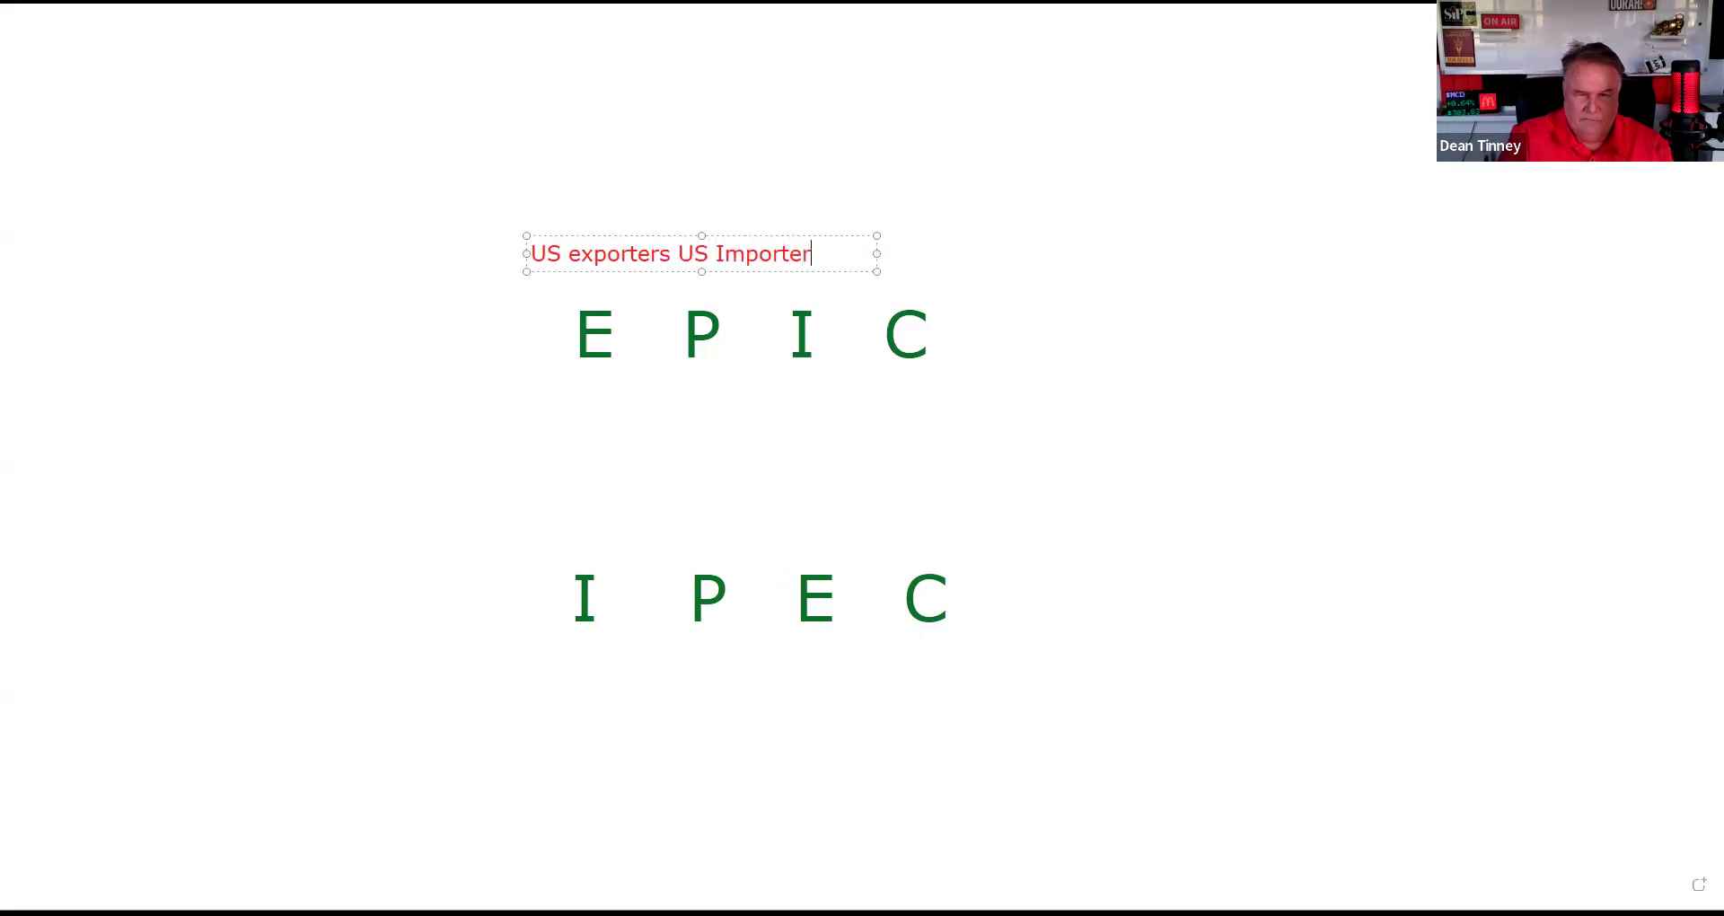
type("s")
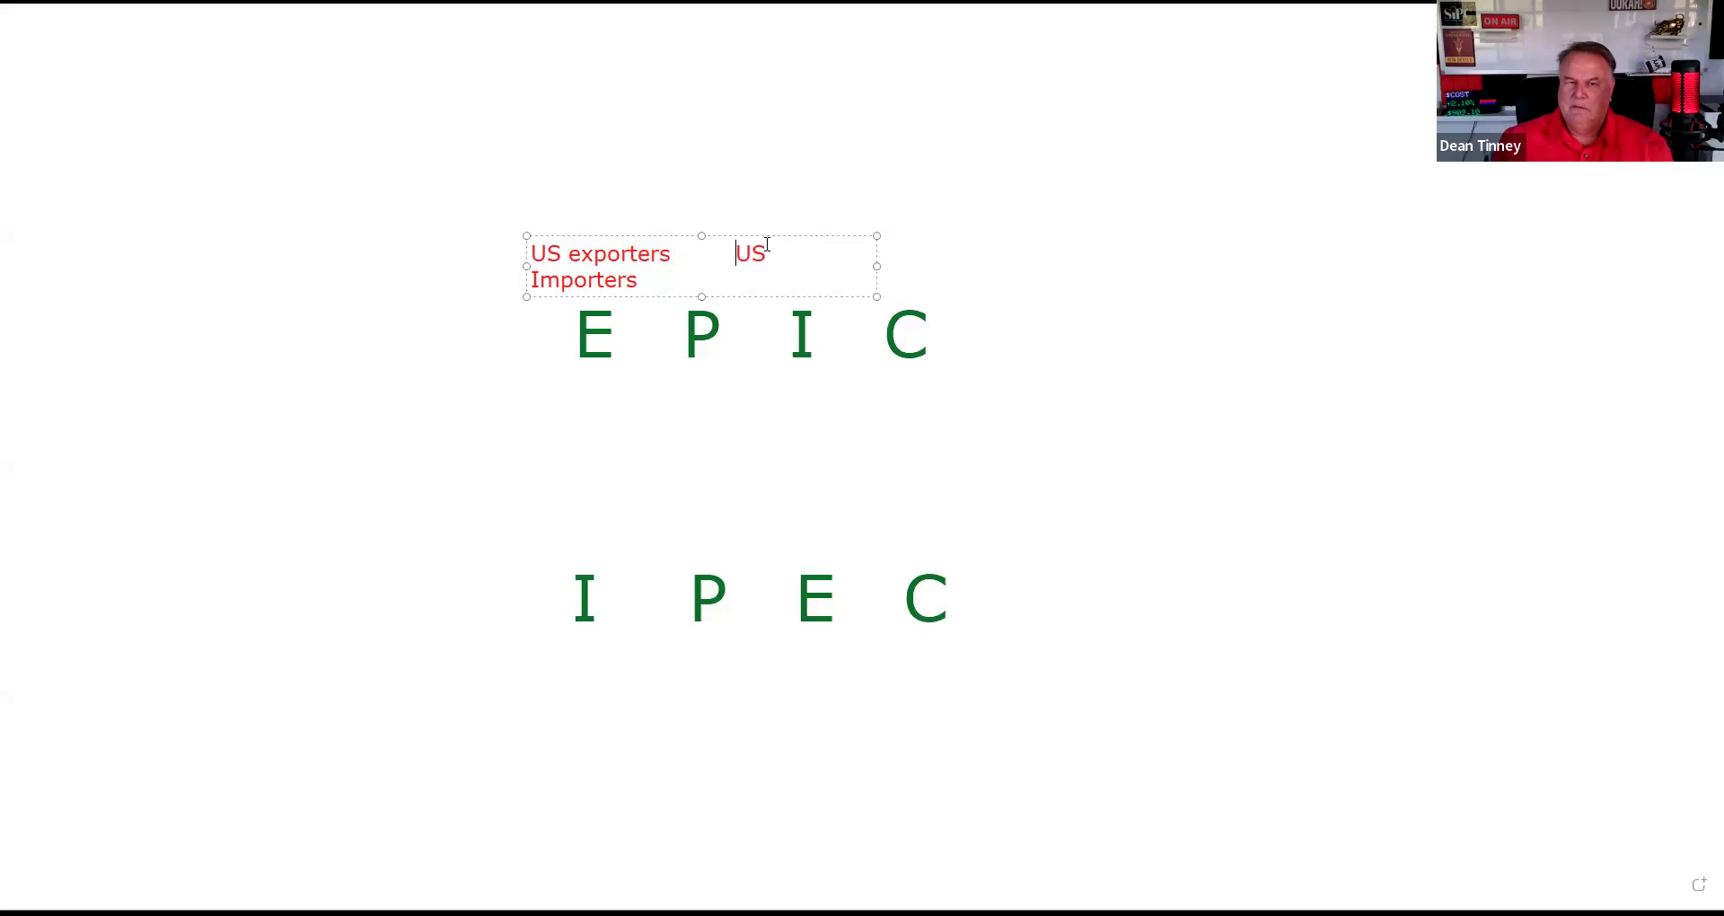
type("im")
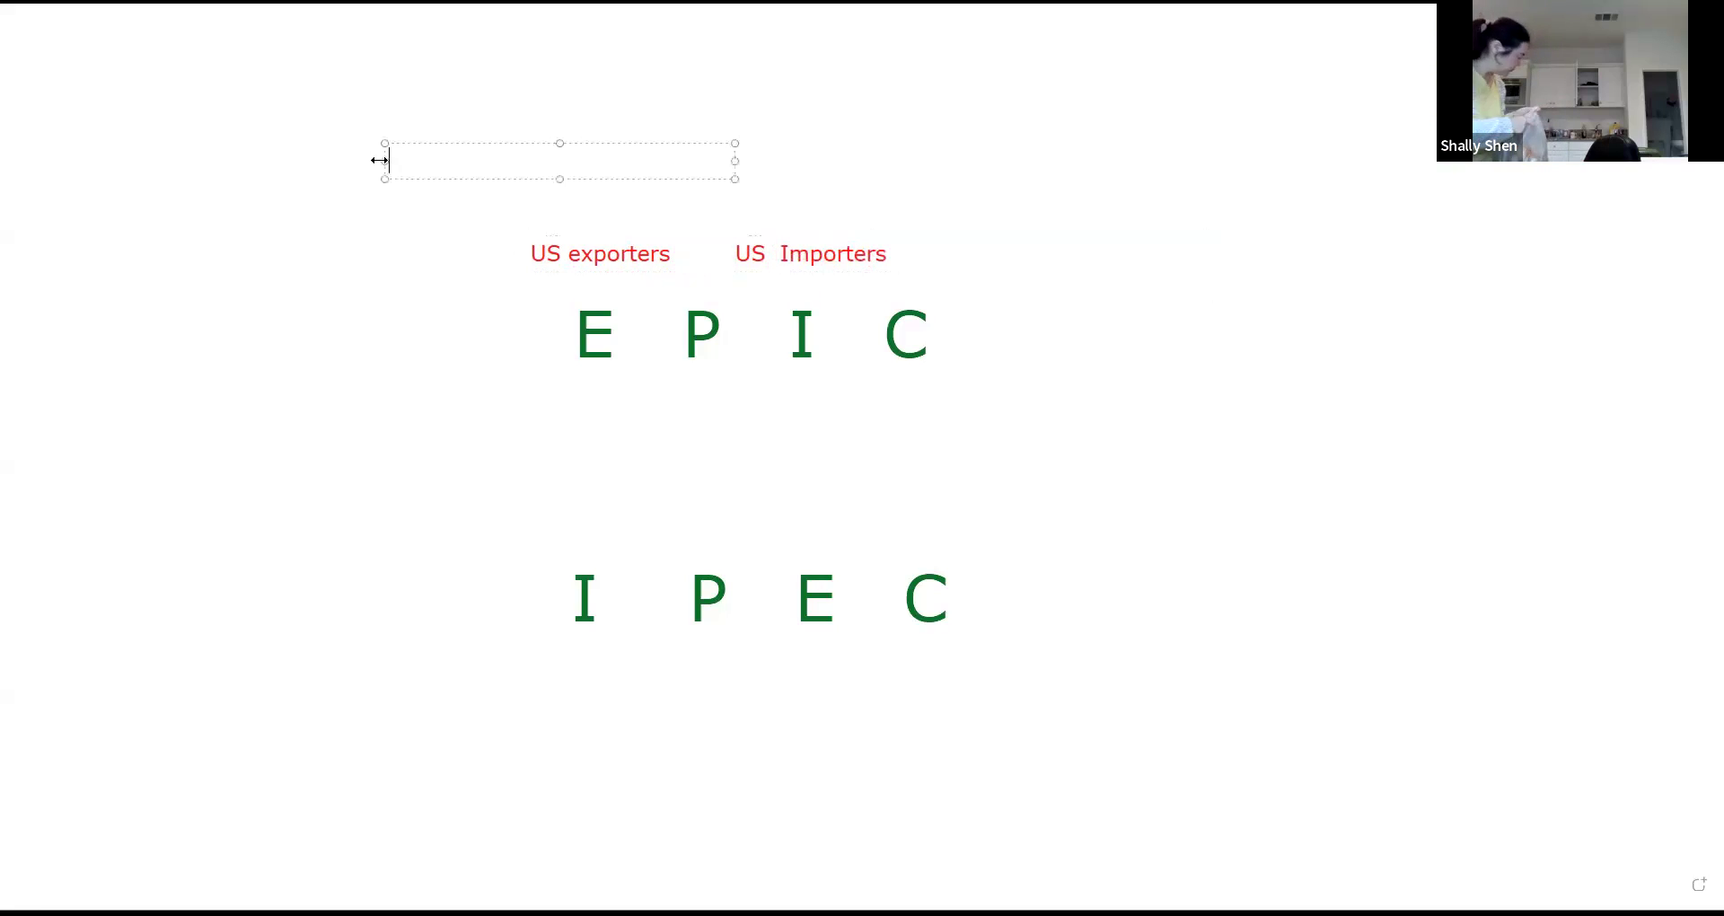
Step: Type the red label 'Hedge' in the upper-left text box and deselect it
type("Hedge")
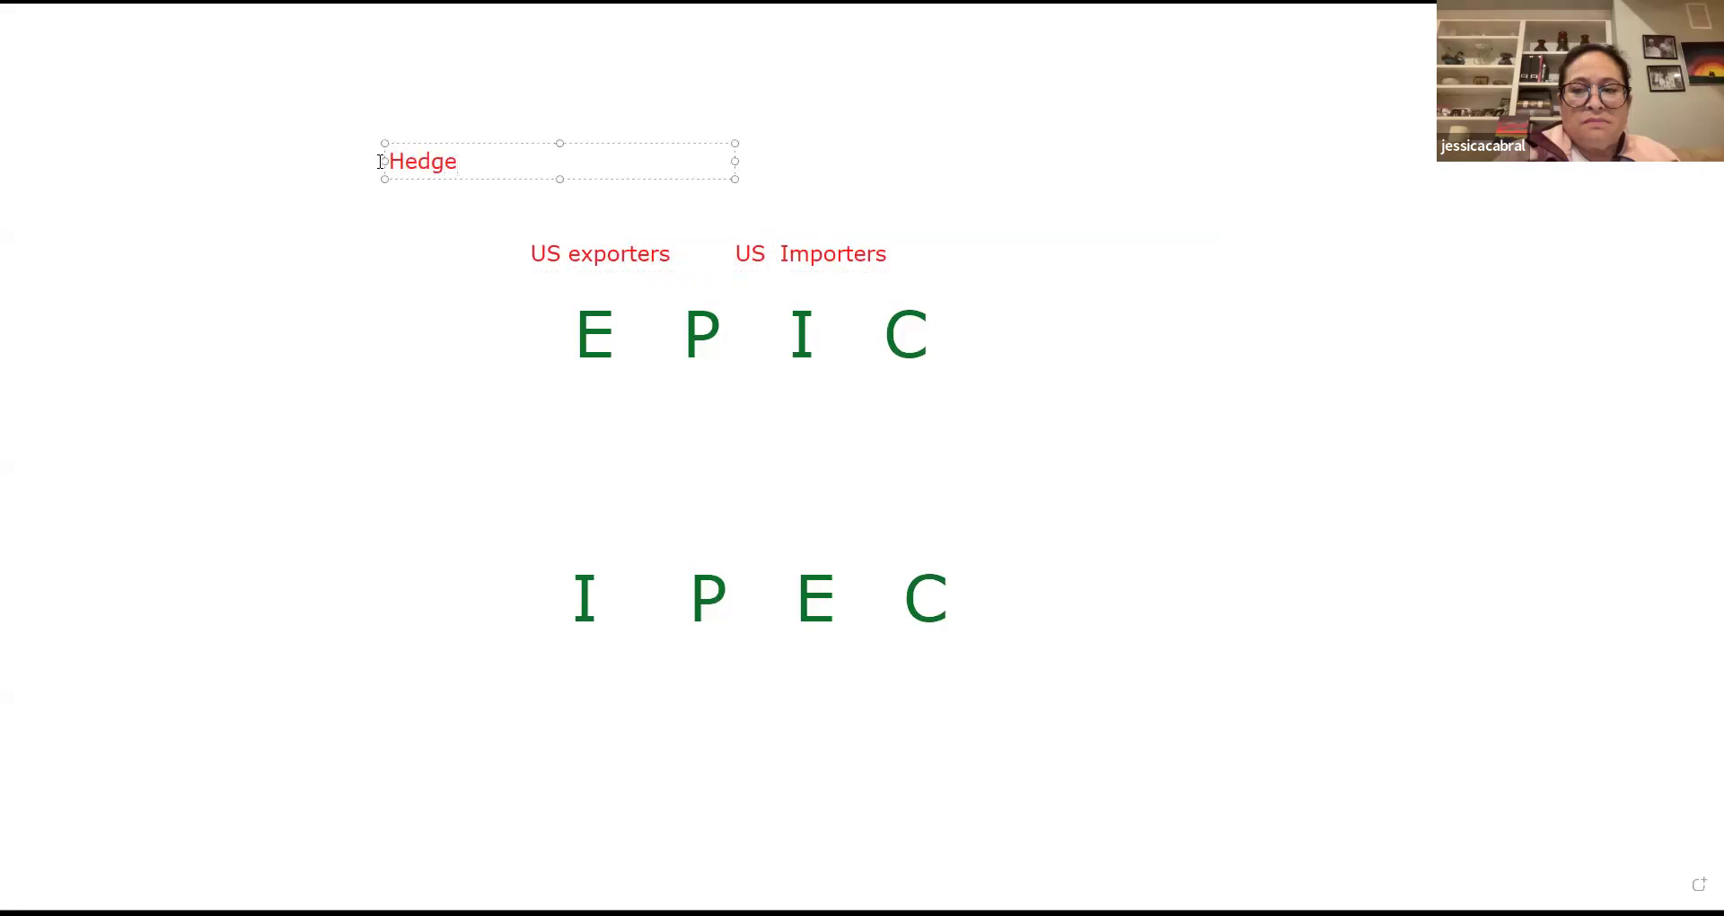
left_click(420, 357)
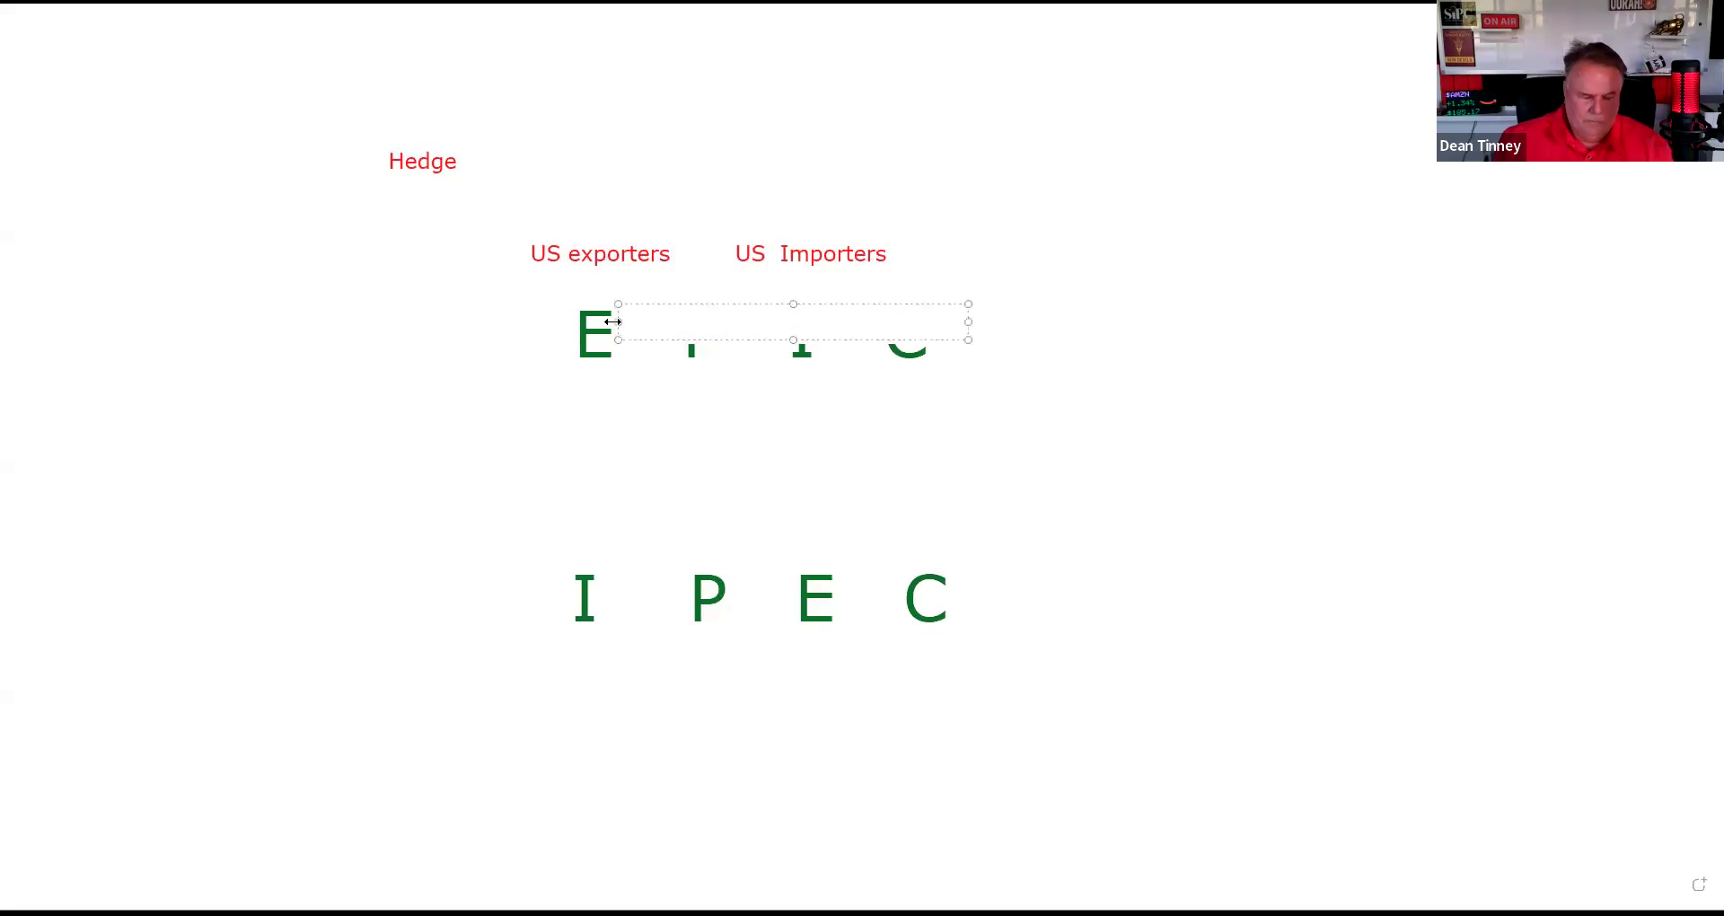
Step: Add small blue suffixes 'xporters', 'mp' and 'all' beside the EPIC letters
type("xportere")
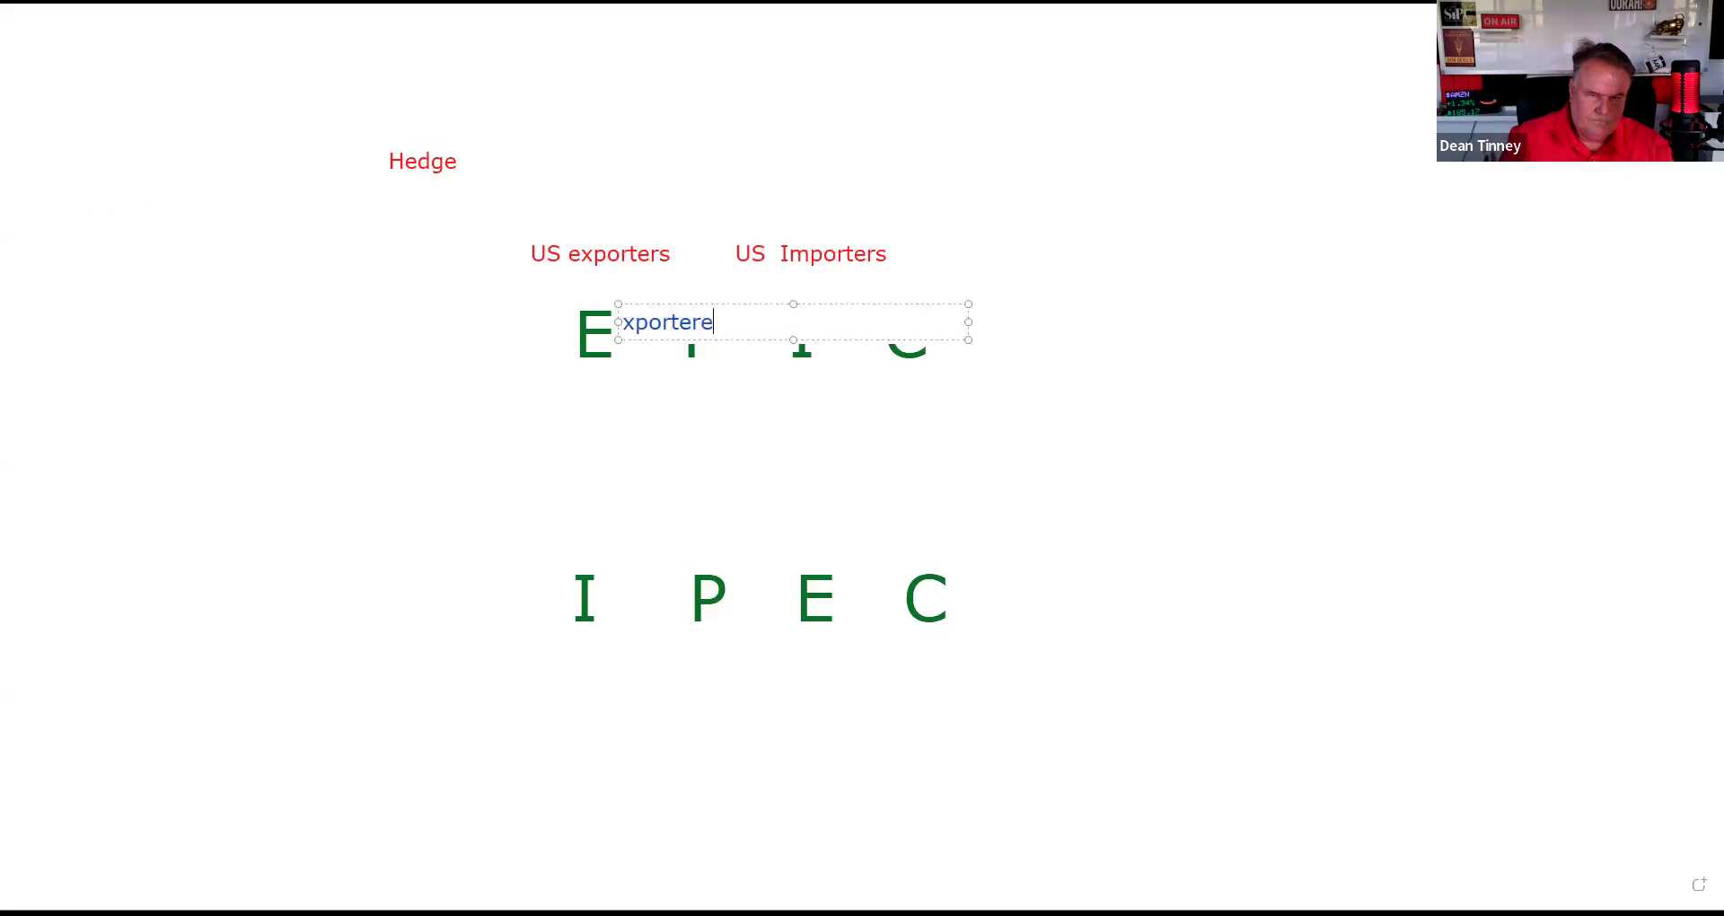
key("Backspace")
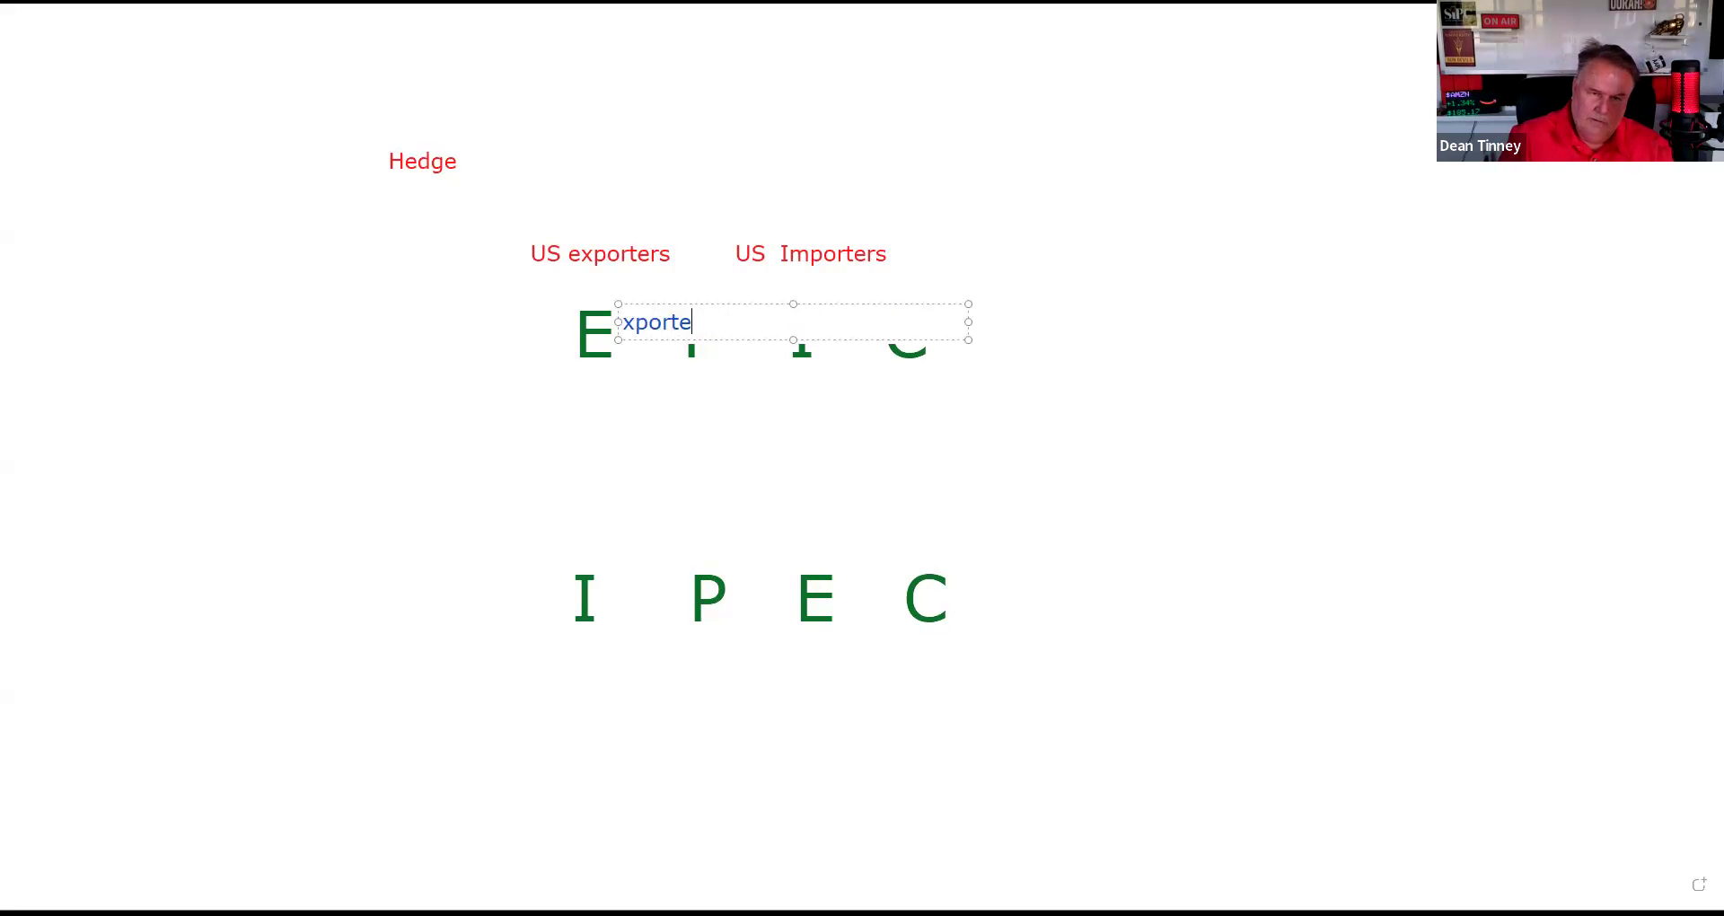
type("r")
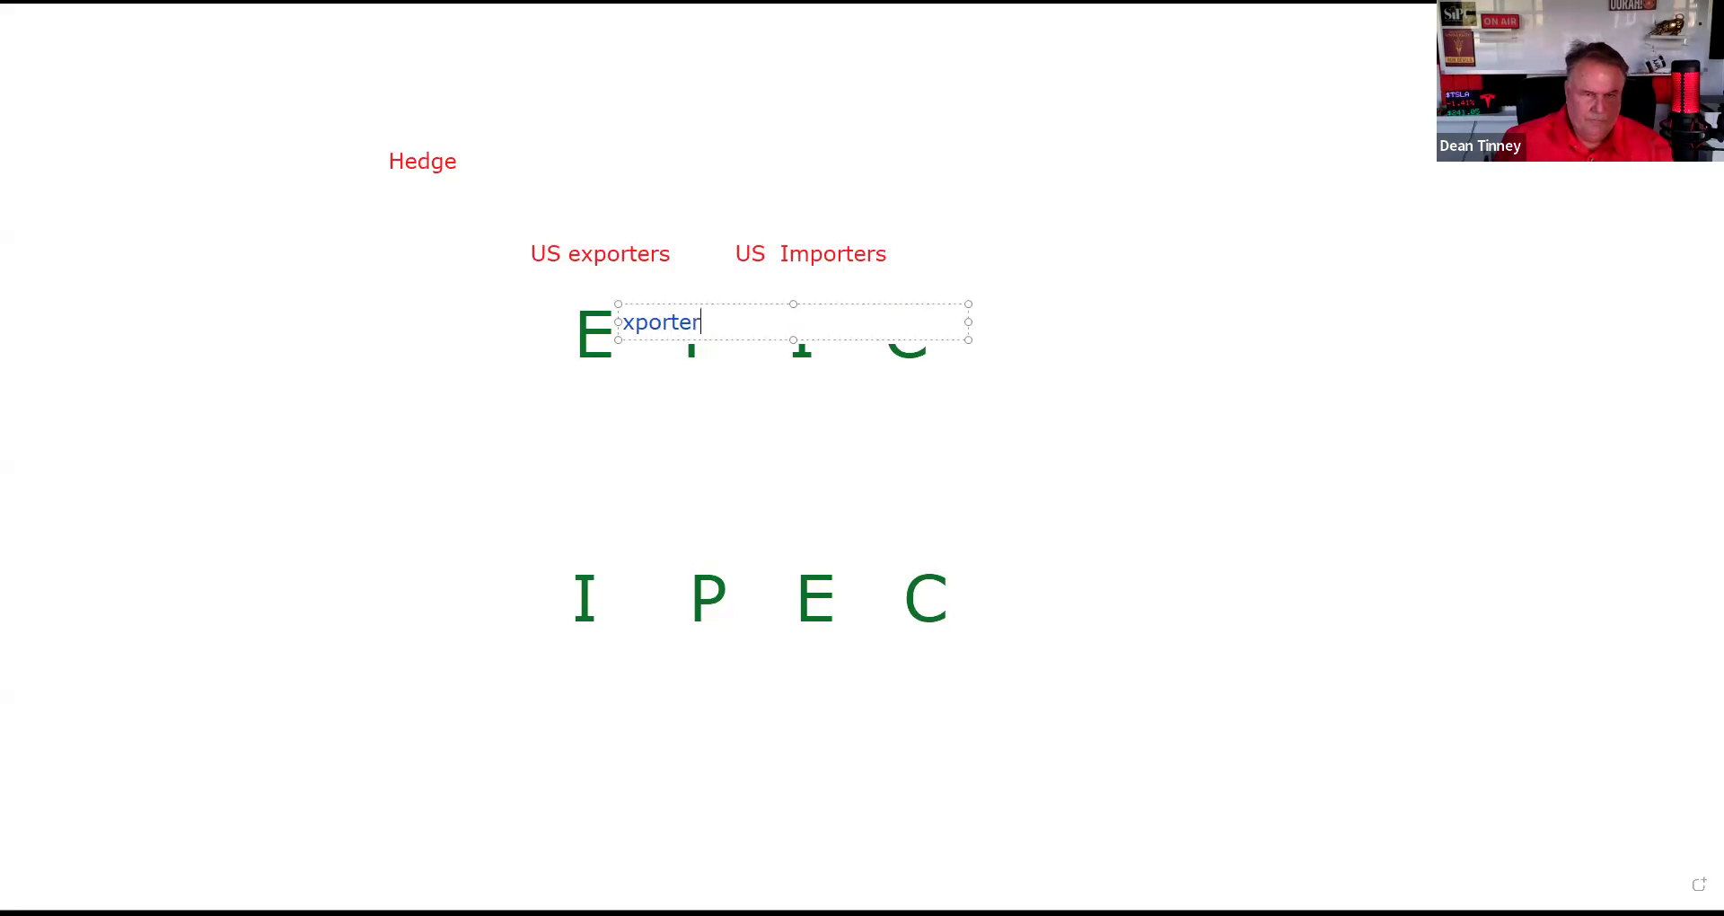
type("s")
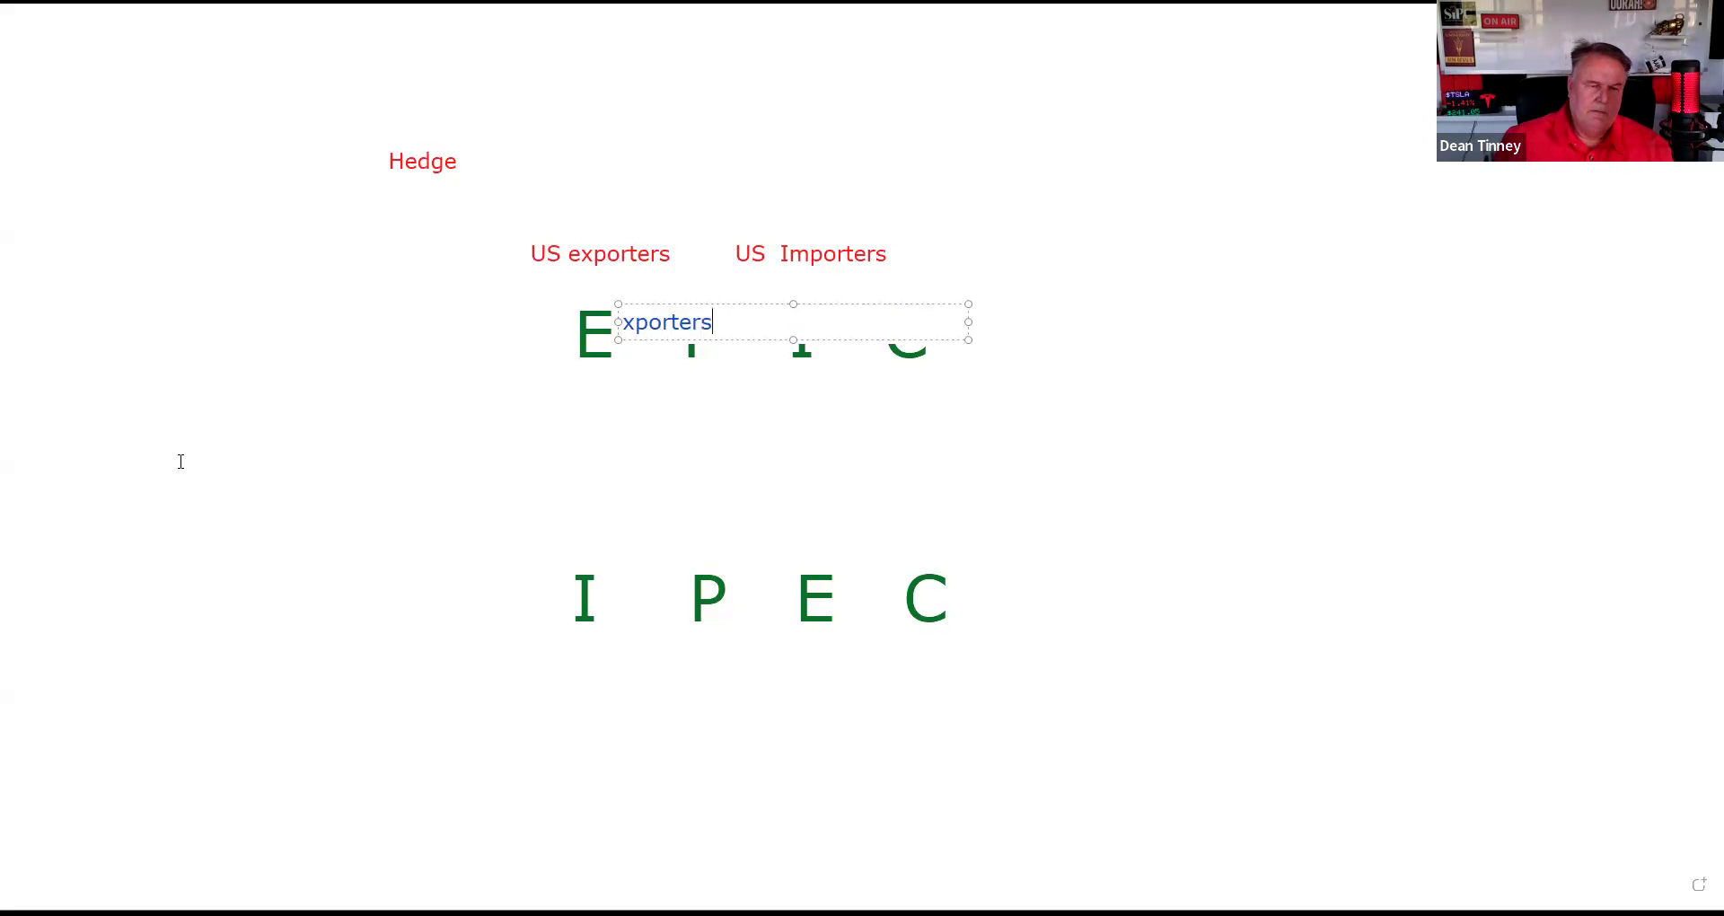
mouse_move(212, 531)
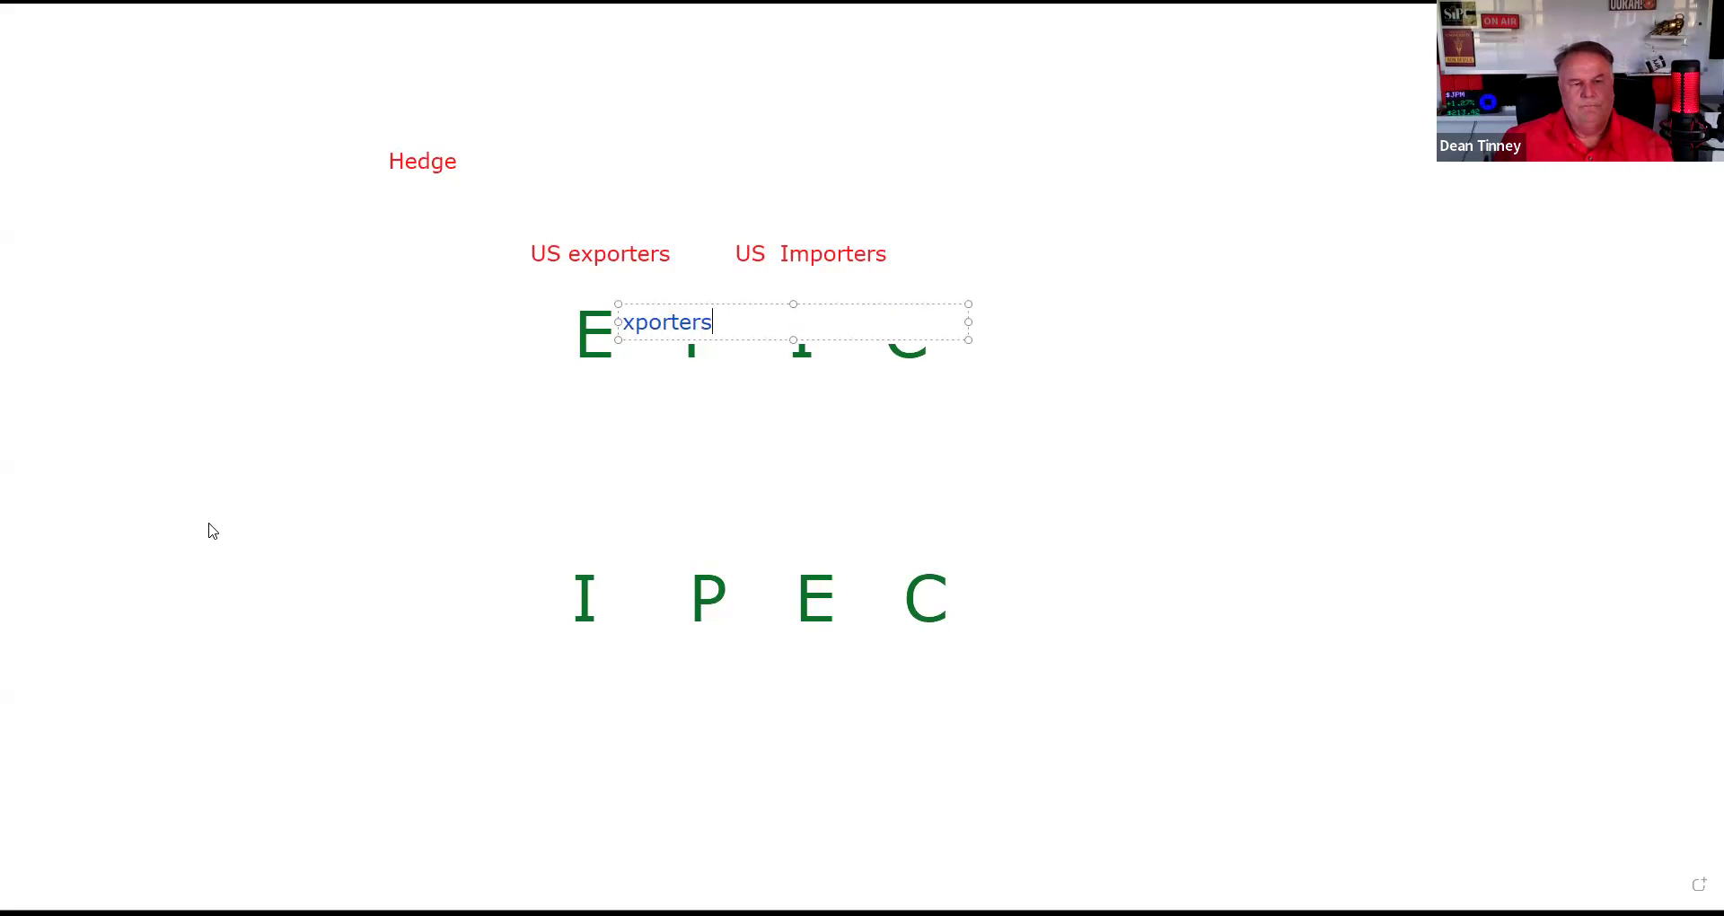
mouse_move(209, 523)
type("uts")
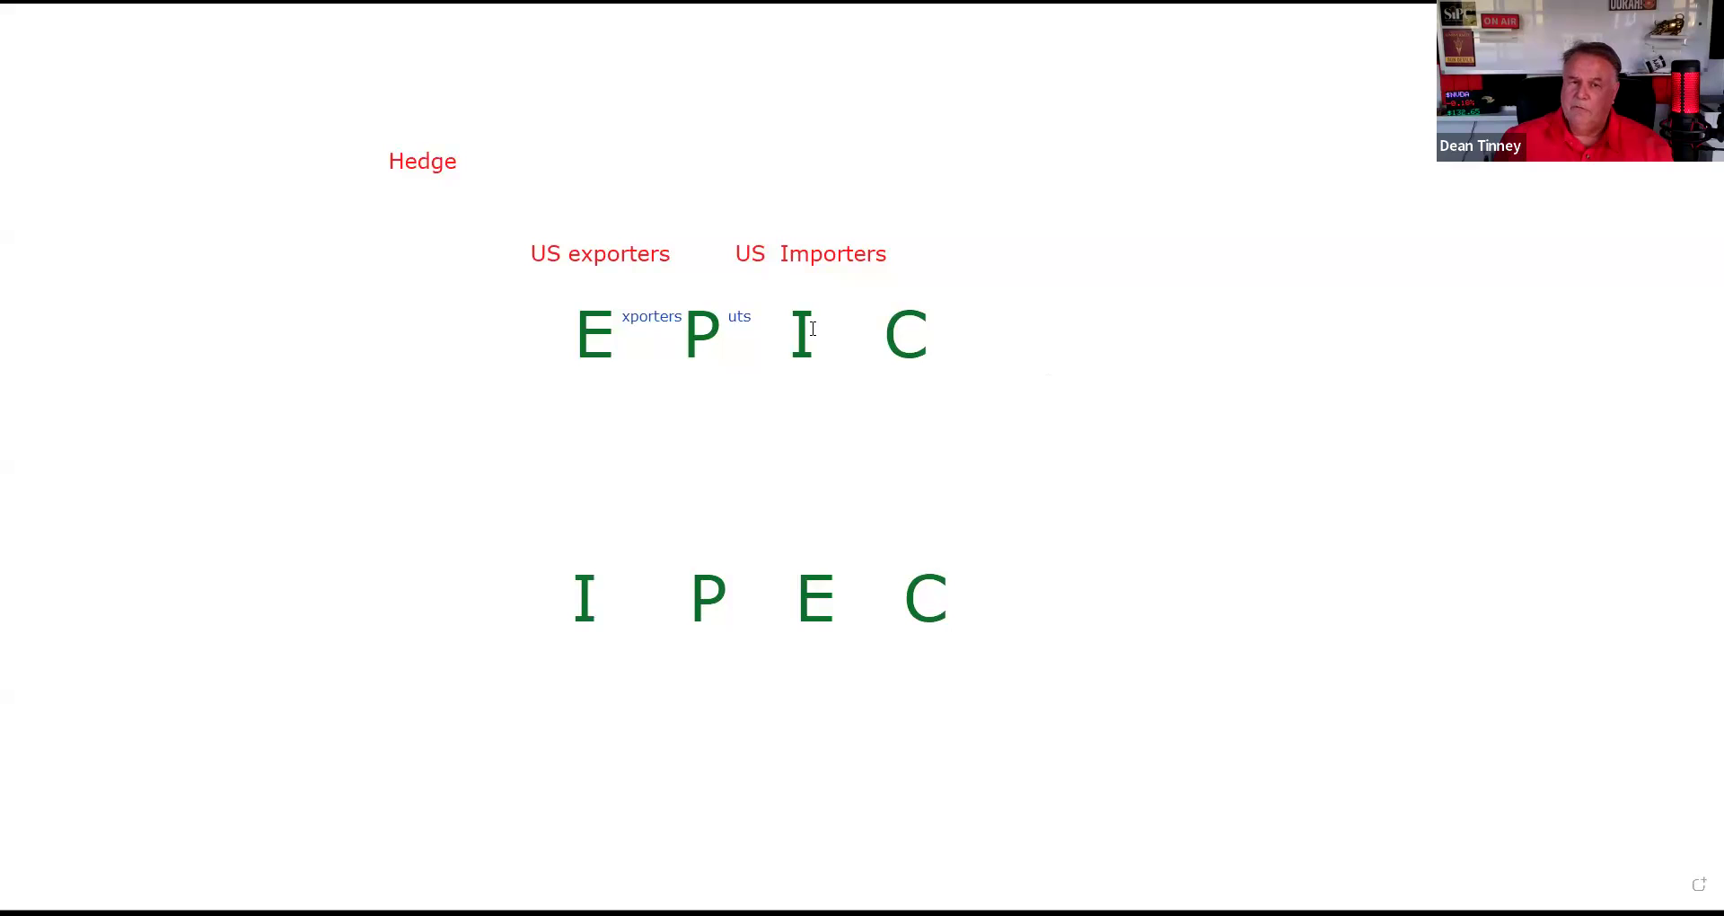
type("mporters")
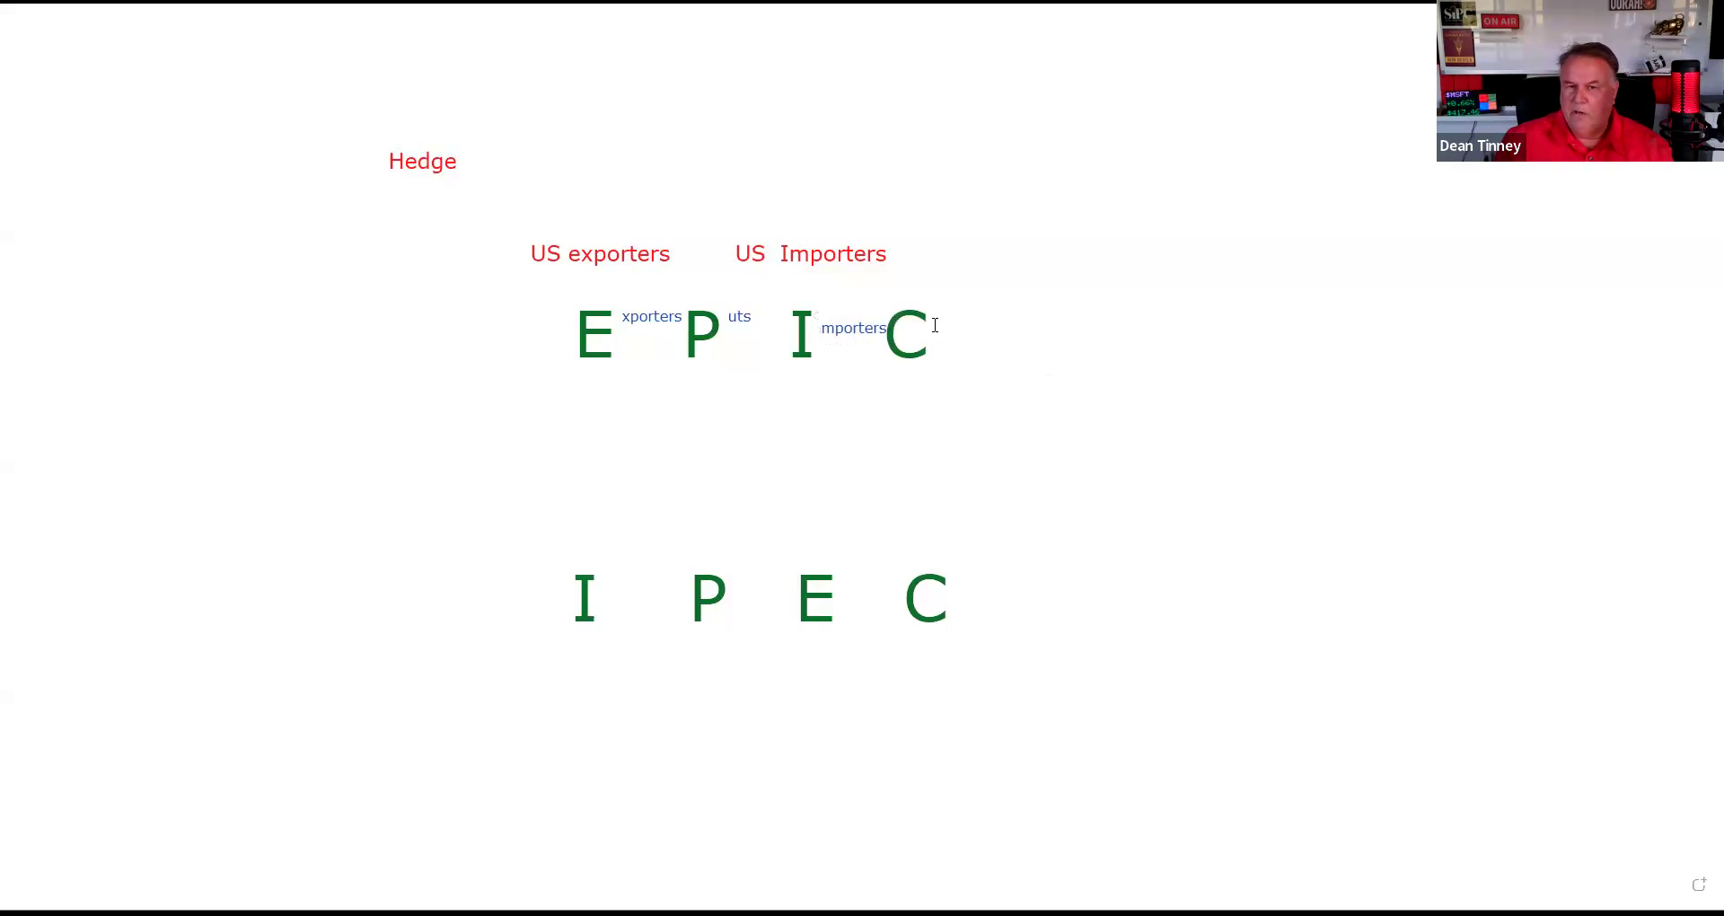
type("all")
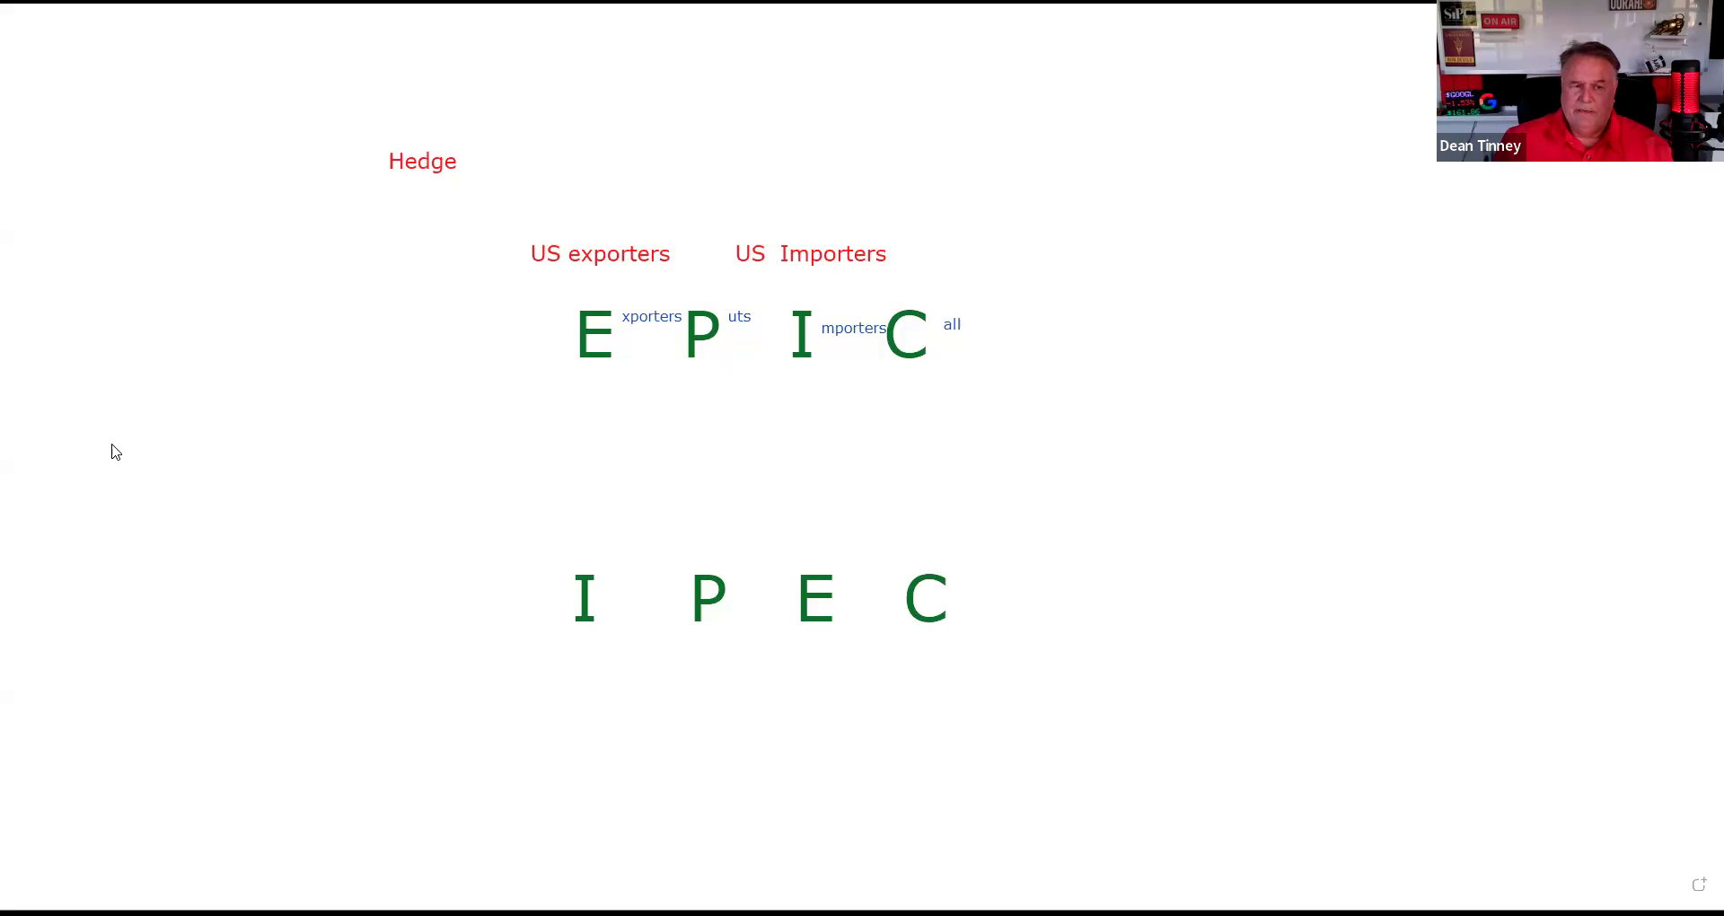
mouse_move(549, 520)
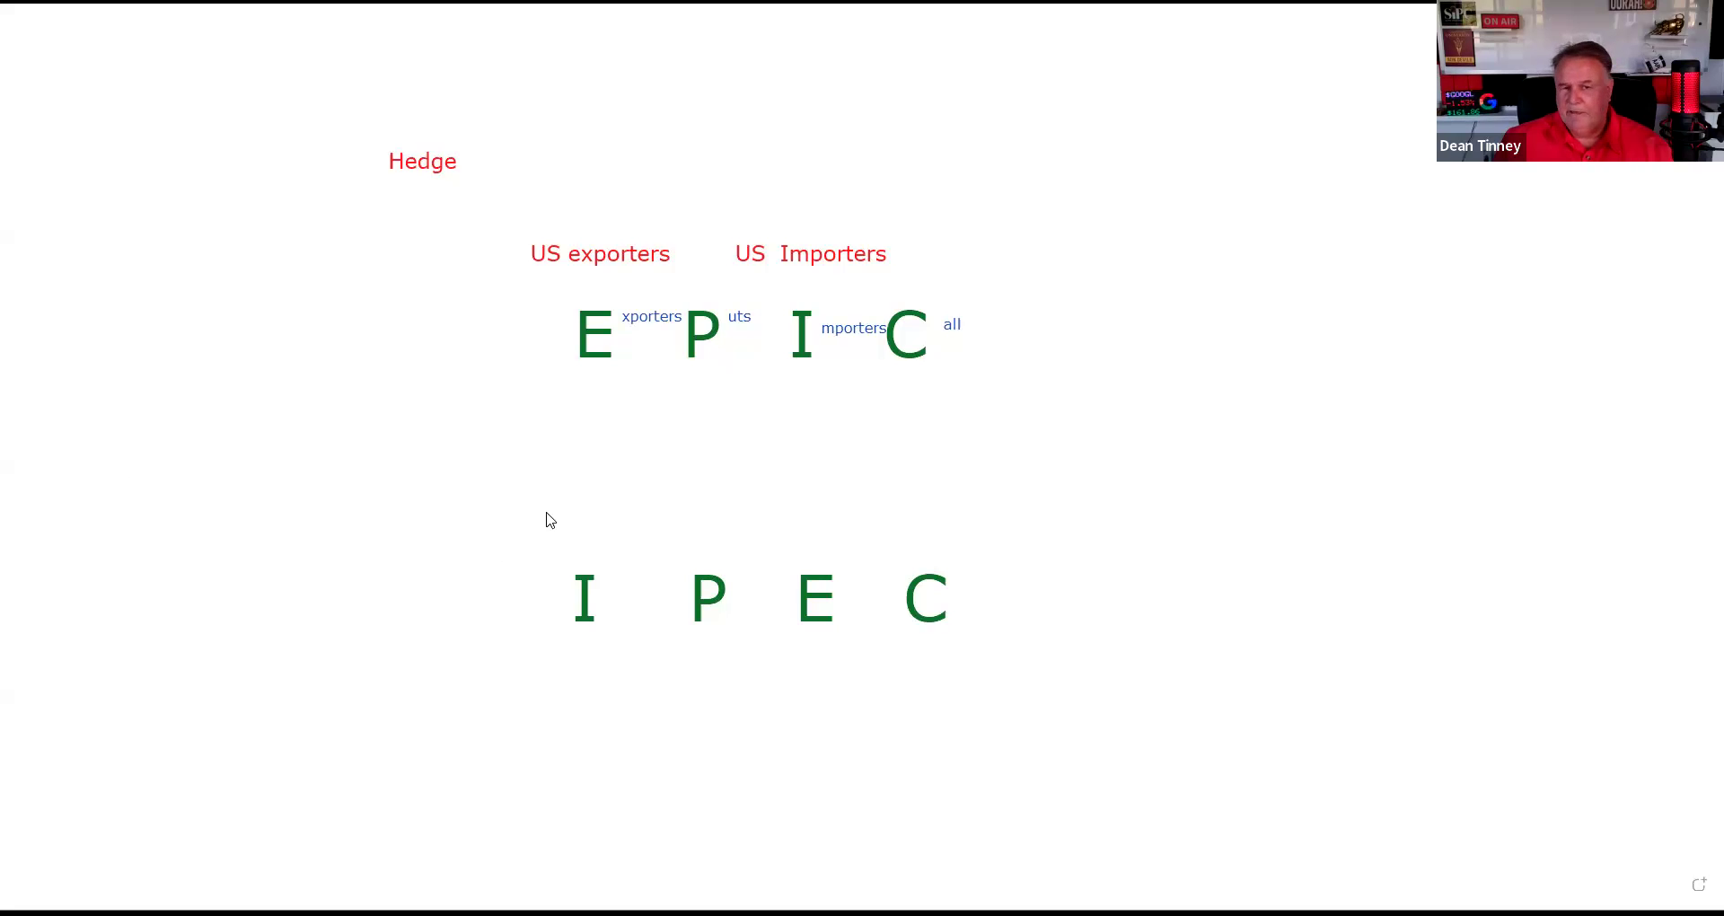
mouse_move(538, 521)
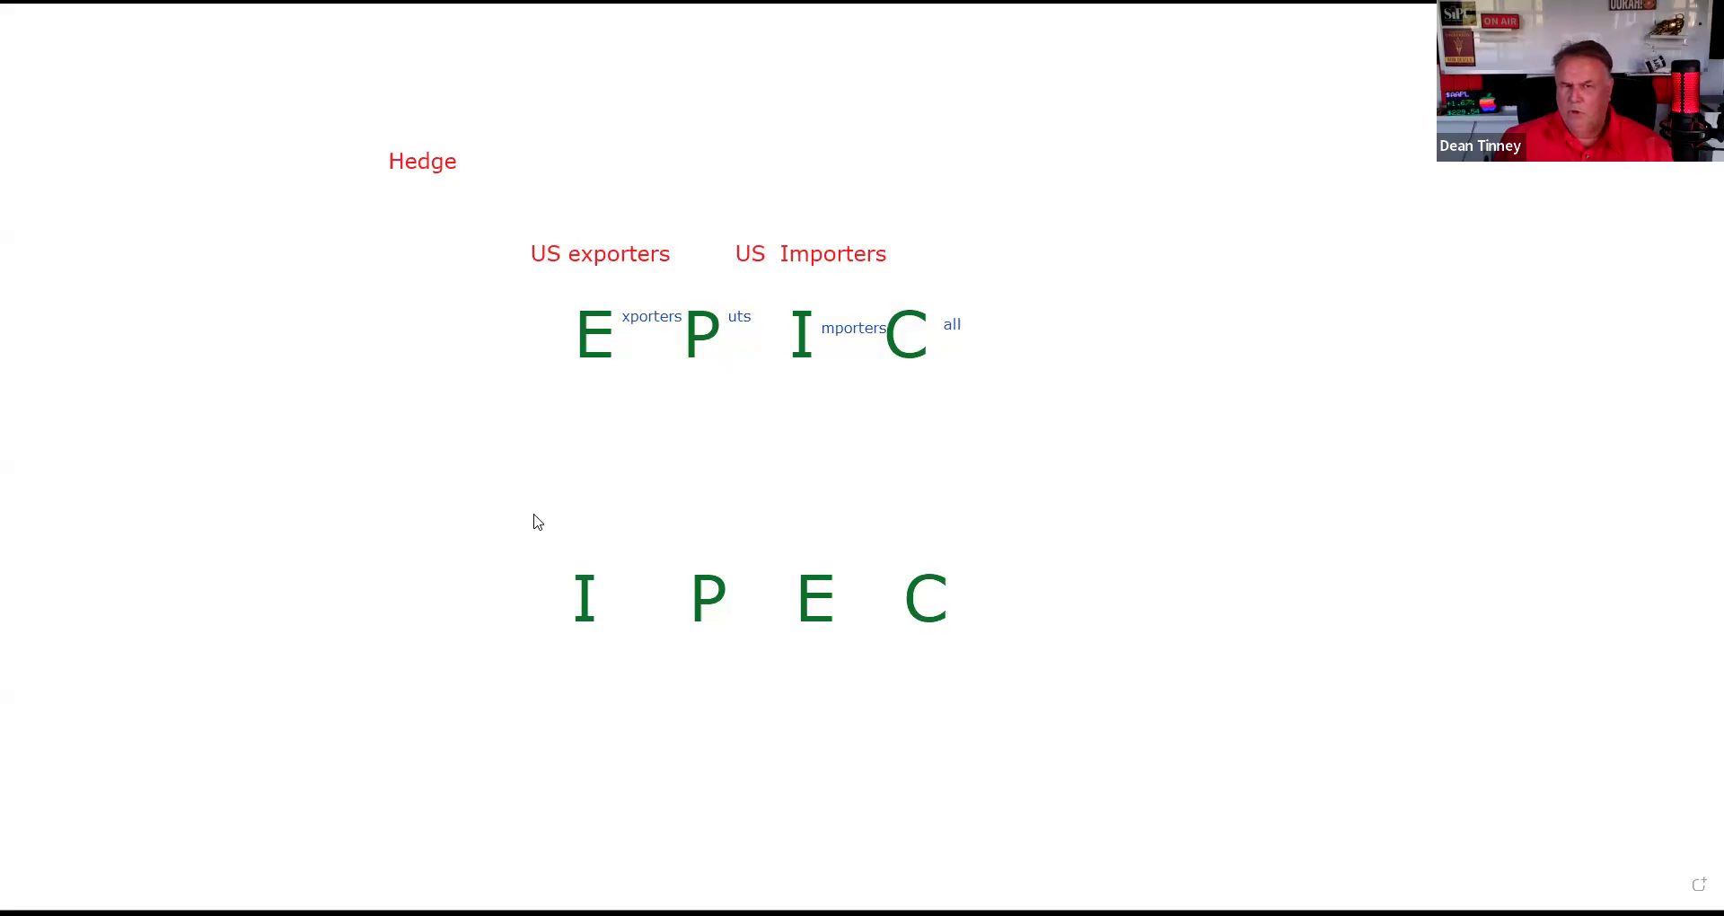
left_click(792, 506)
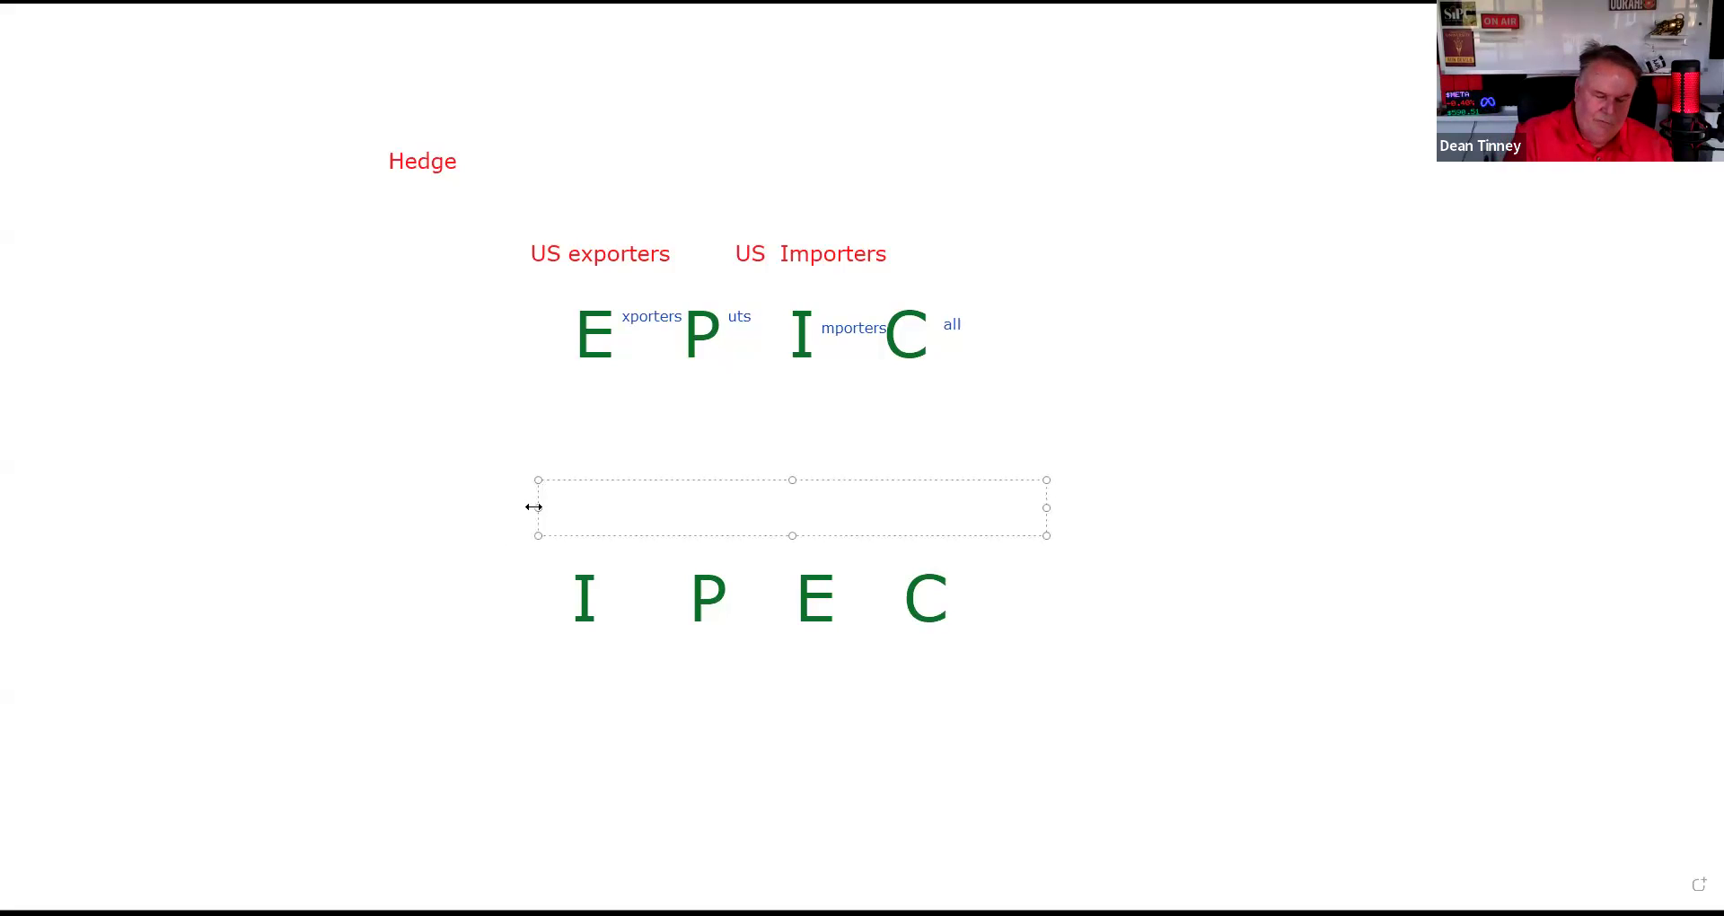
Step: Type the blue label 'Foreign Corporation' above IPEC, correcting the extra o's
type("Foreig")
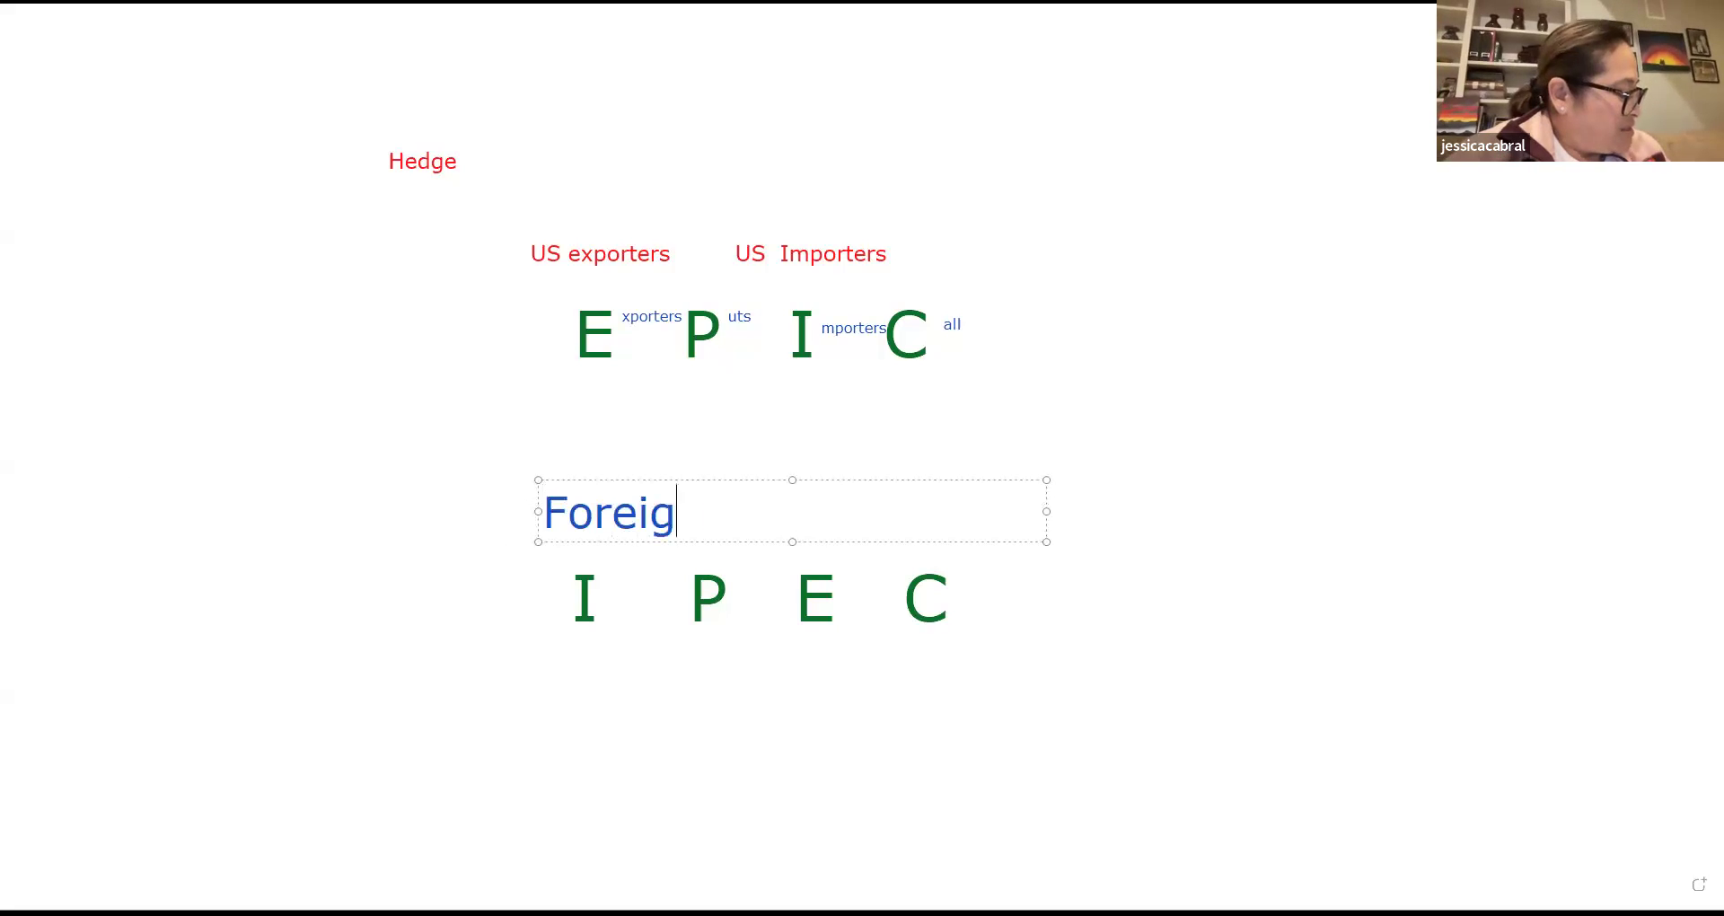
type("n")
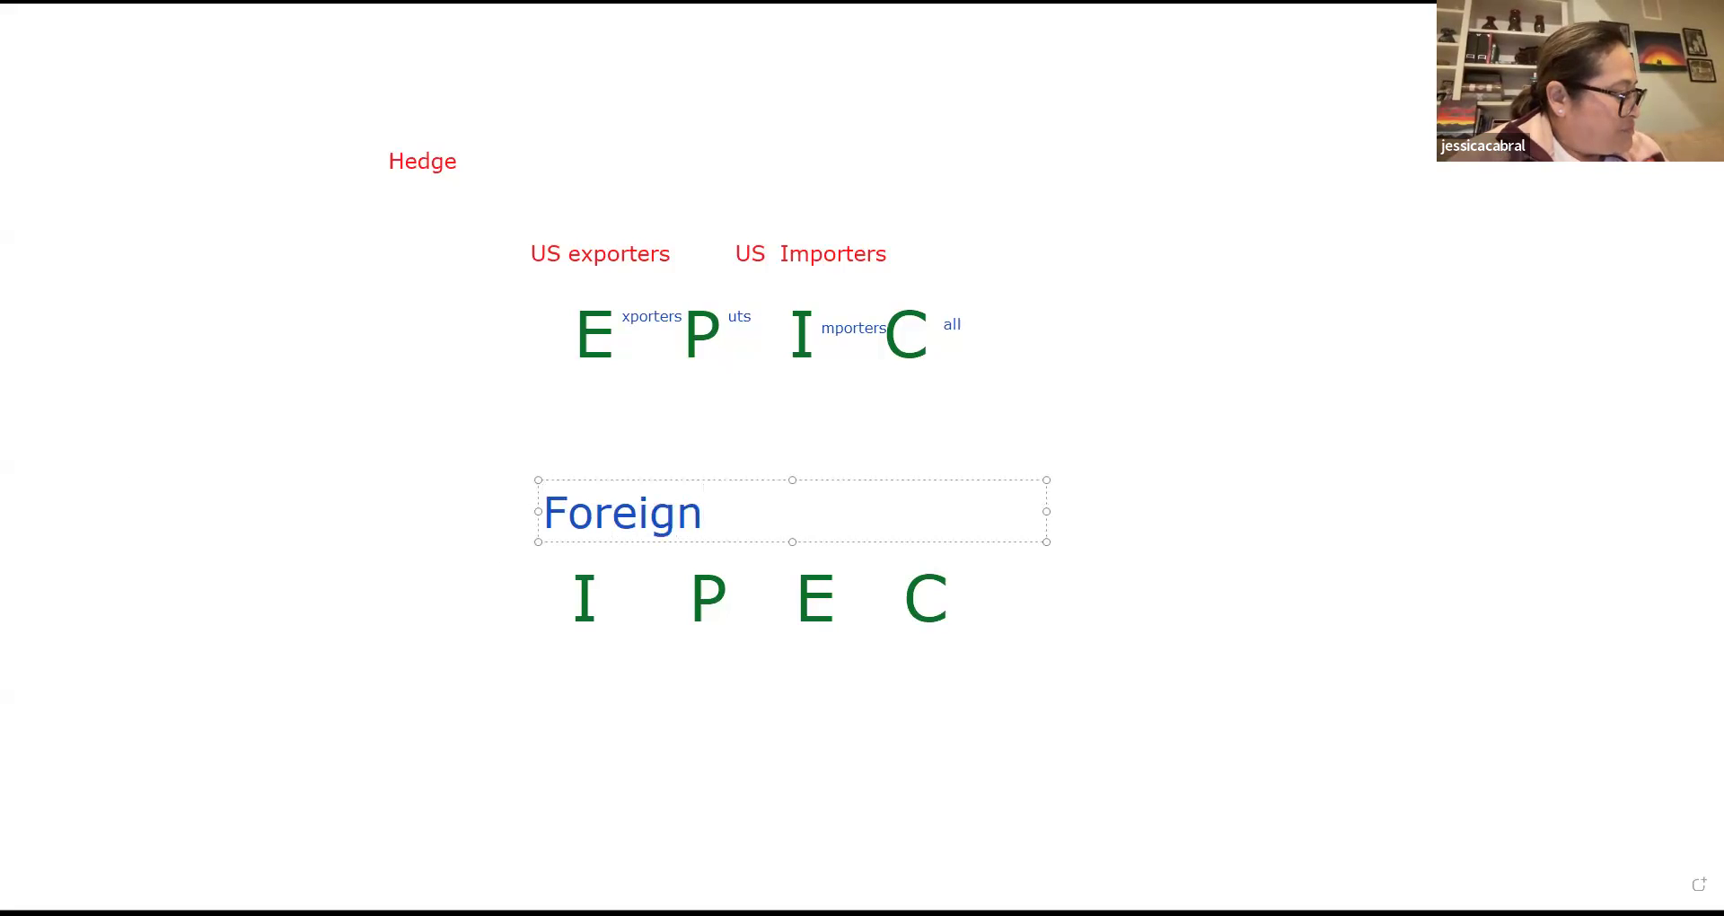
left_click(718, 512)
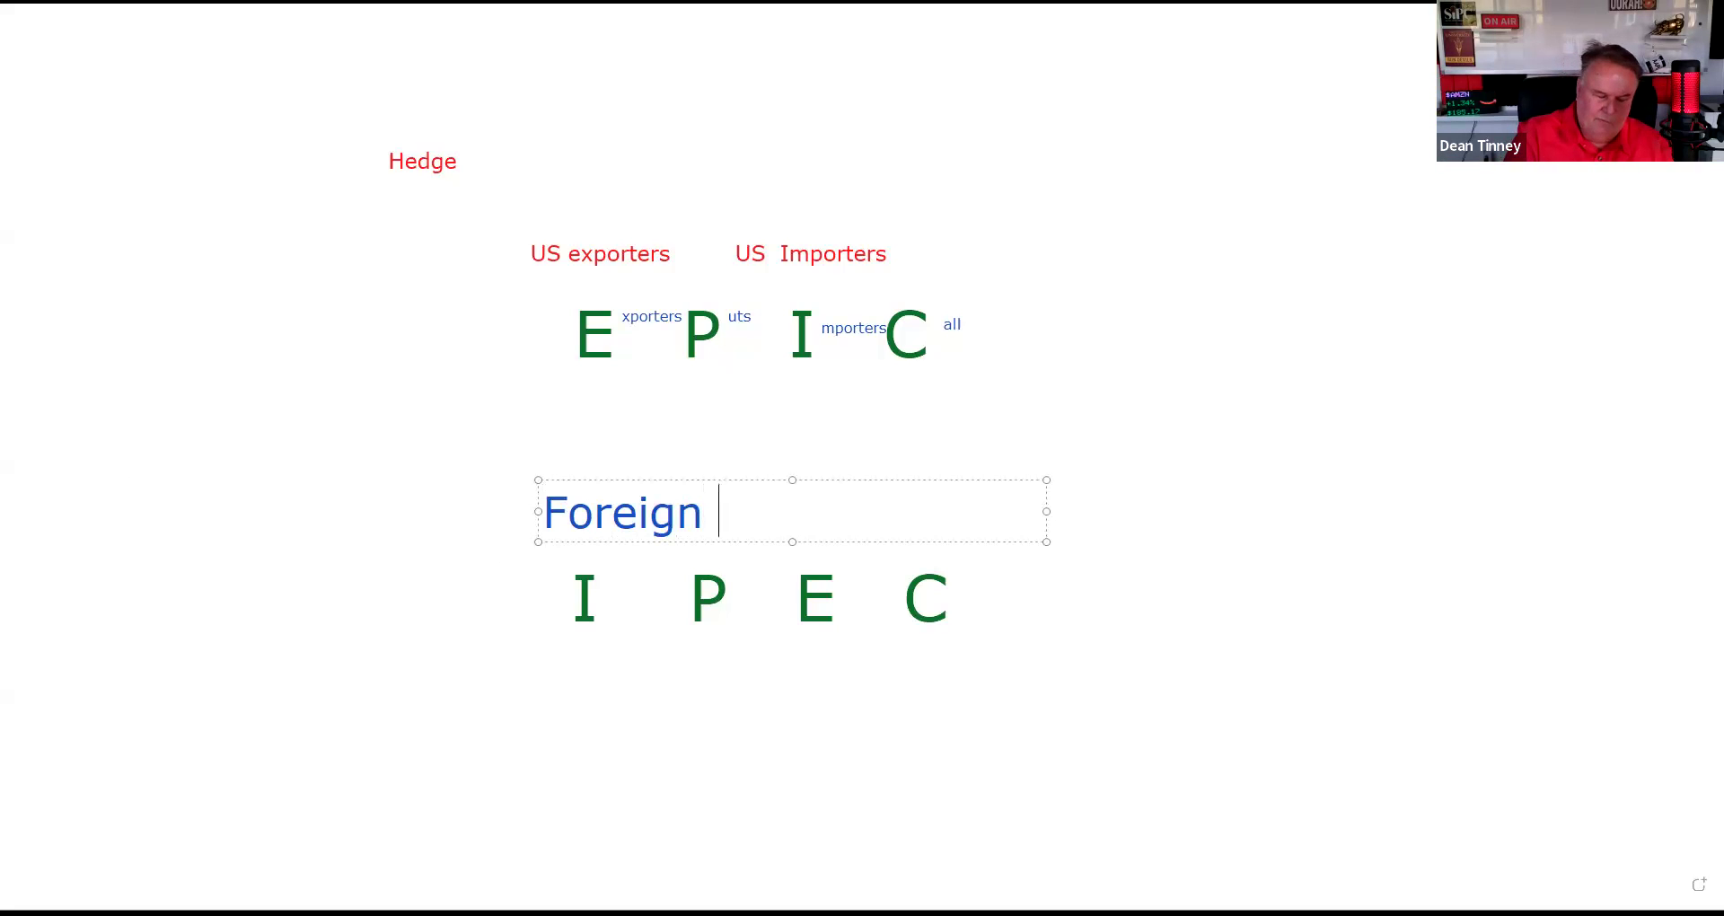
type("Coooo")
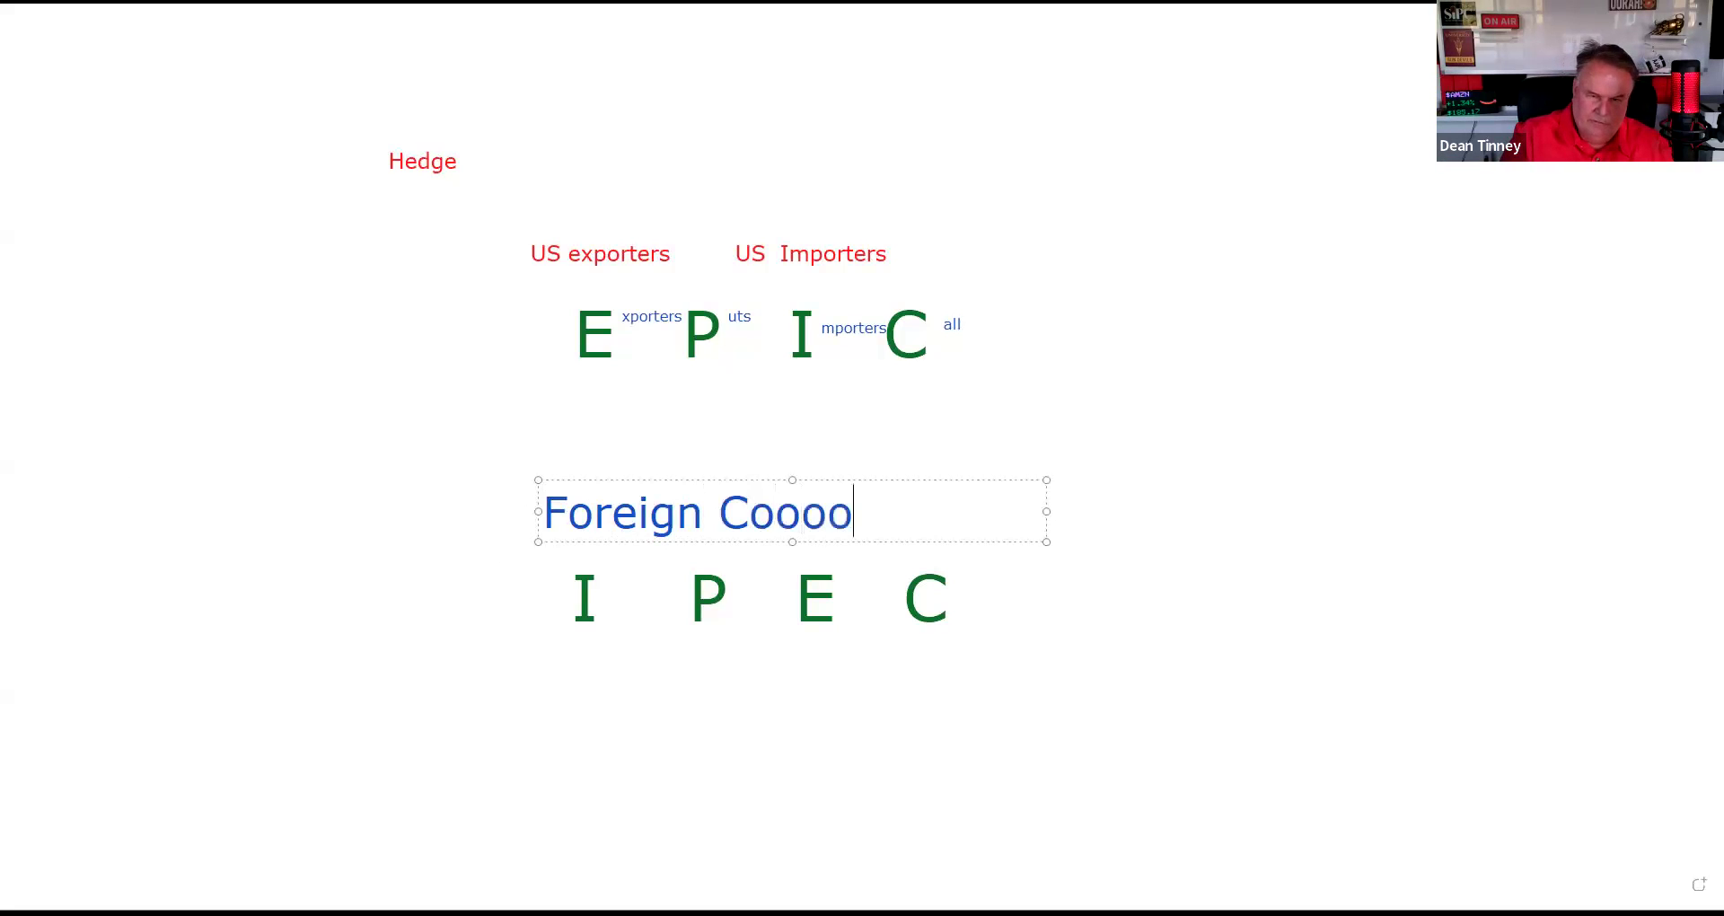
key("BackSpace")
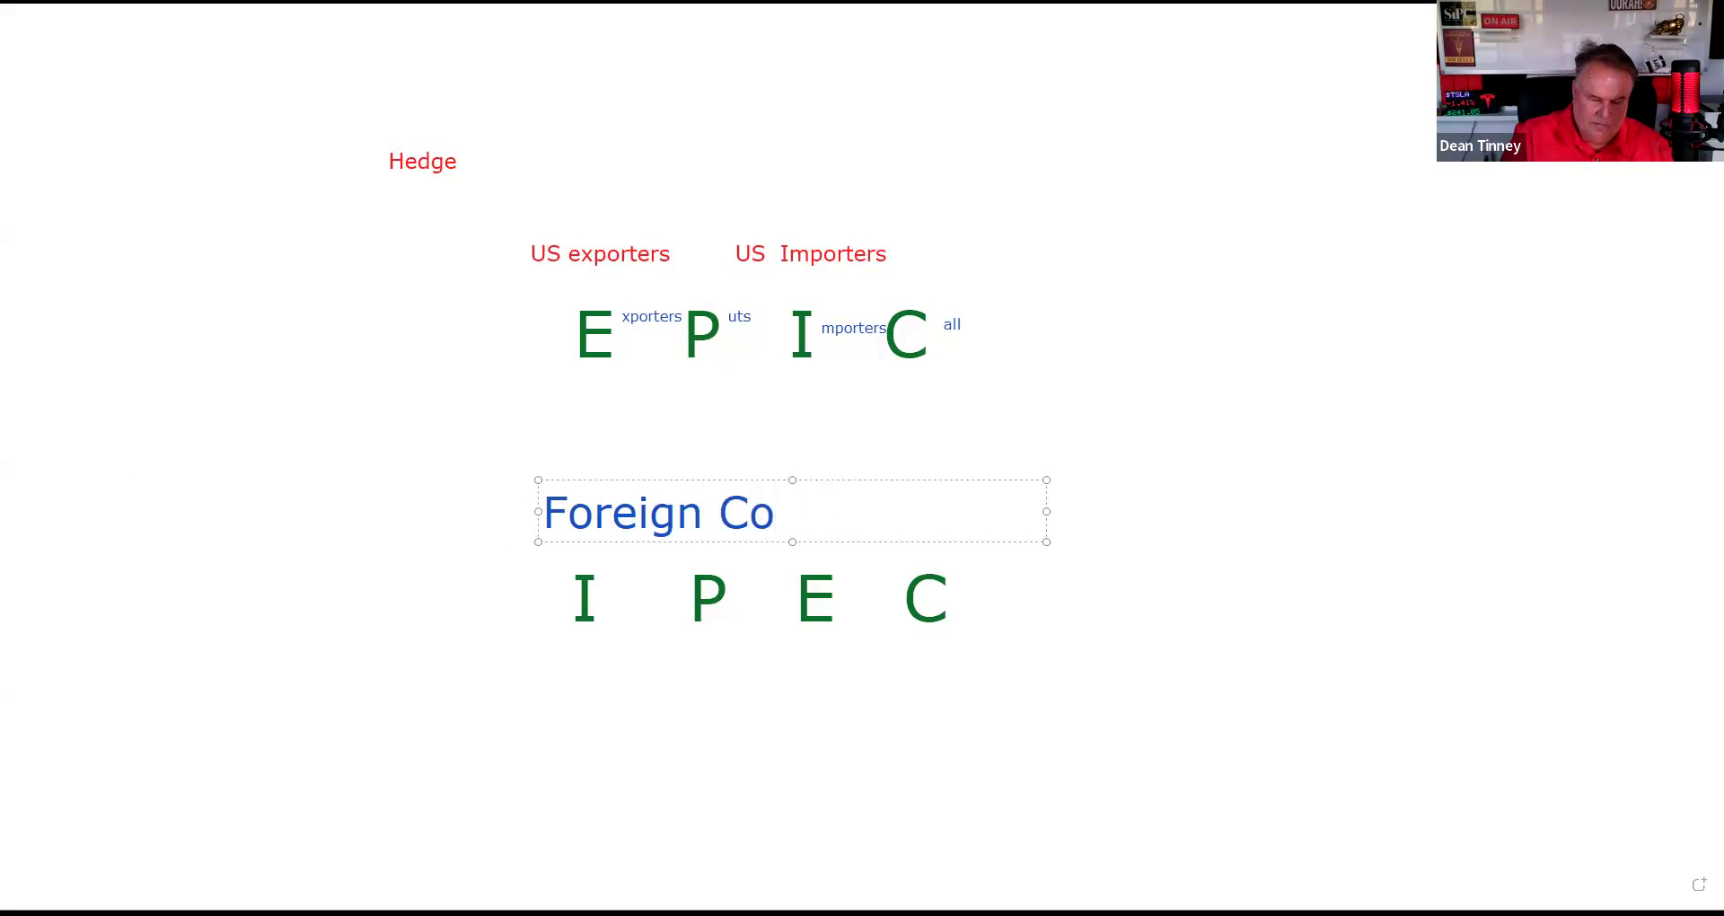
type("rporat")
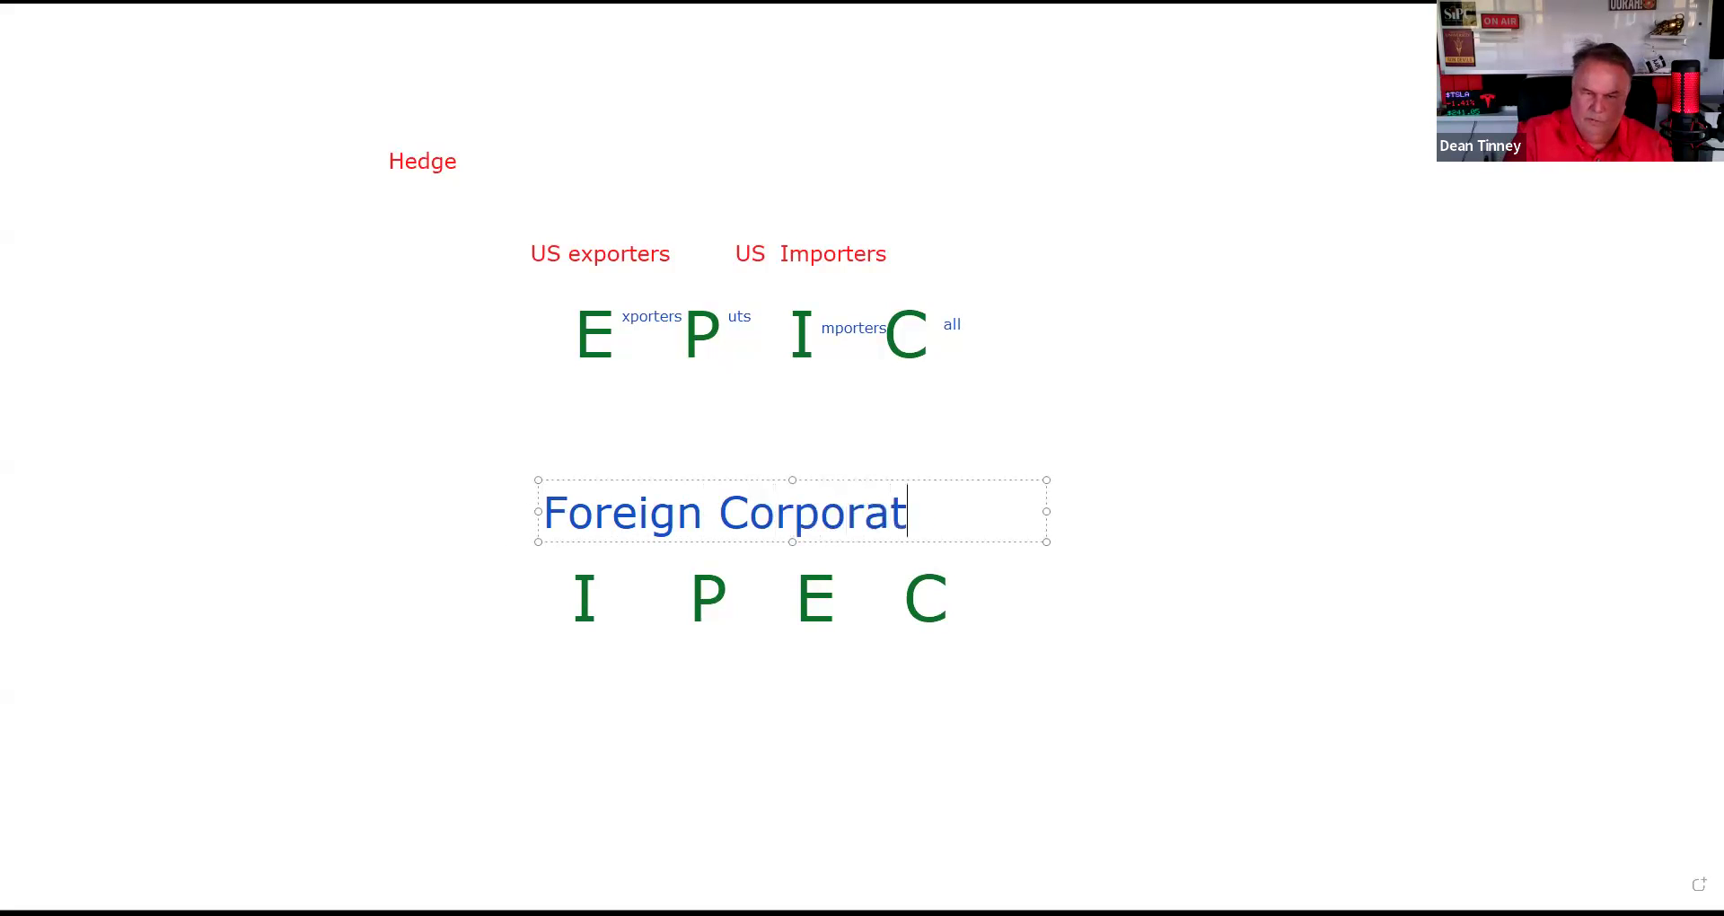
type("io")
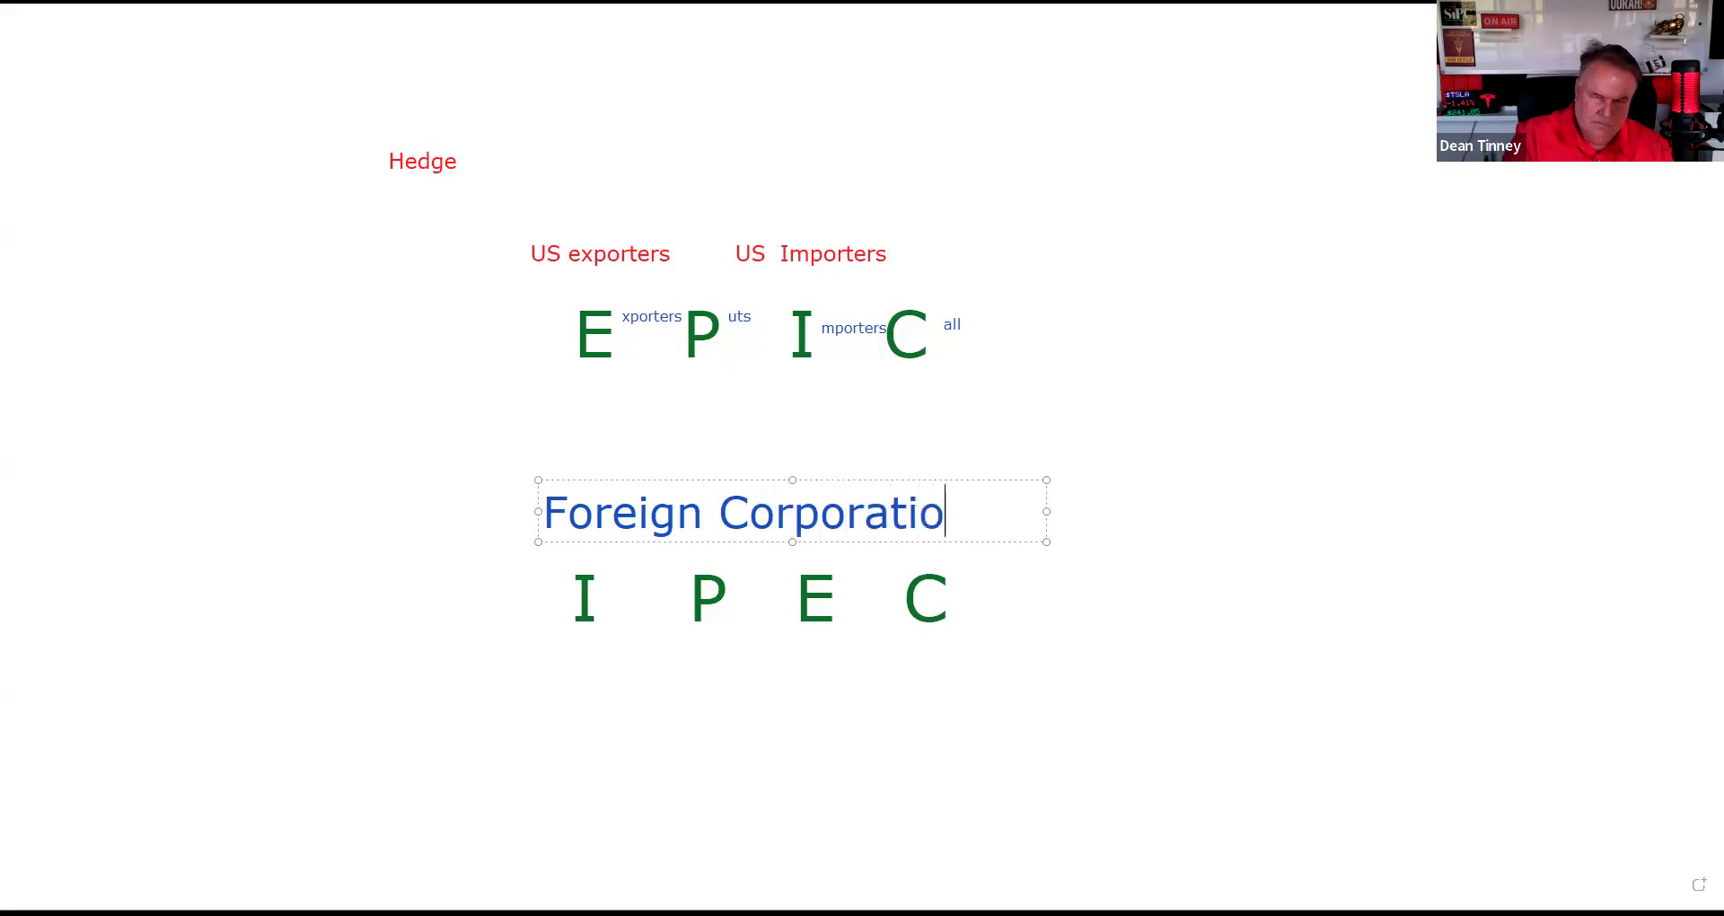
type("n")
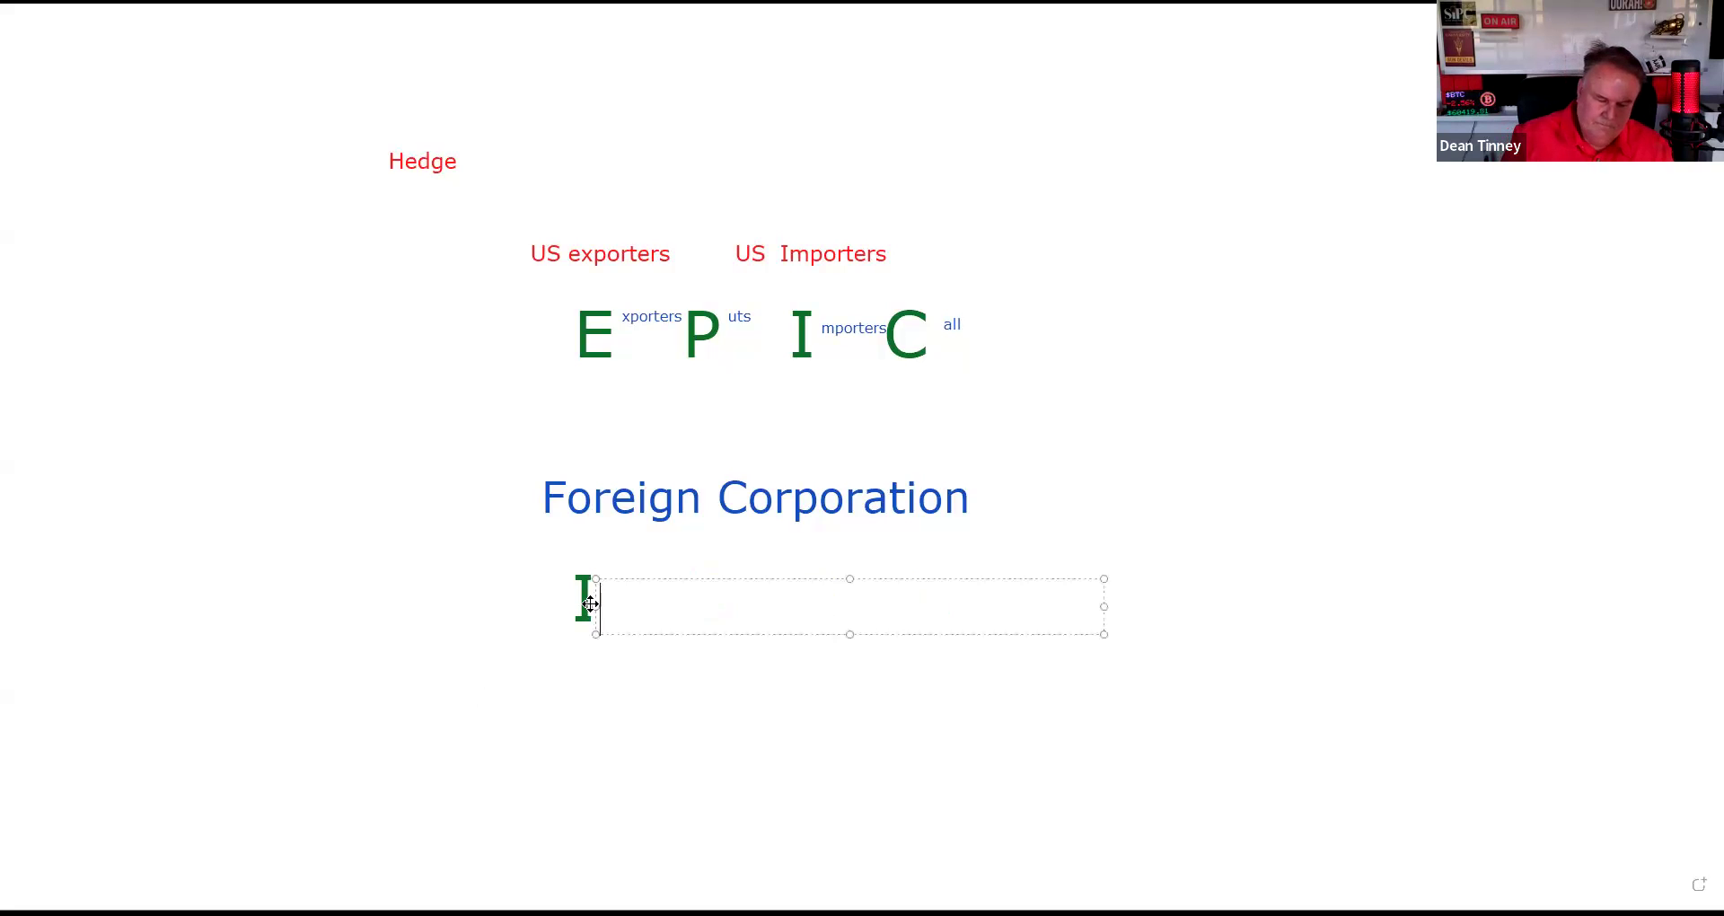
Step: Add red suffixes 'mport' and 'uts' beside the I and P of IPEC
type("mport")
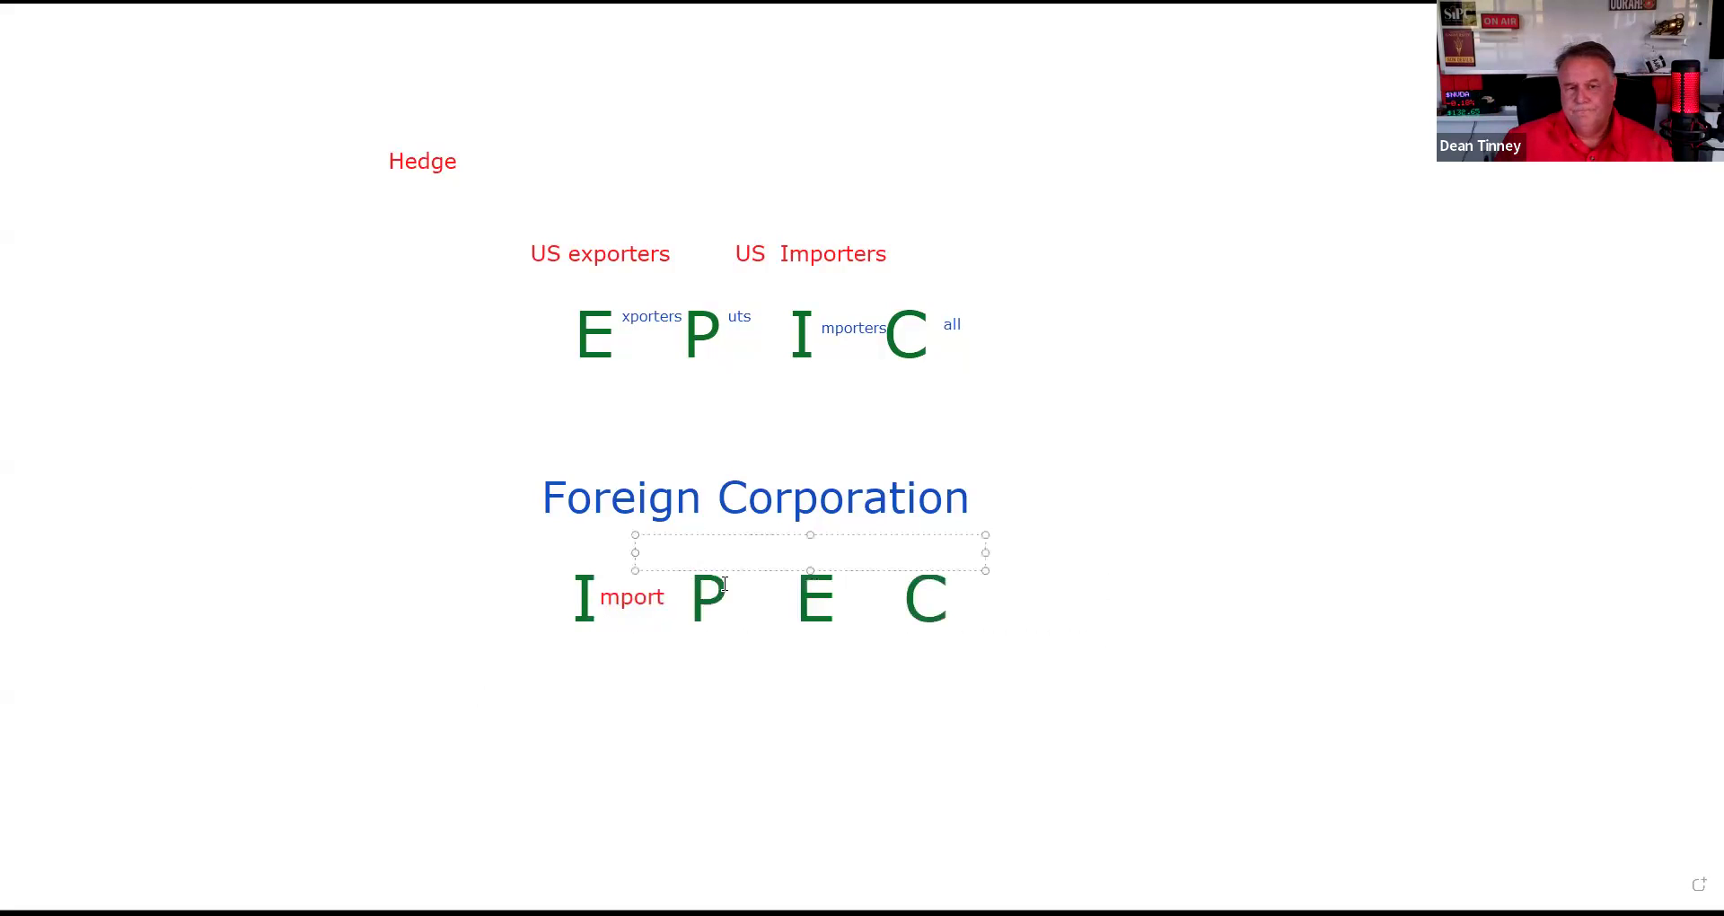
type("uts")
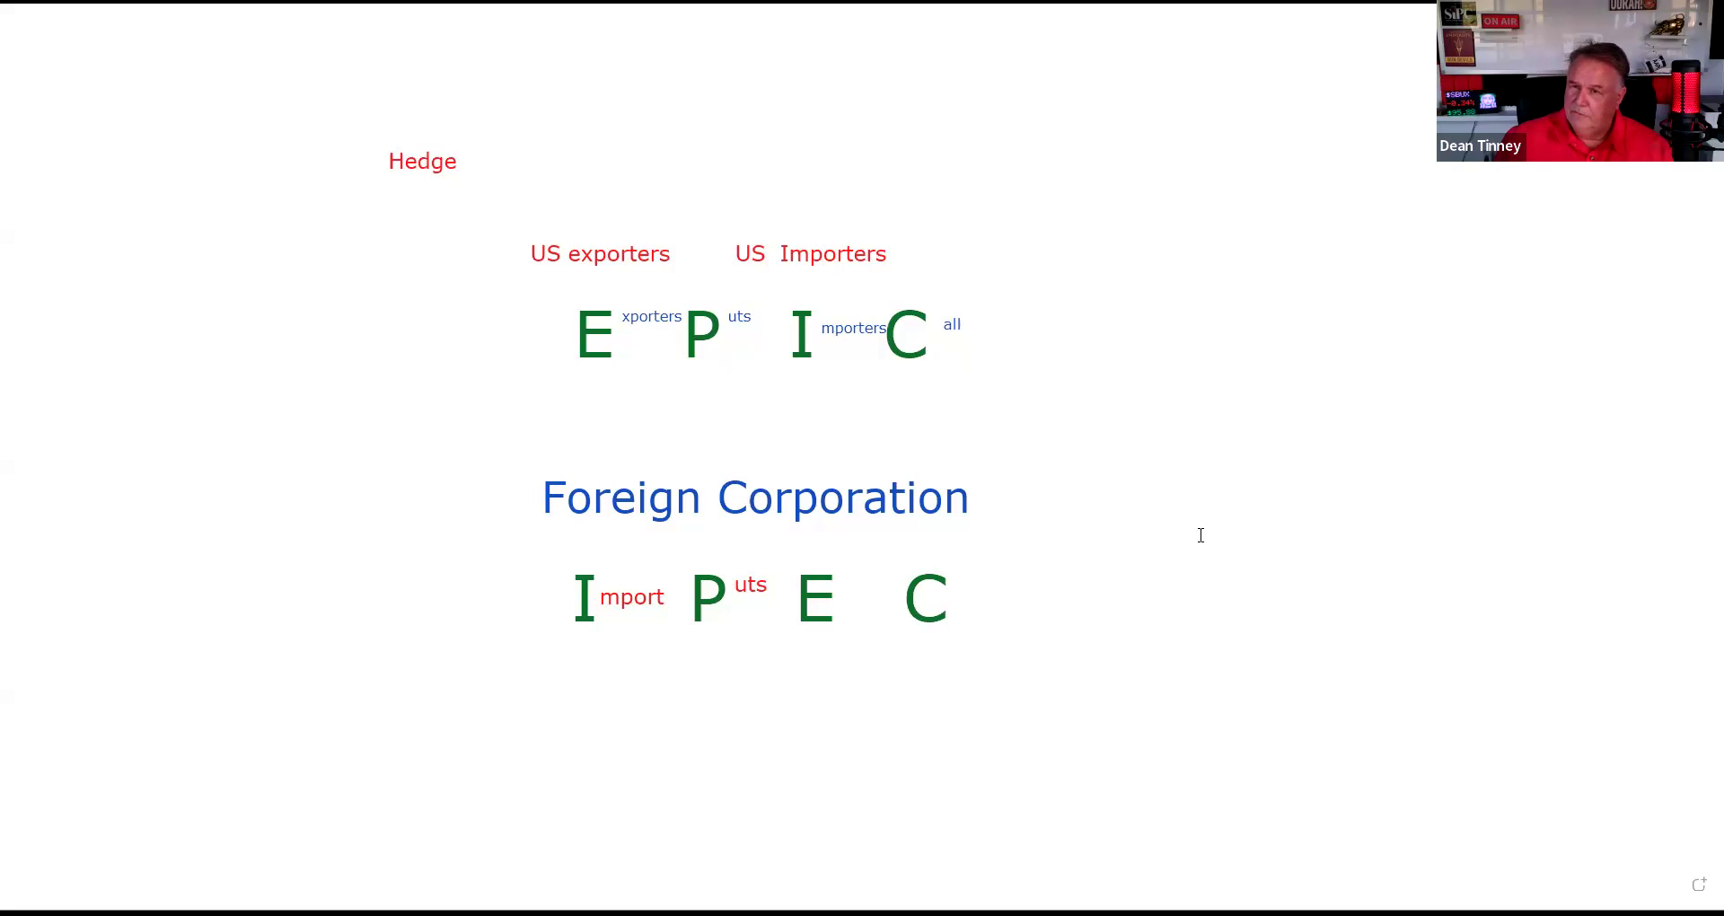
mouse_move(1125, 488)
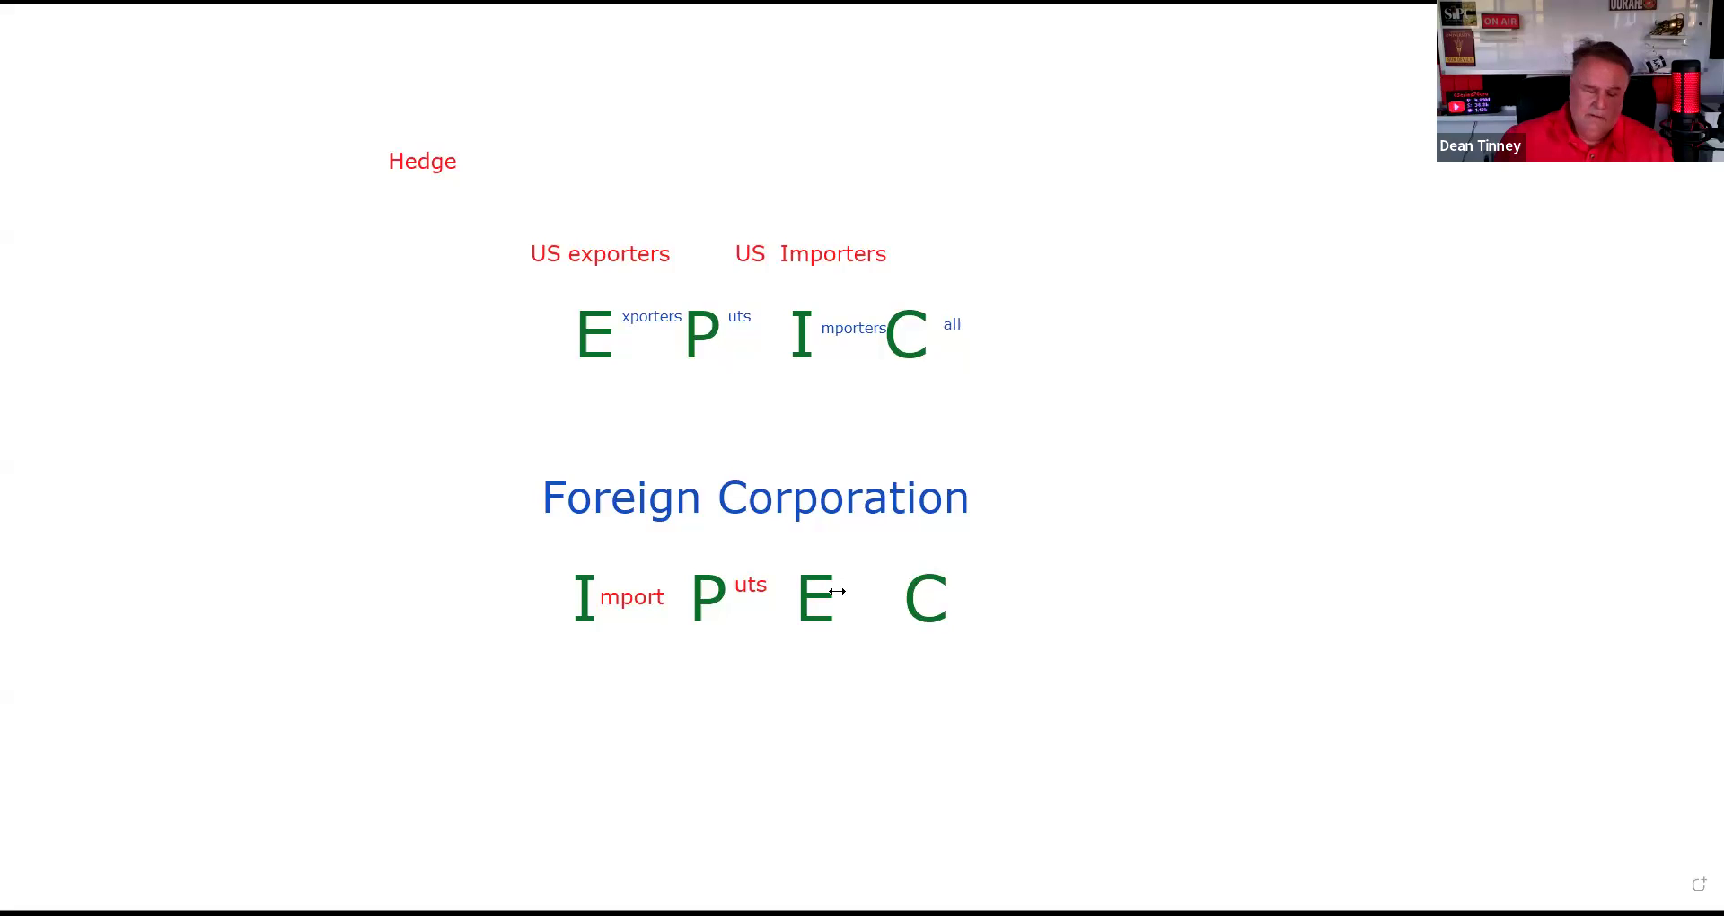
Step: Add red suffixes 'xporter' and 'alls' beside the E and C of IPEC
type("xpor")
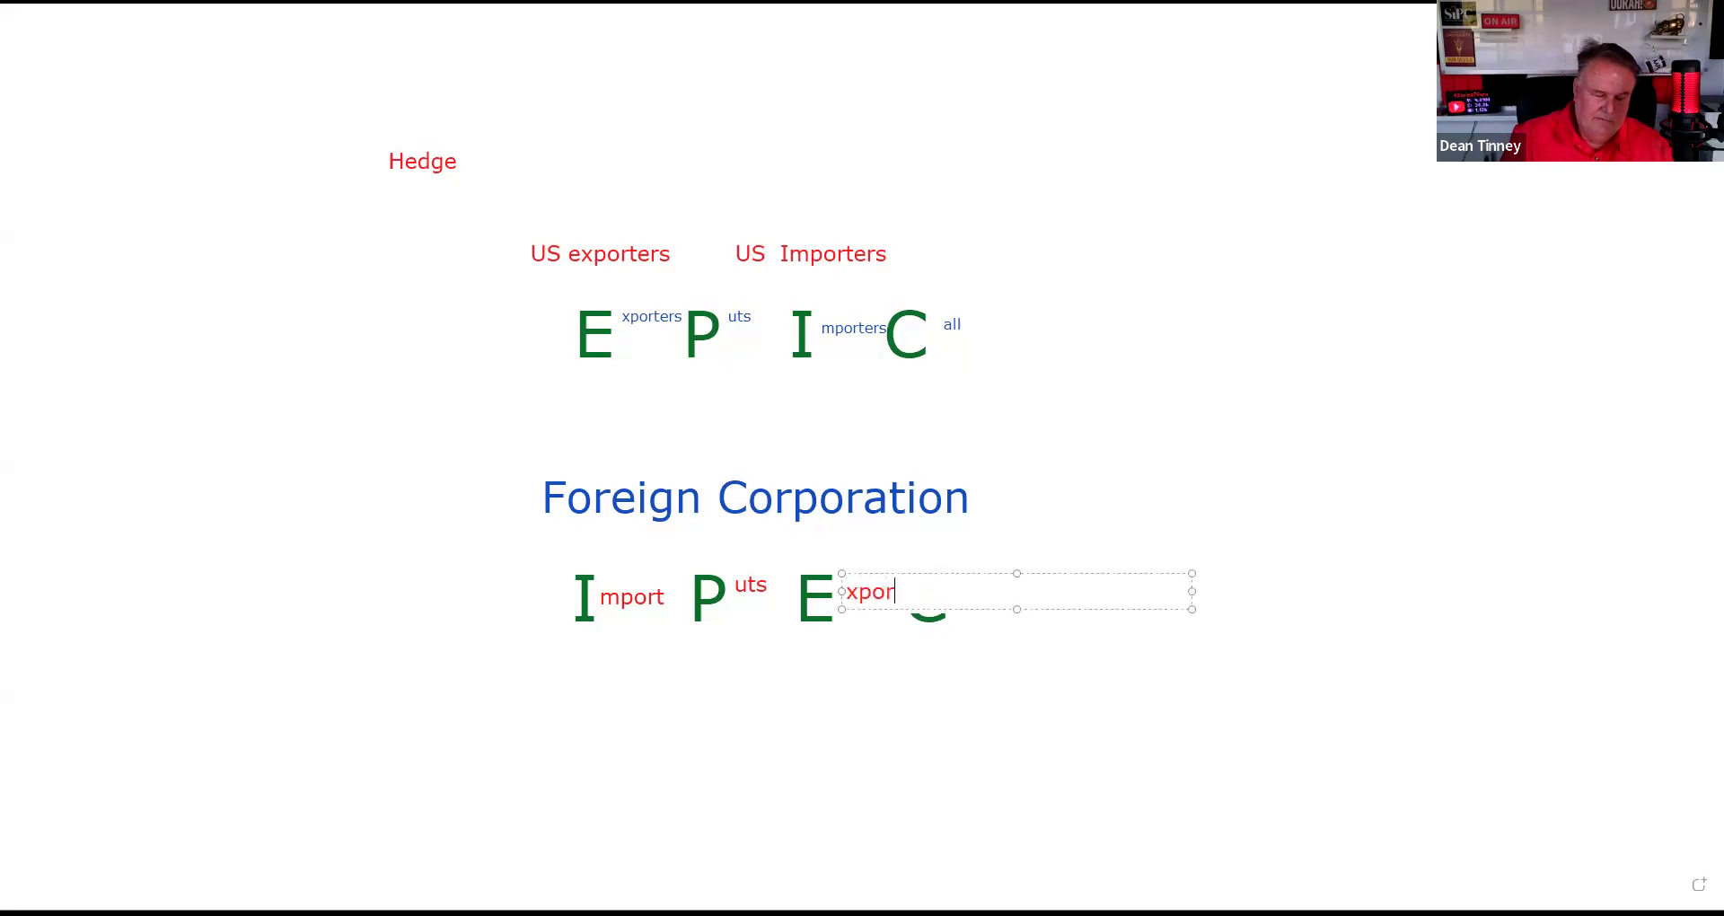
type("er")
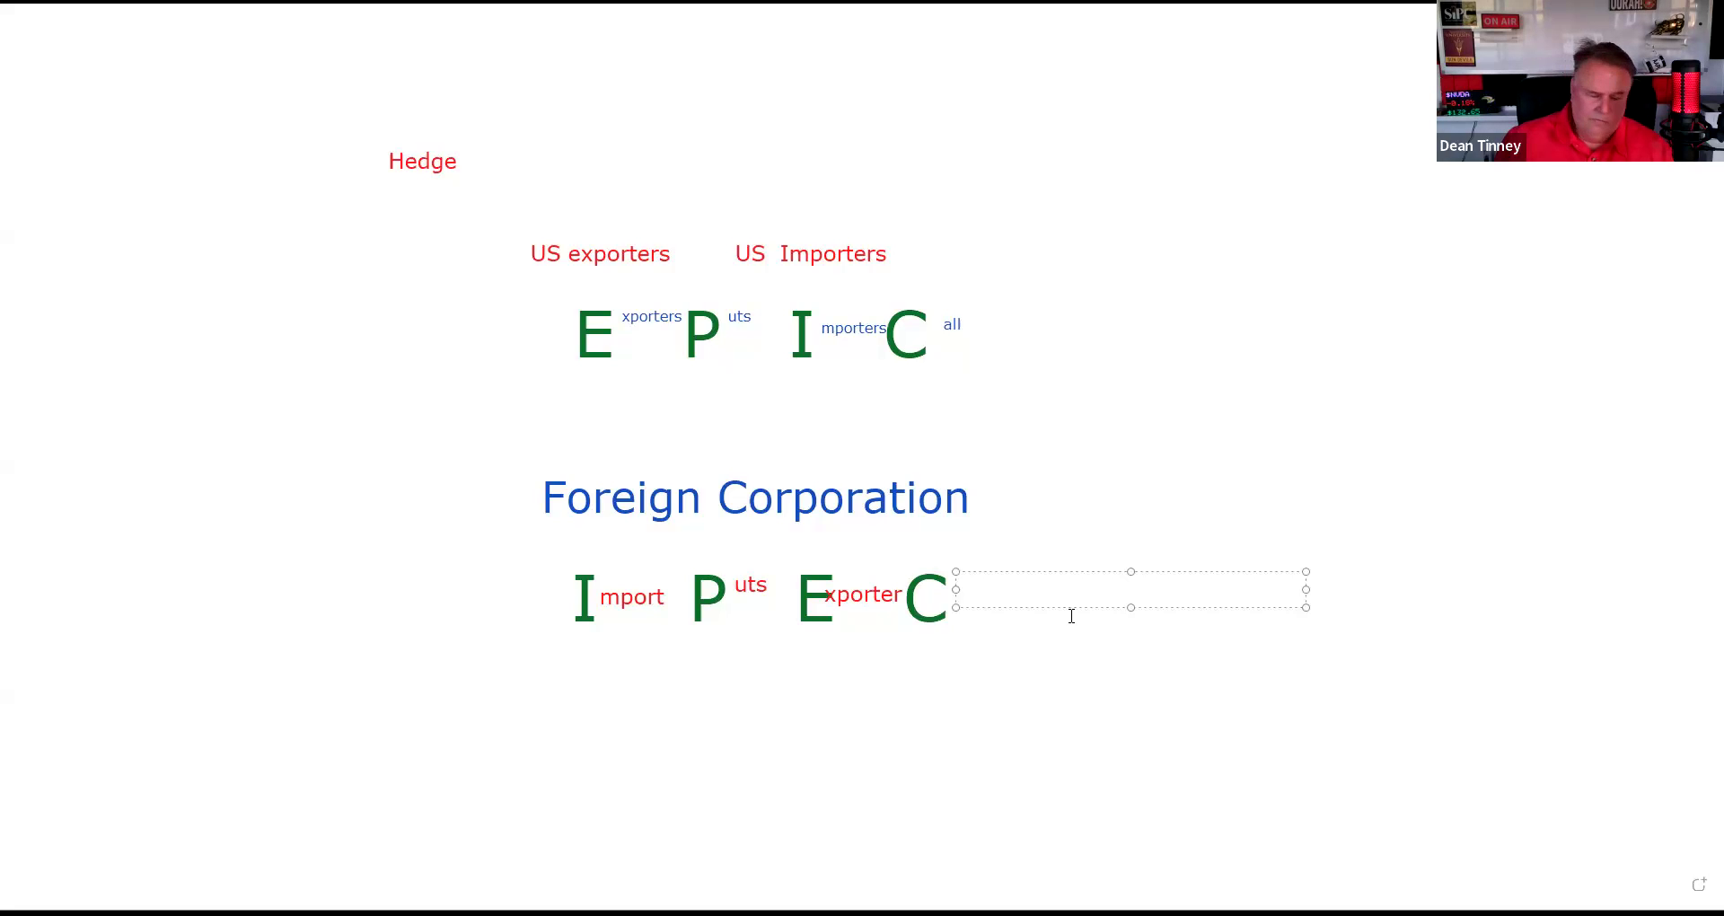
type("alls")
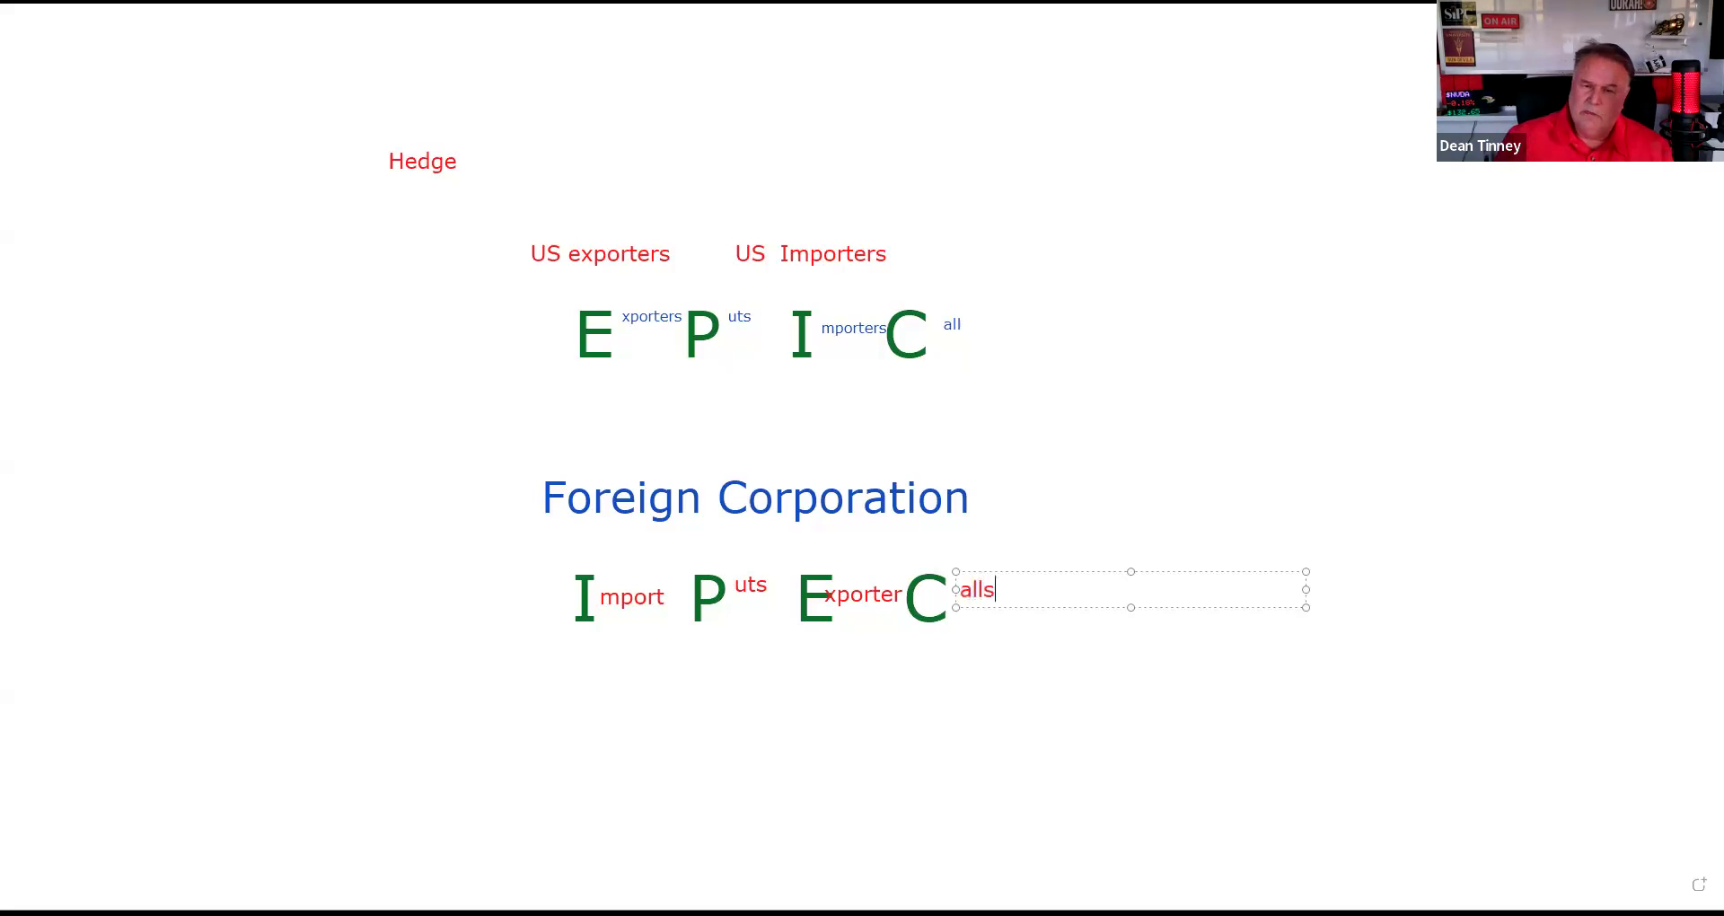
left_click(1014, 738)
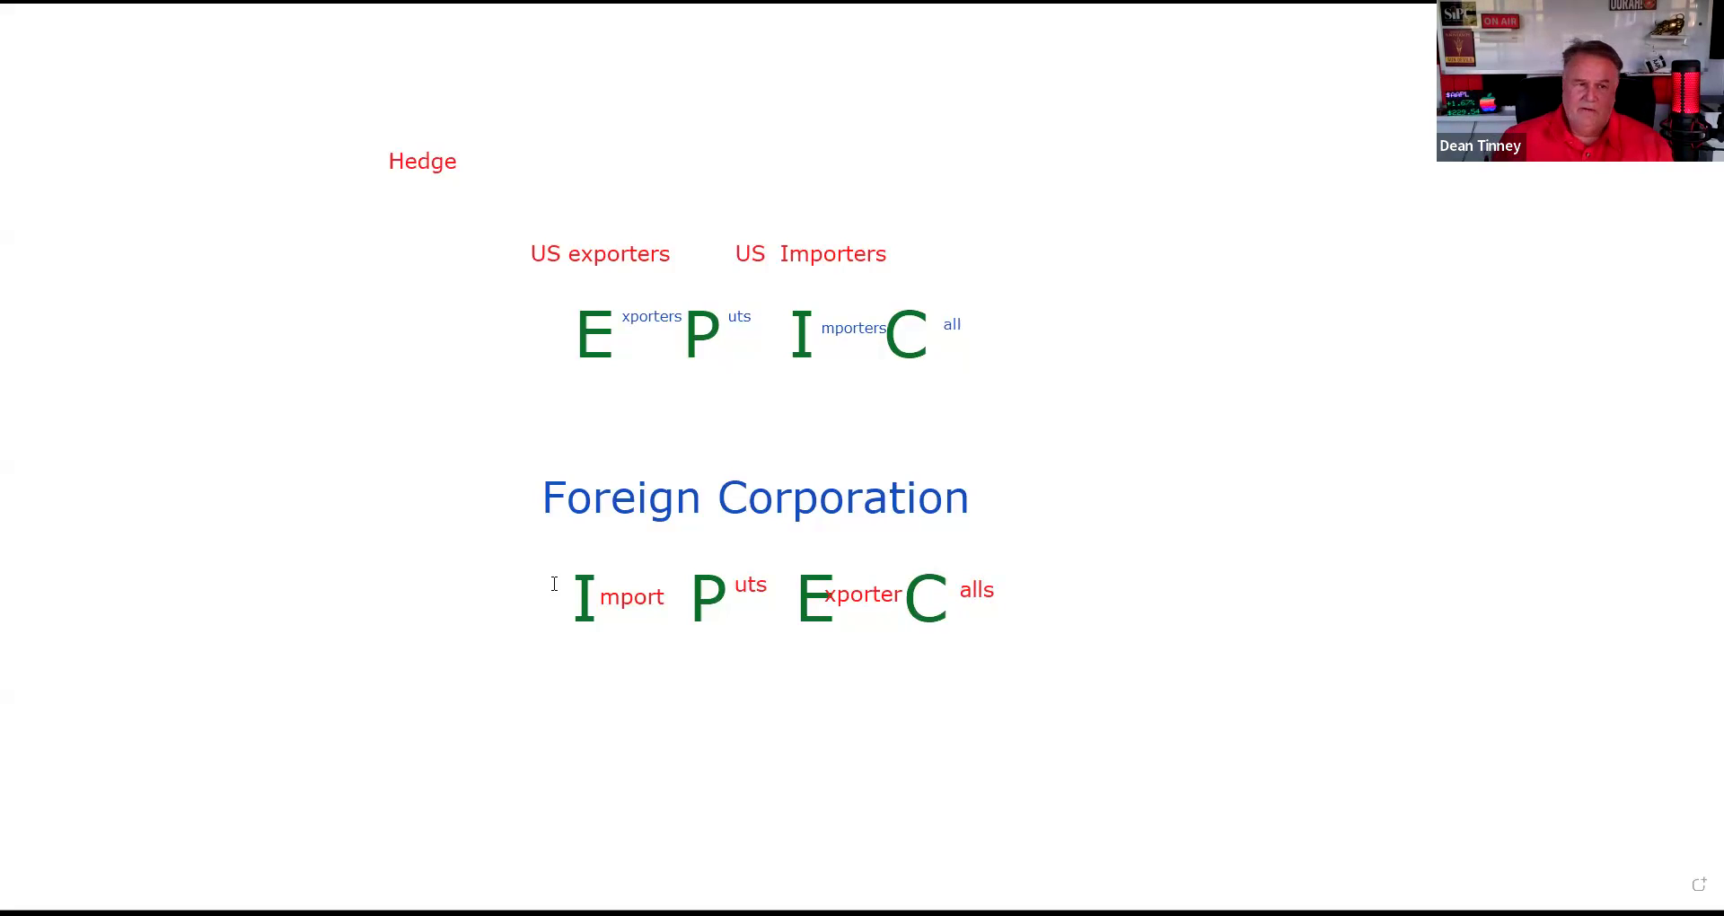
mouse_move(200, 487)
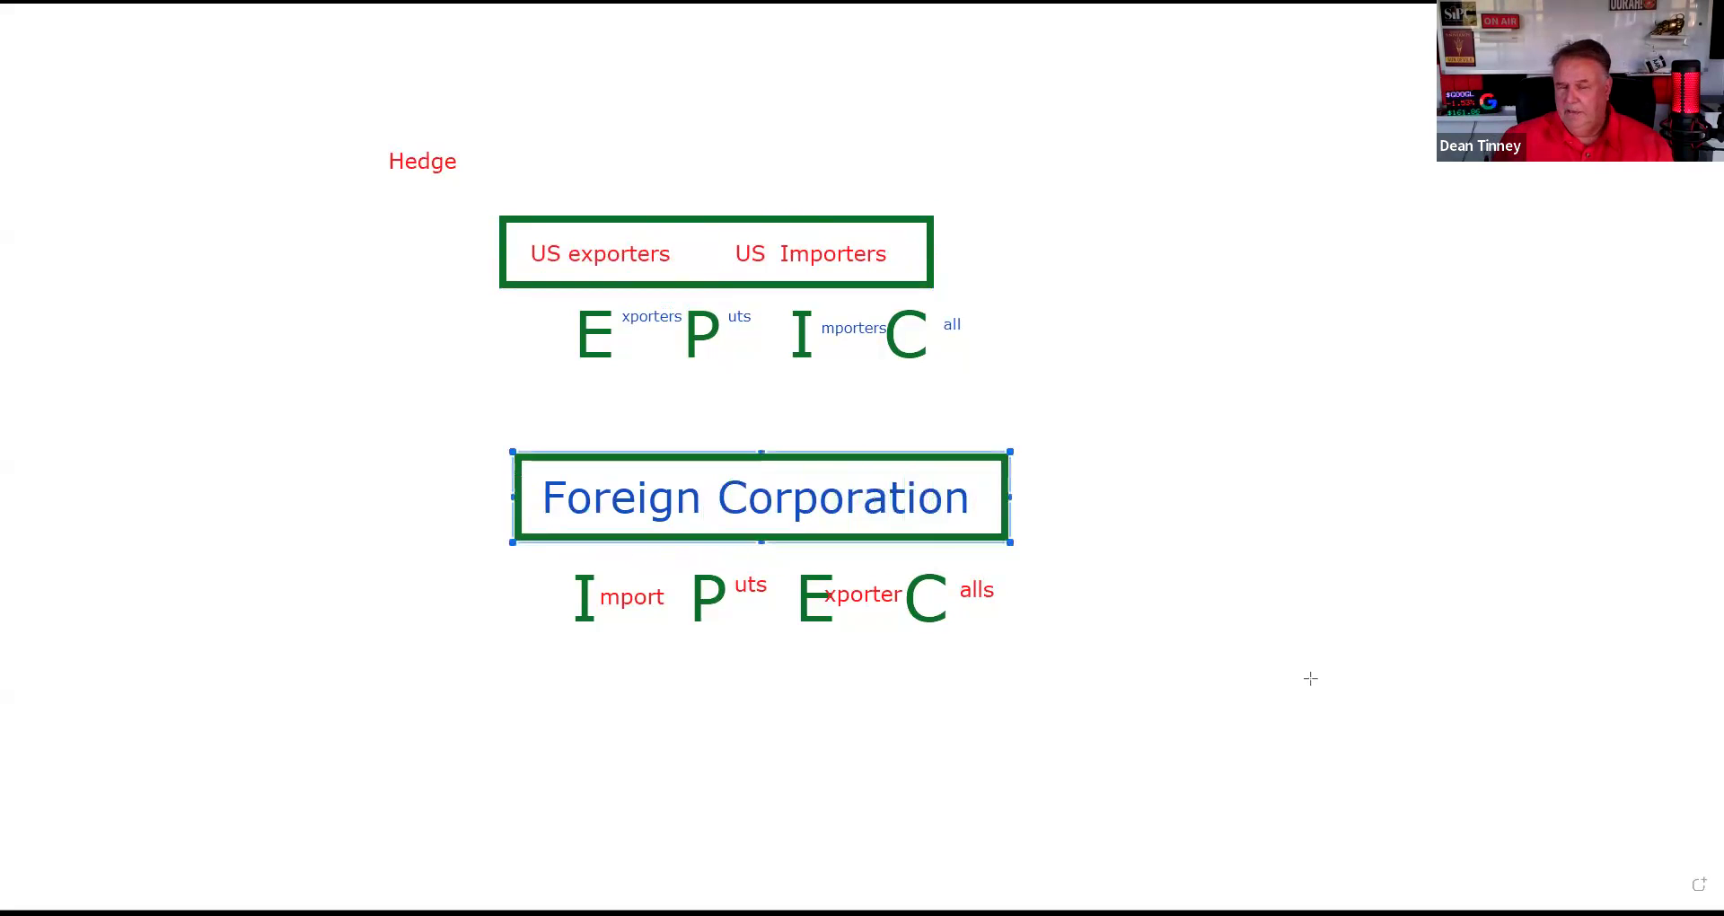
mouse_move(730, 789)
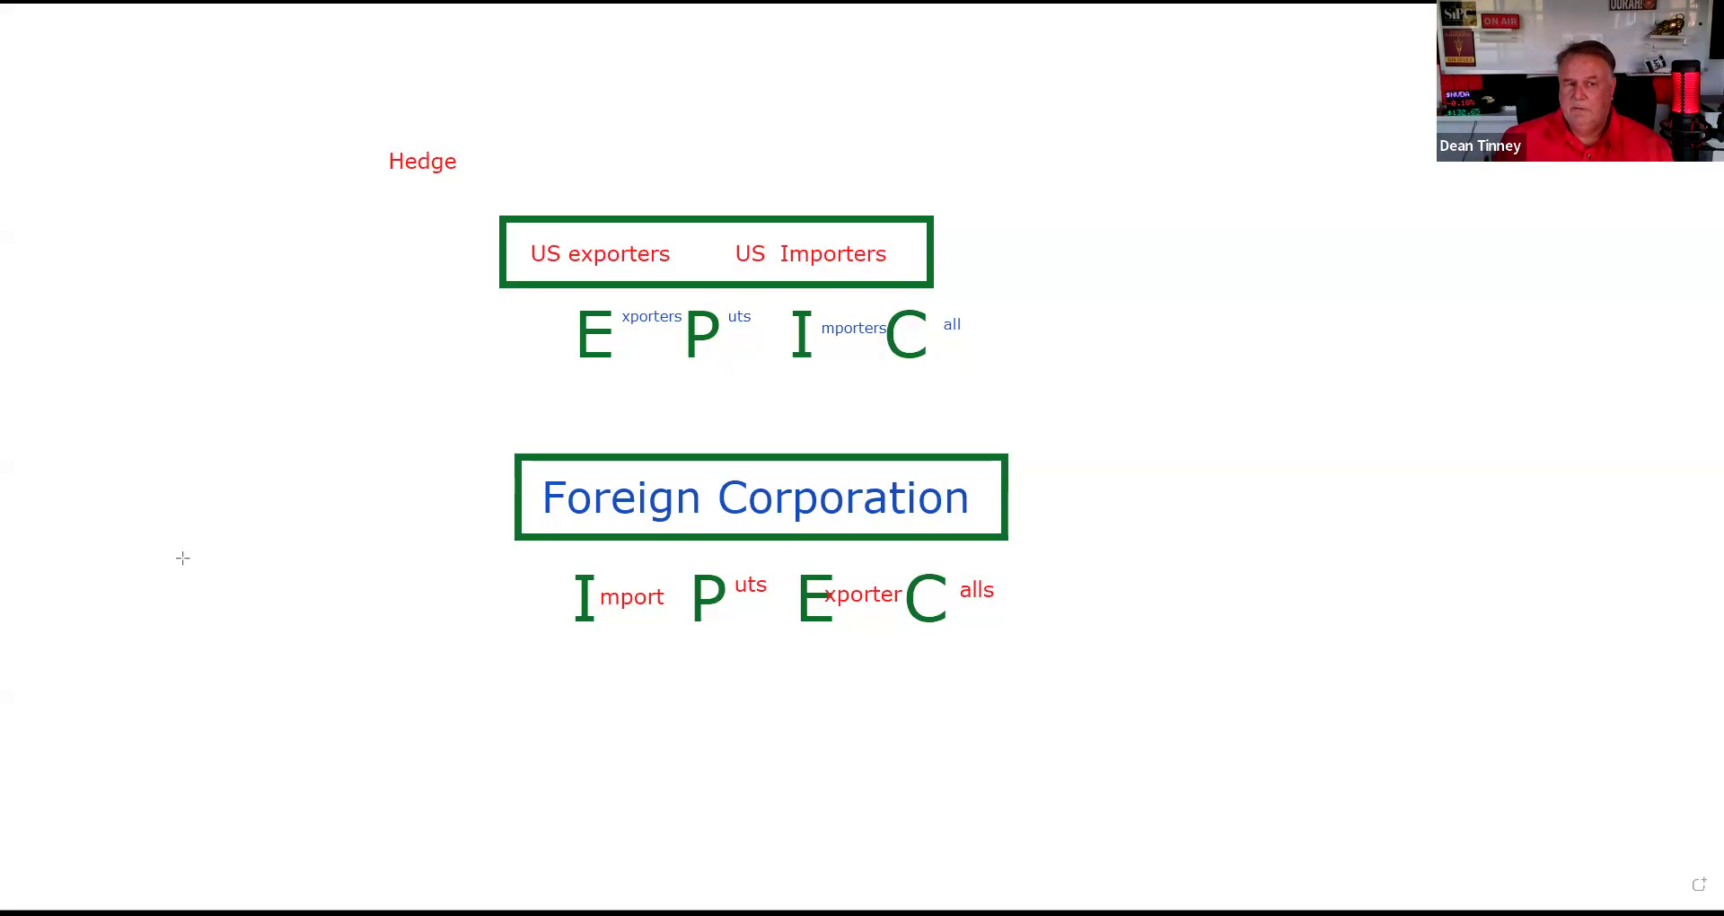
mouse_move(217, 569)
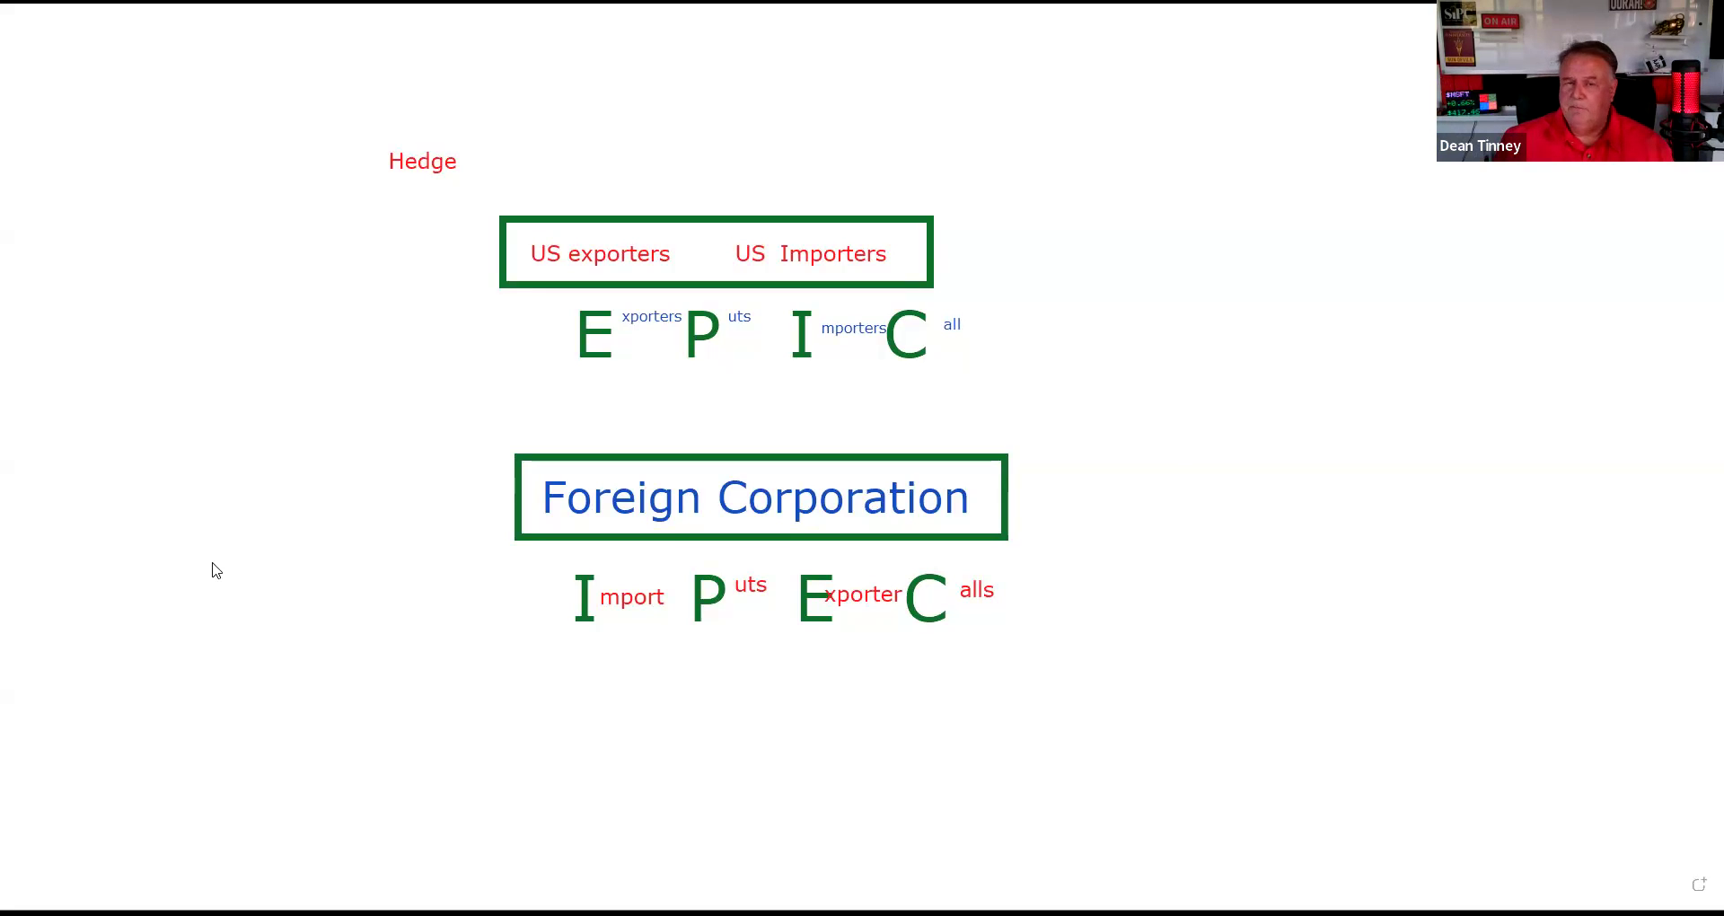